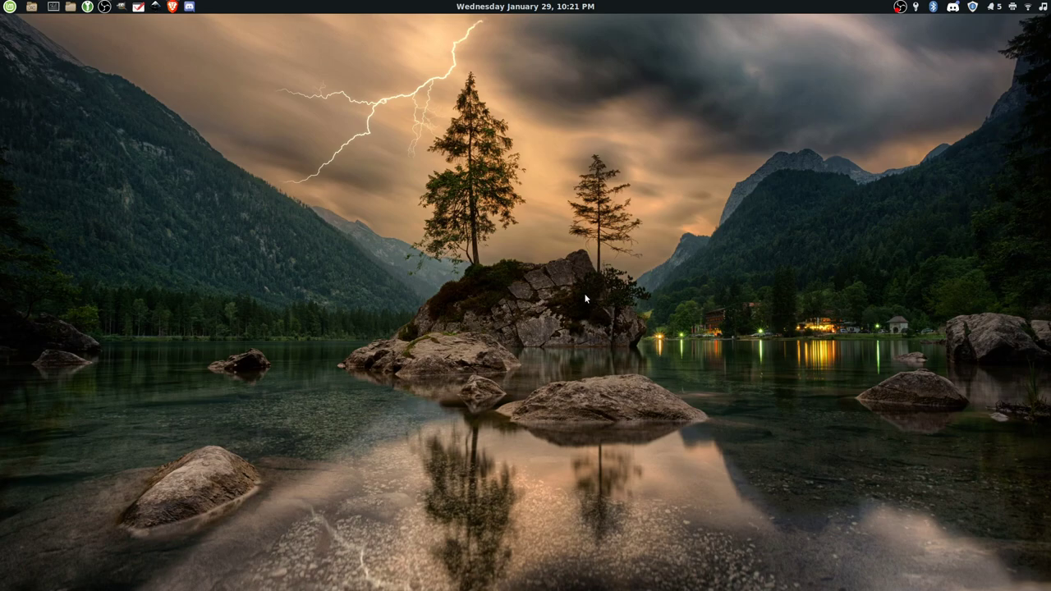
pyautogui.moveTo(585, 291)
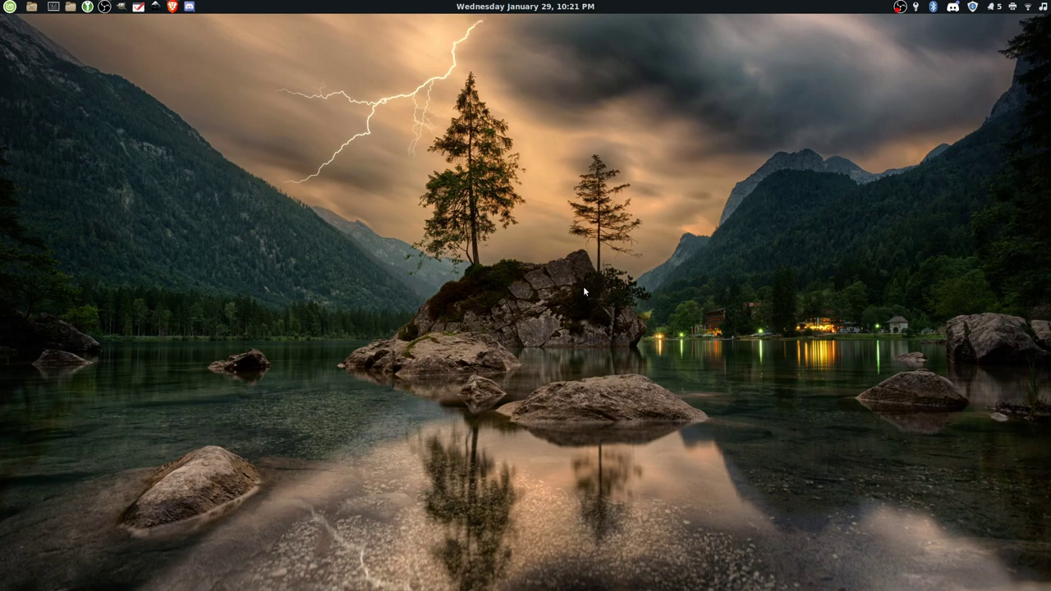
pyautogui.moveTo(573, 296)
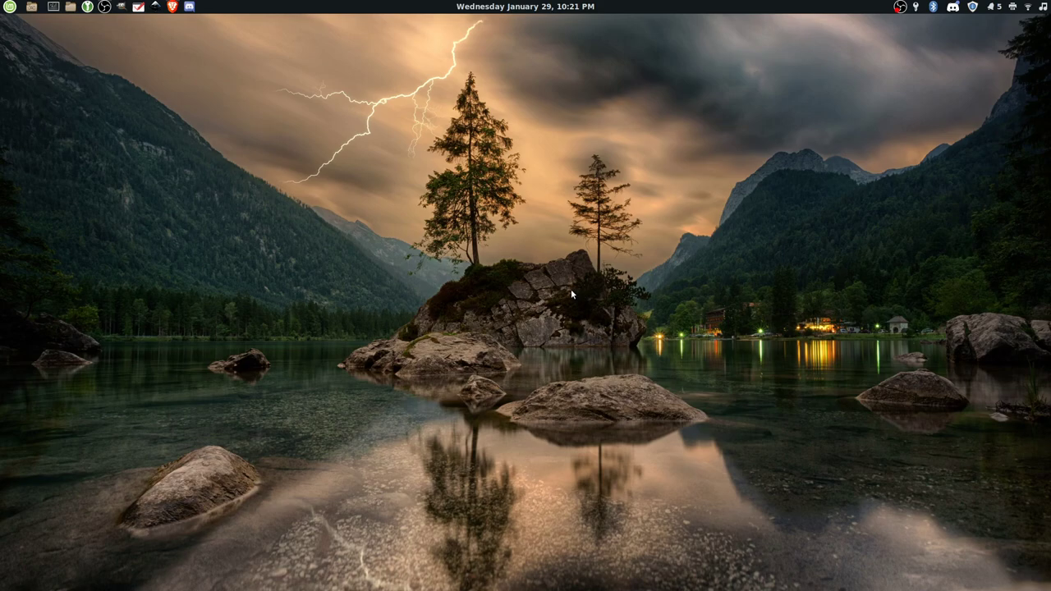
pyautogui.moveTo(332, 220)
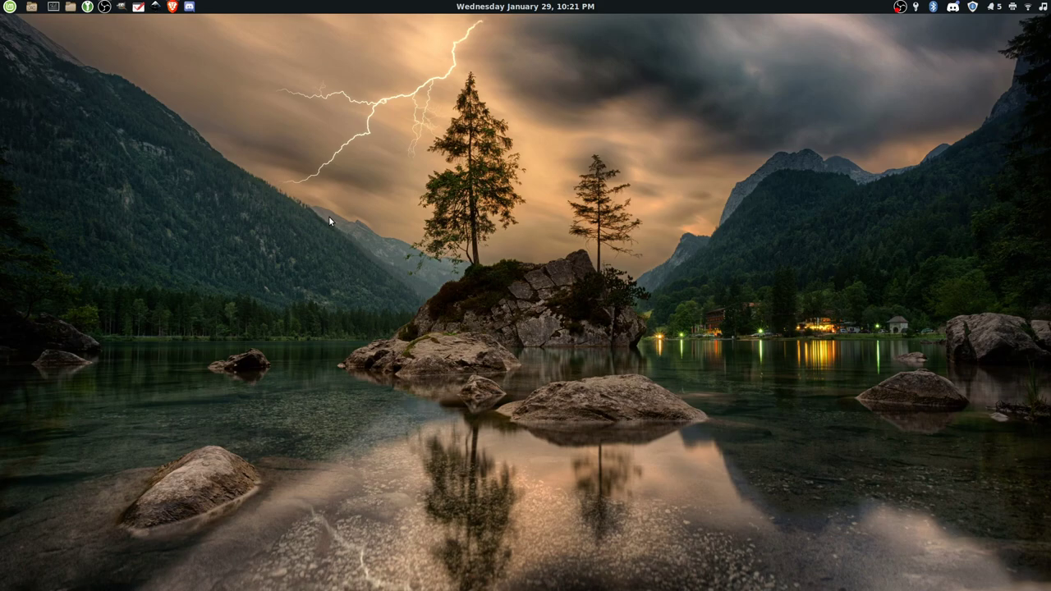
# Step: Launch Terminal from the application menu via a 'termin' search and centre its window
pyautogui.click(10, 6)
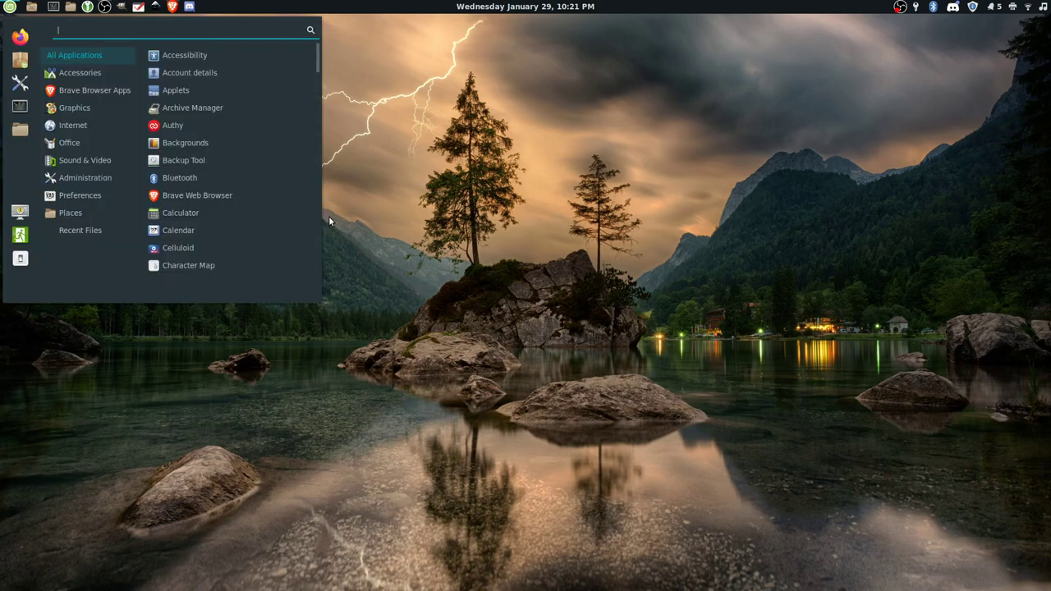
pyautogui.write('termin')
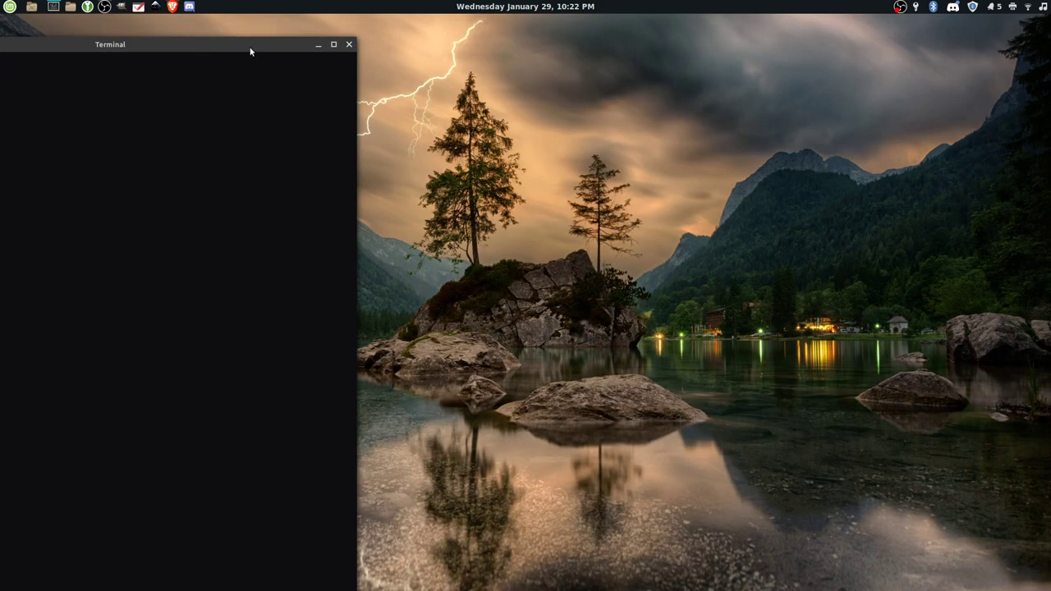
pyautogui.moveTo(110, 45); pyautogui.dragTo(590, 210)
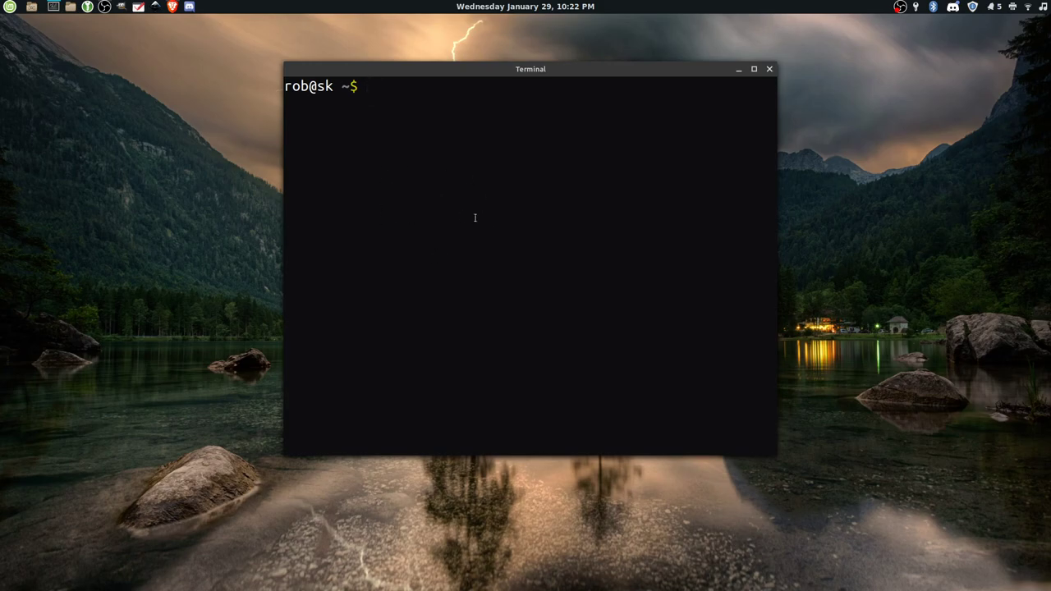
# Step: Create a new terminal profile named 'Blank' from Preferences
pyautogui.rightClick(479, 220)
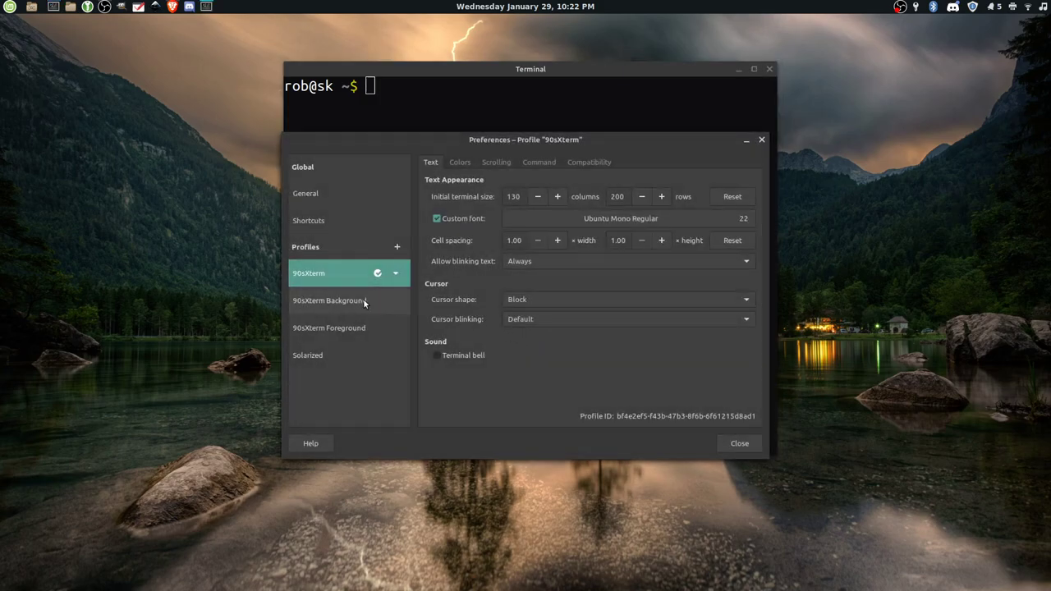
pyautogui.click(397, 246)
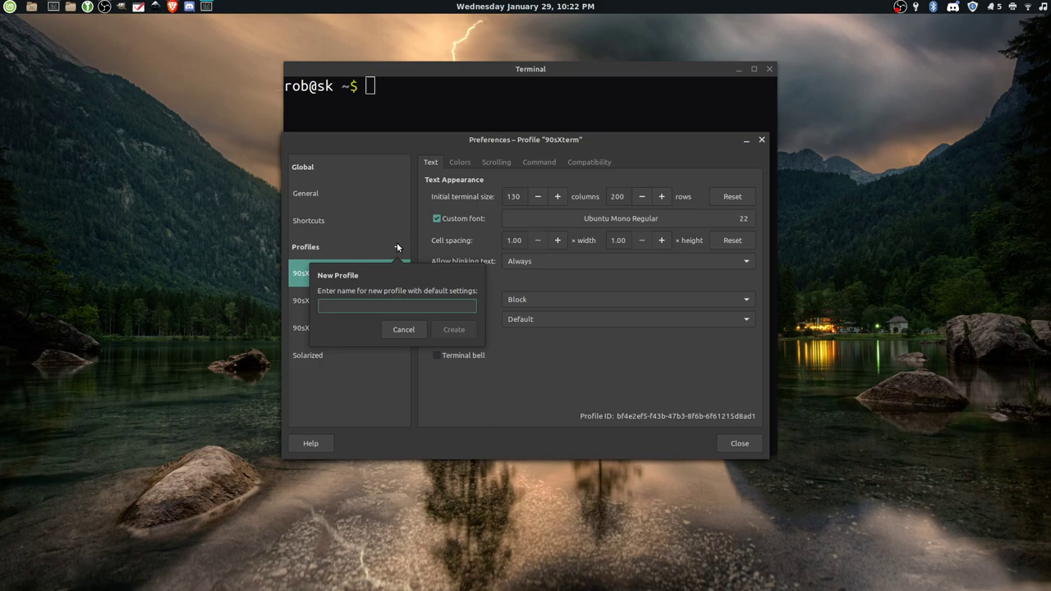
pyautogui.write('B')
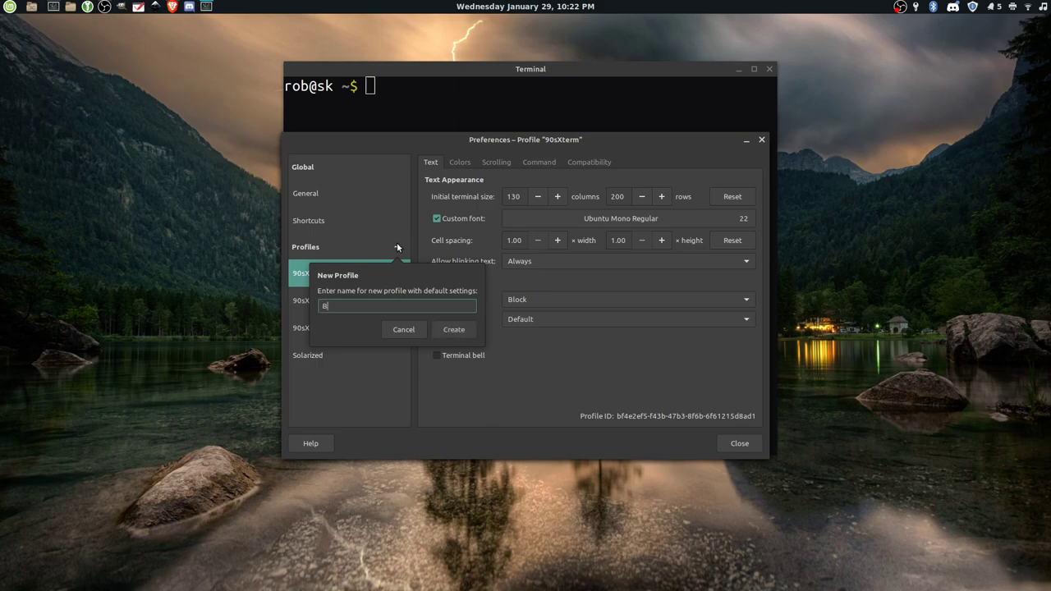
pyautogui.write('lank')
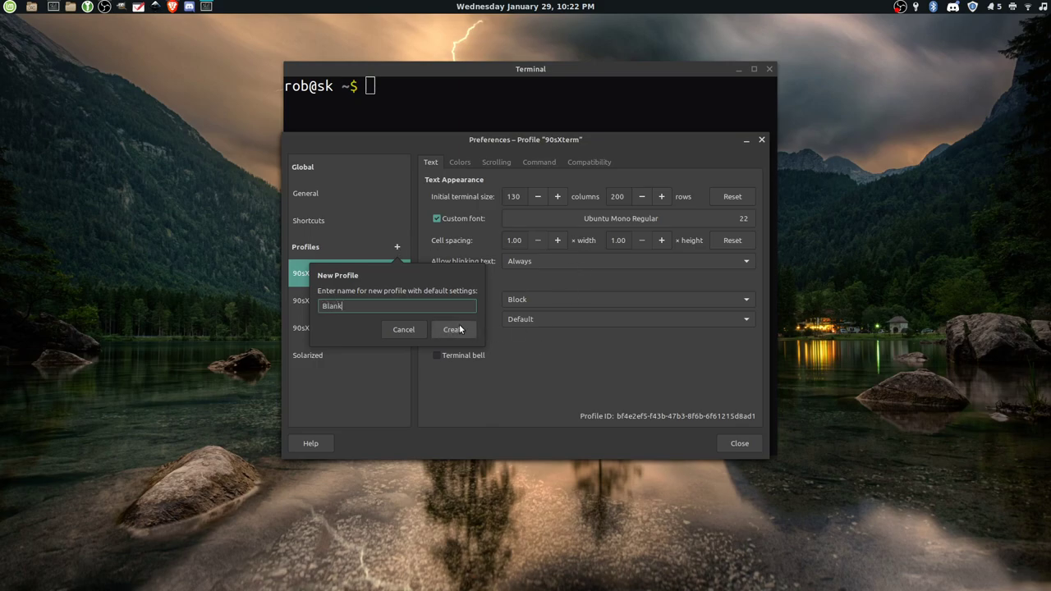
pyautogui.click(452, 329)
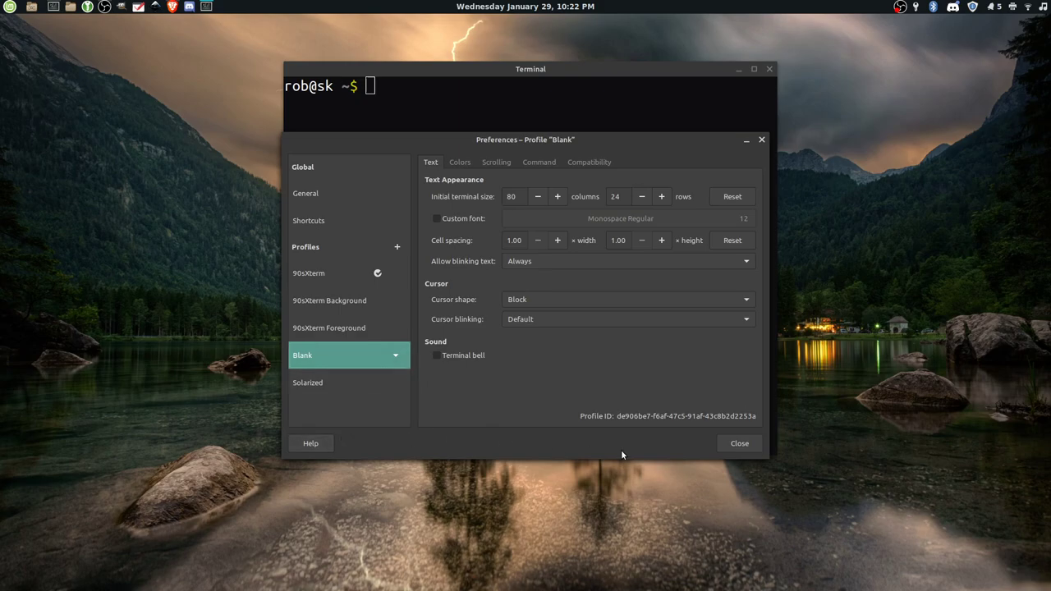
# Step: Make Blank the default profile and close Preferences
pyautogui.click(739, 443)
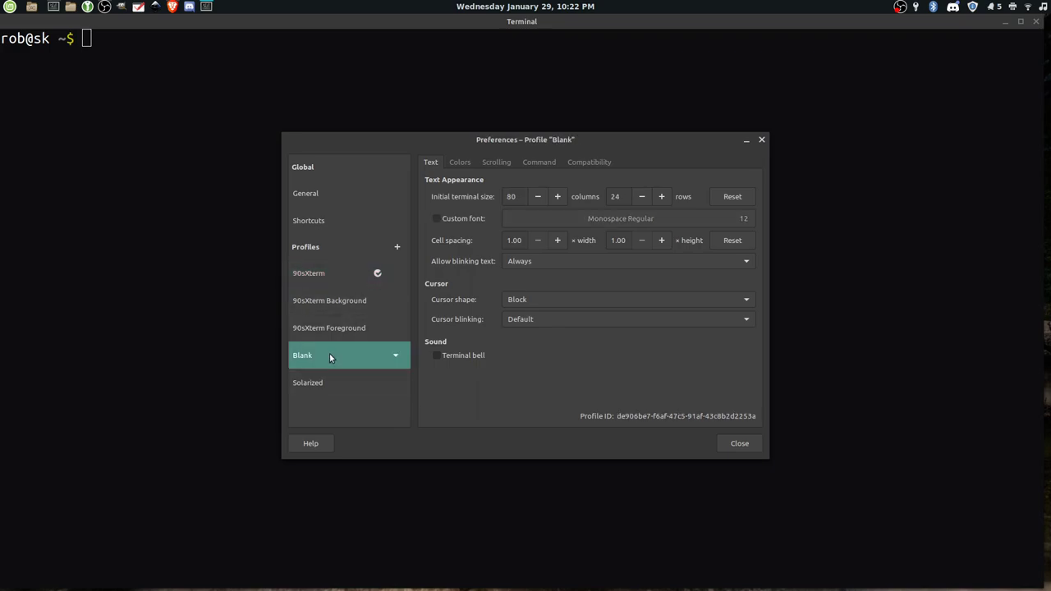
pyautogui.click(395, 355)
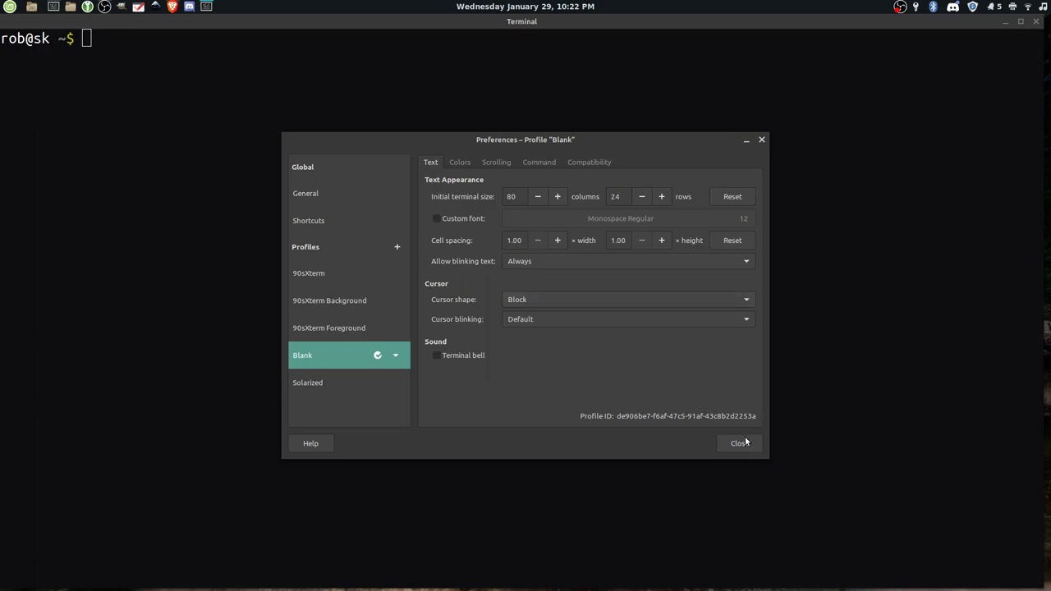
pyautogui.click(737, 444)
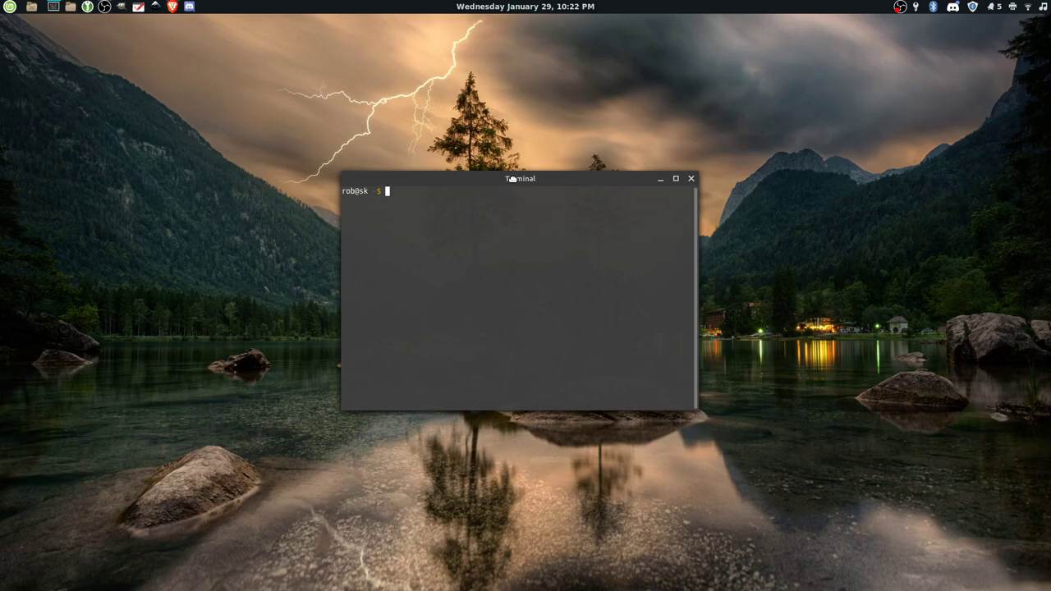
# Step: Set the global theme variant to Dark under Preferences > General
pyautogui.moveTo(519, 177); pyautogui.dragTo(495, 192)
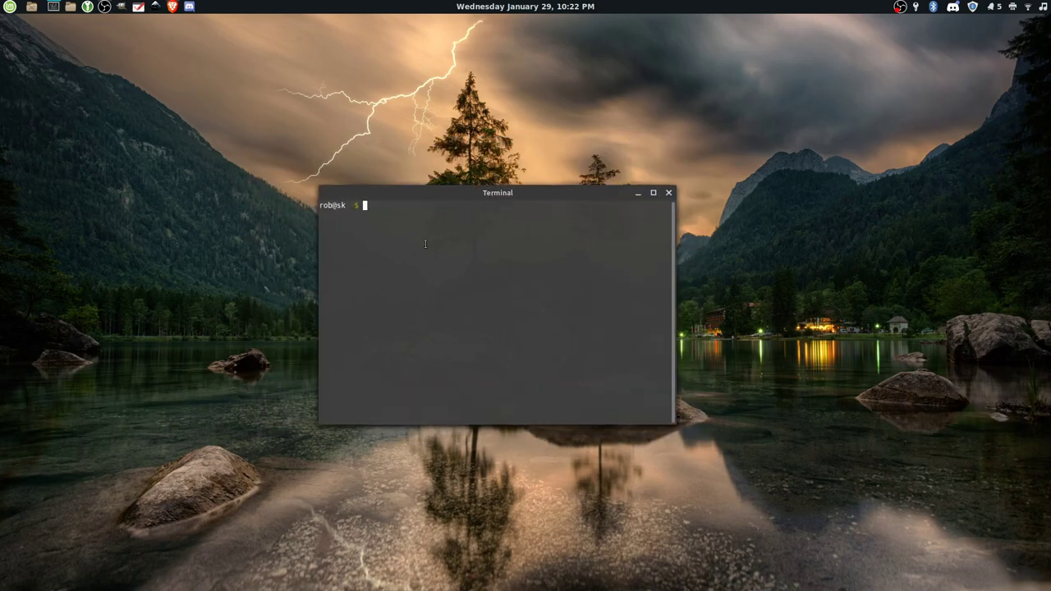
pyautogui.moveTo(404, 233)
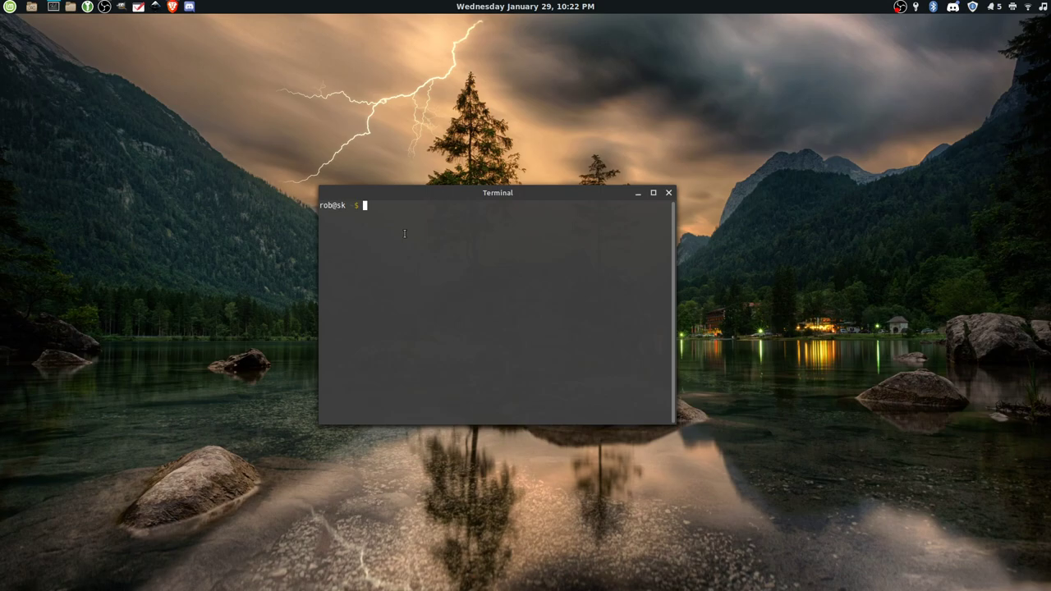
pyautogui.moveTo(497, 192); pyautogui.dragTo(526, 195)
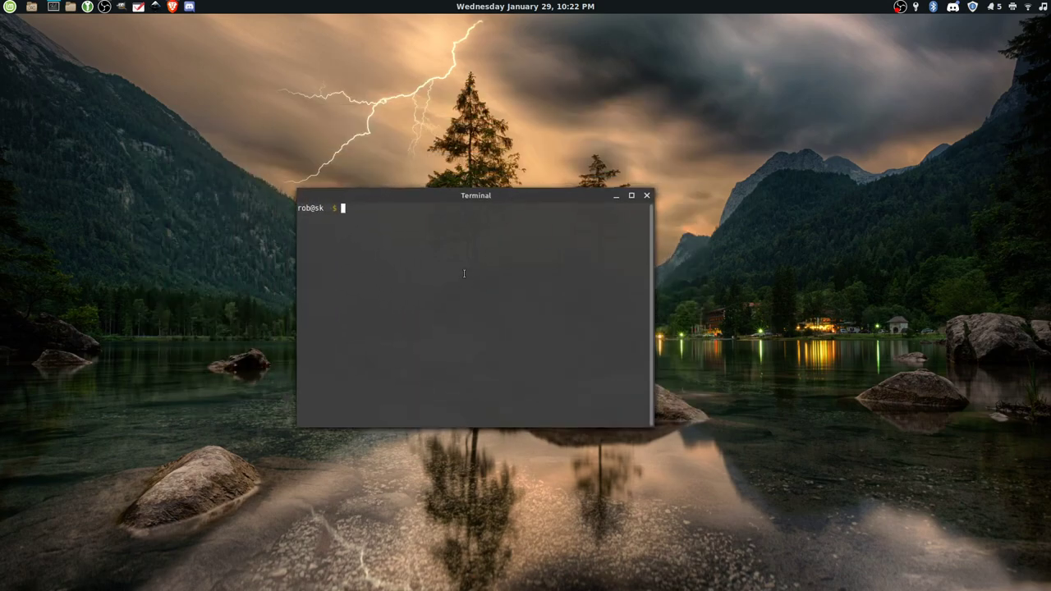
pyautogui.moveTo(427, 269)
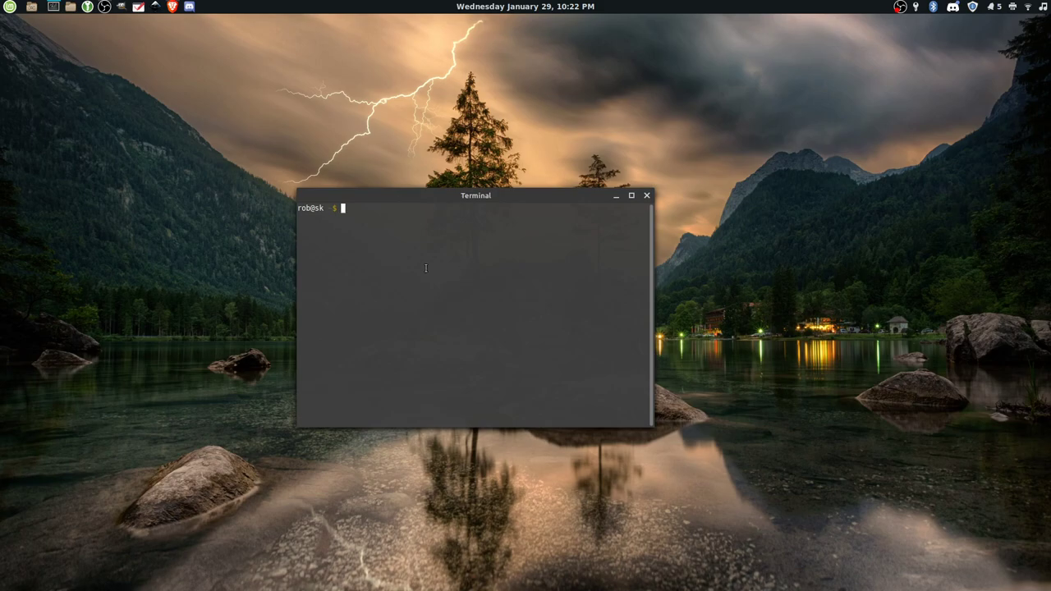
pyautogui.rightClick(427, 269)
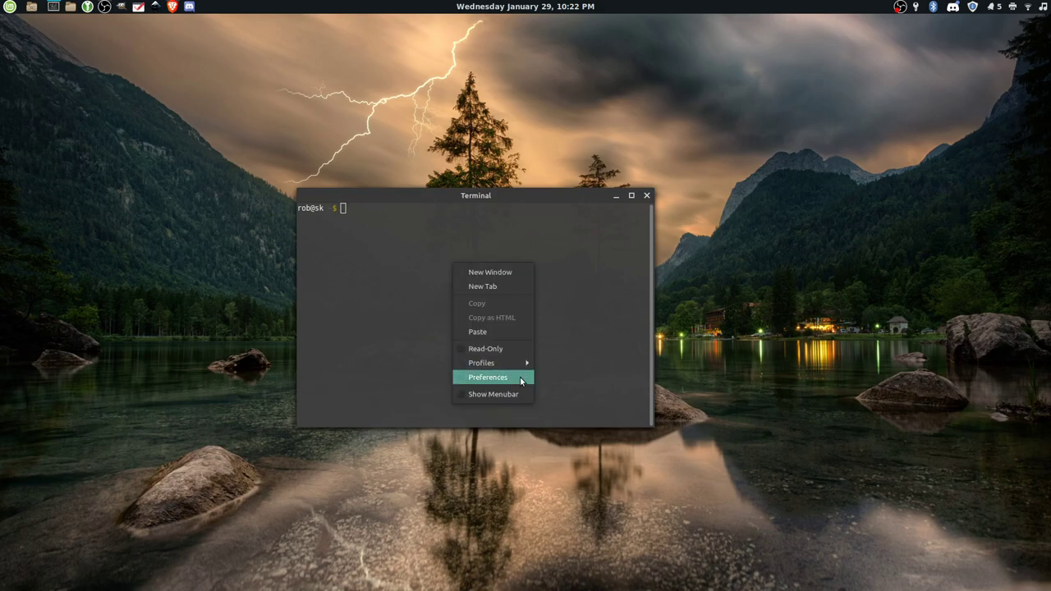
pyautogui.click(486, 377)
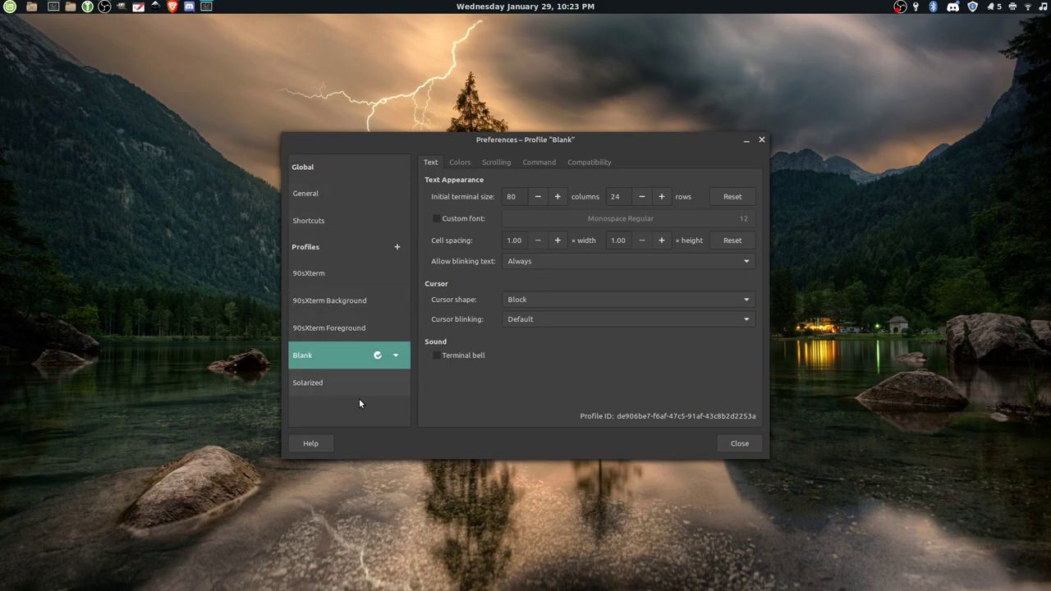
pyautogui.click(305, 194)
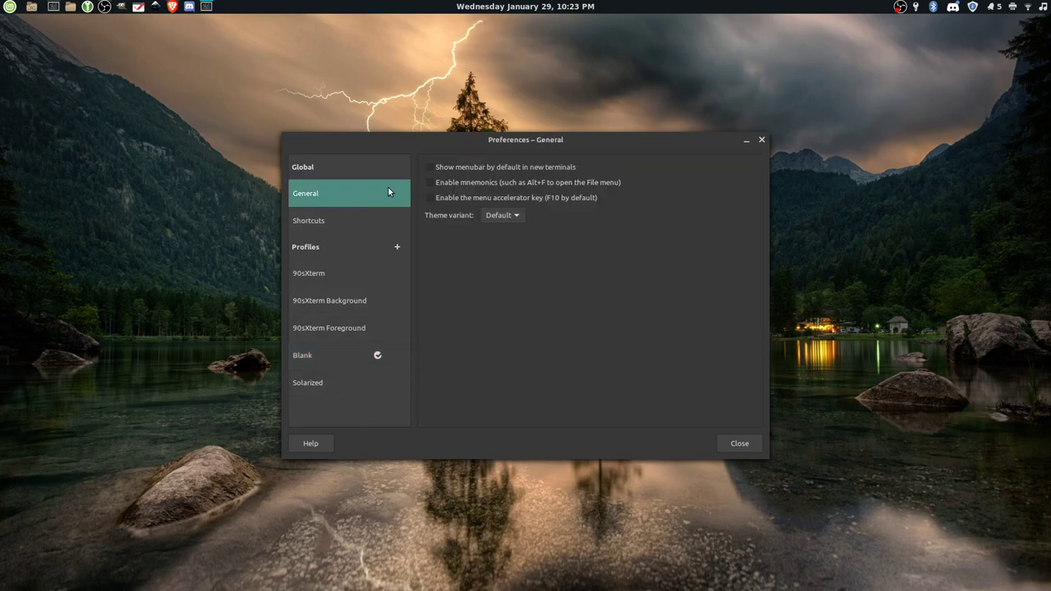
pyautogui.moveTo(493, 227)
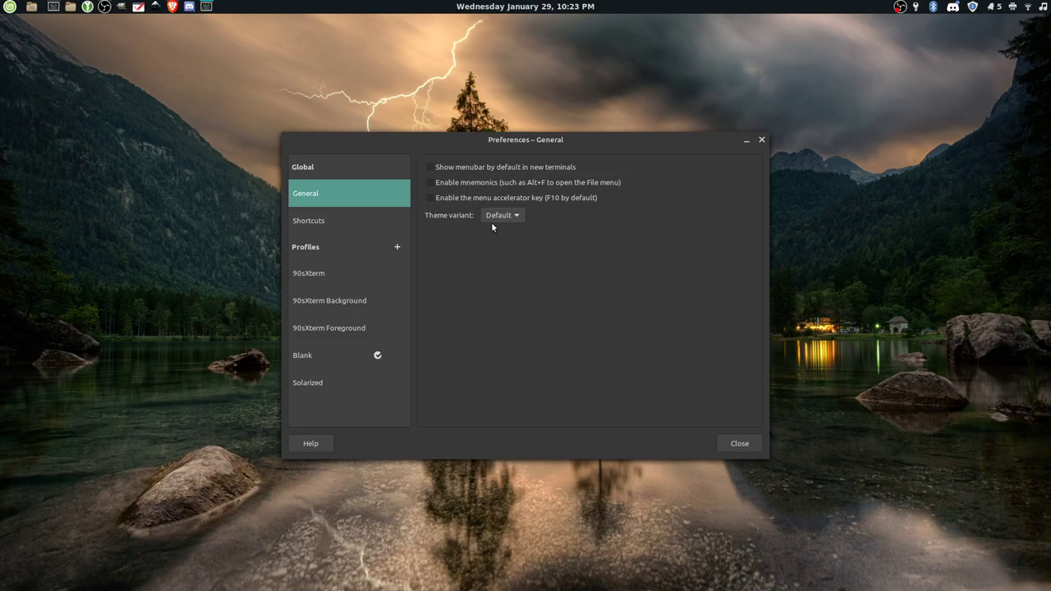
pyautogui.click(502, 215)
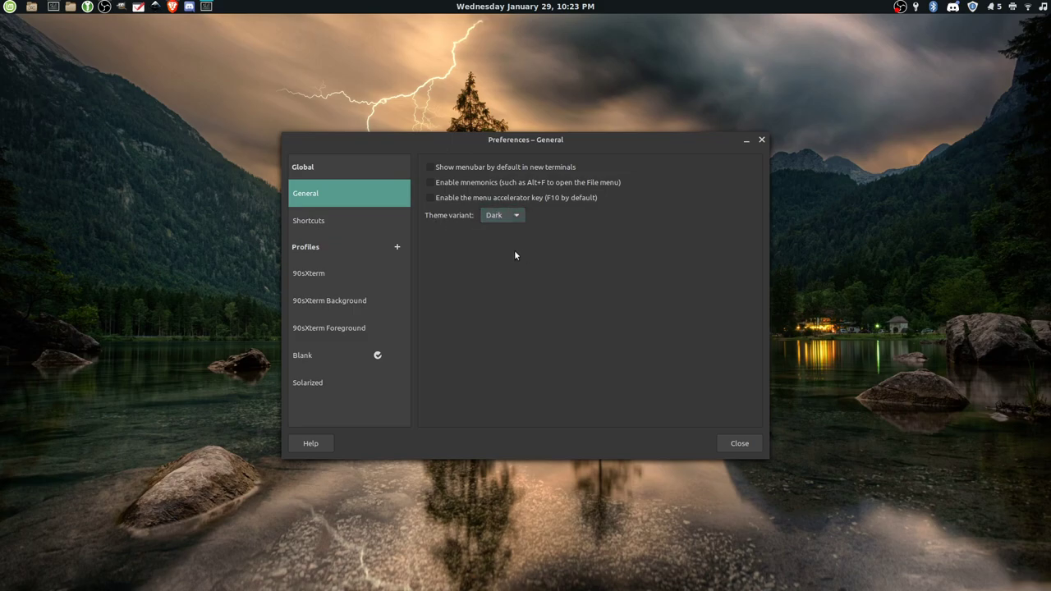
pyautogui.moveTo(547, 148)
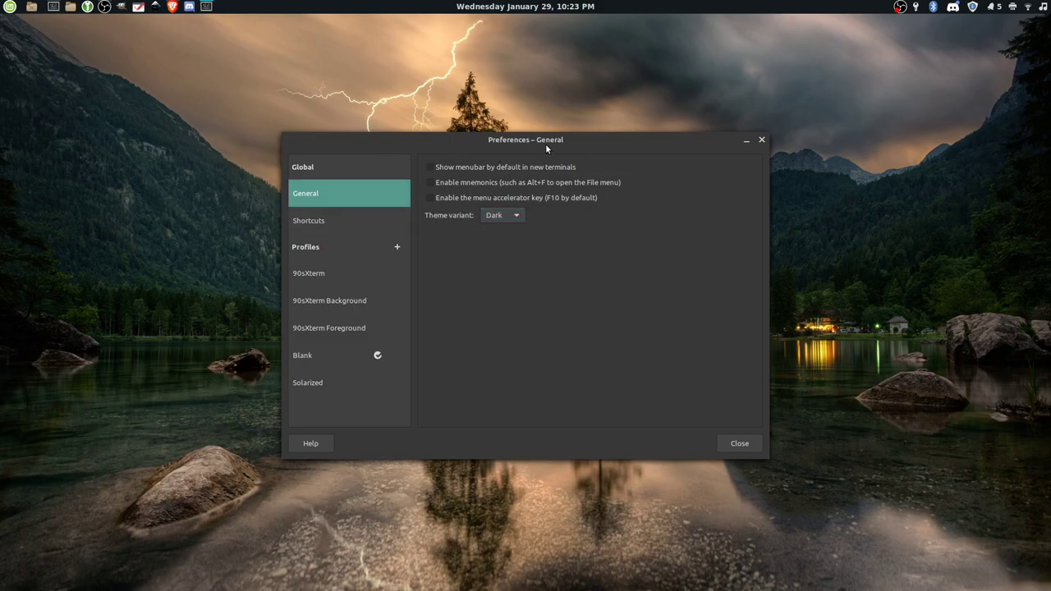
pyautogui.moveTo(493, 154)
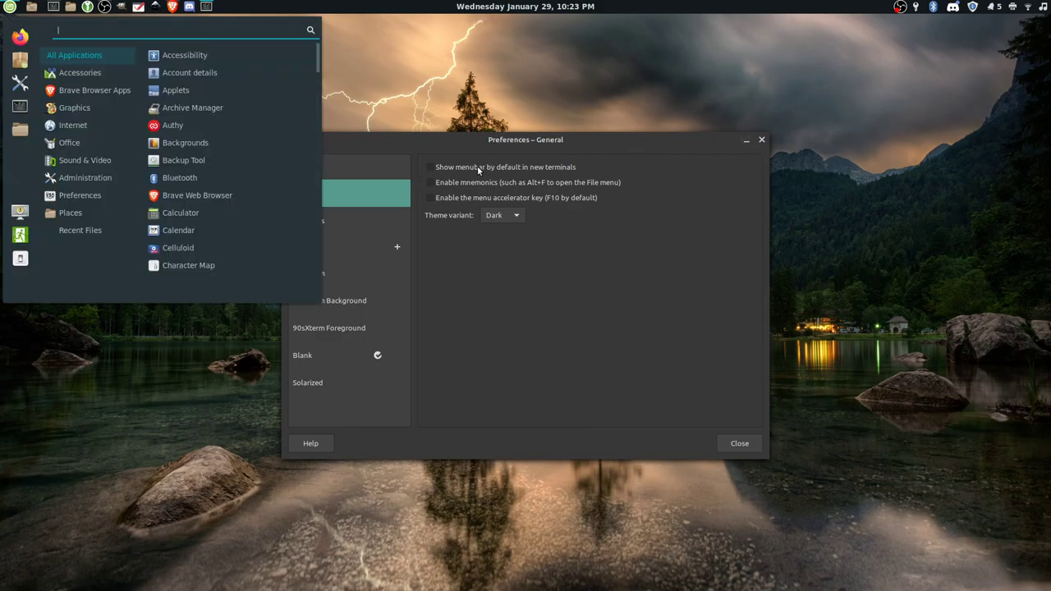
# Step: Open the Cinnamon Themes settings via a 'theme' search to review the current desktop themes
pyautogui.write('theme')
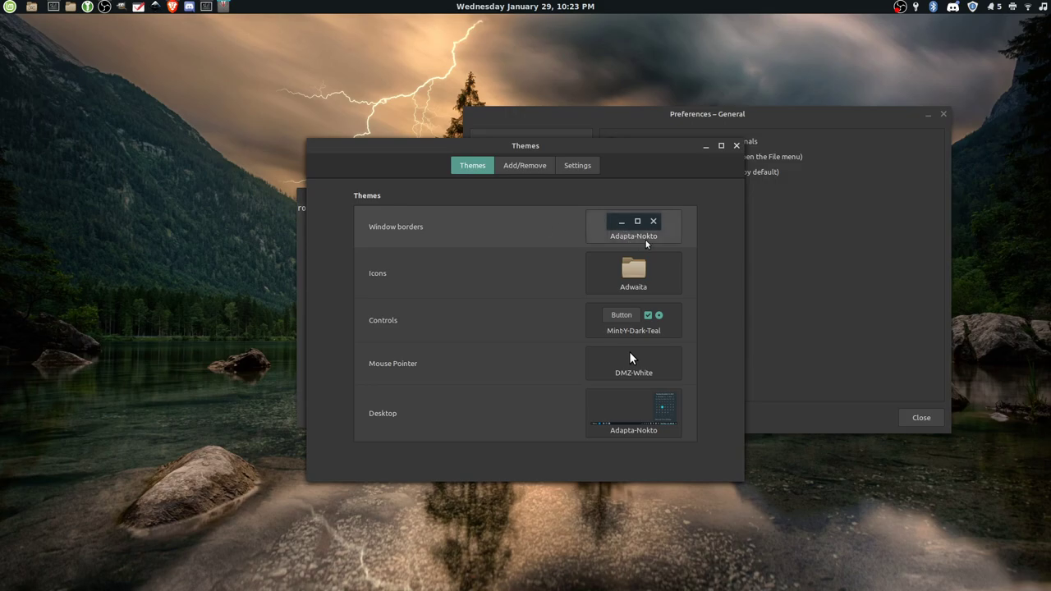
pyautogui.click(634, 227)
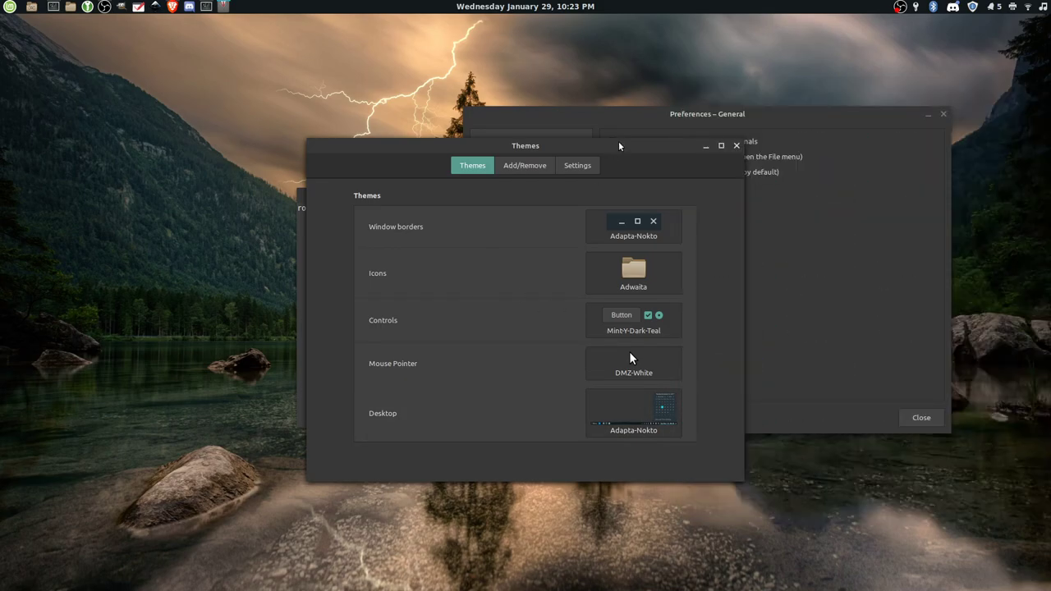
pyautogui.moveTo(676, 174)
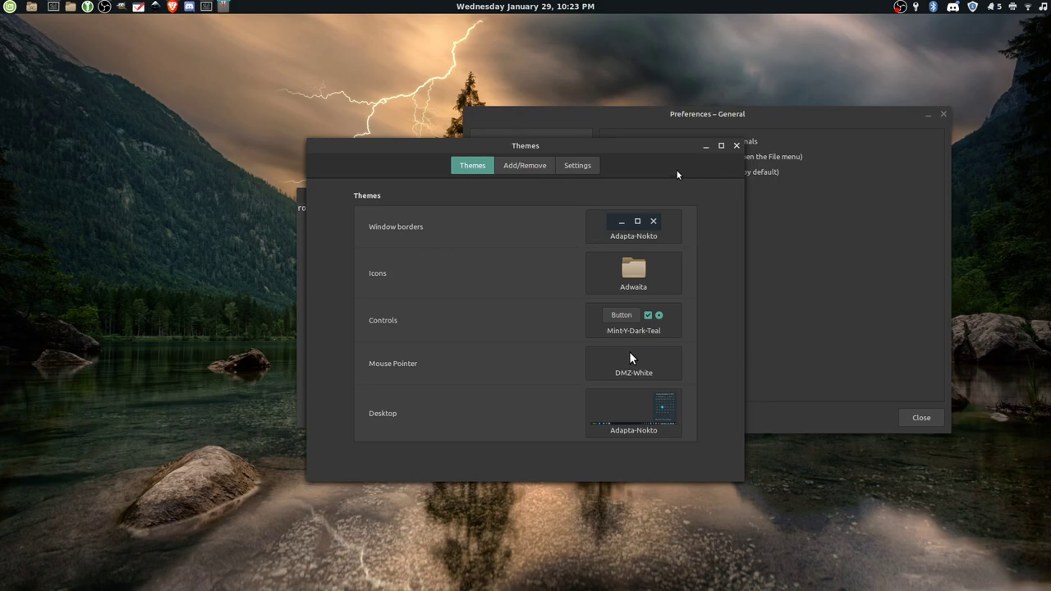
pyautogui.moveTo(686, 155)
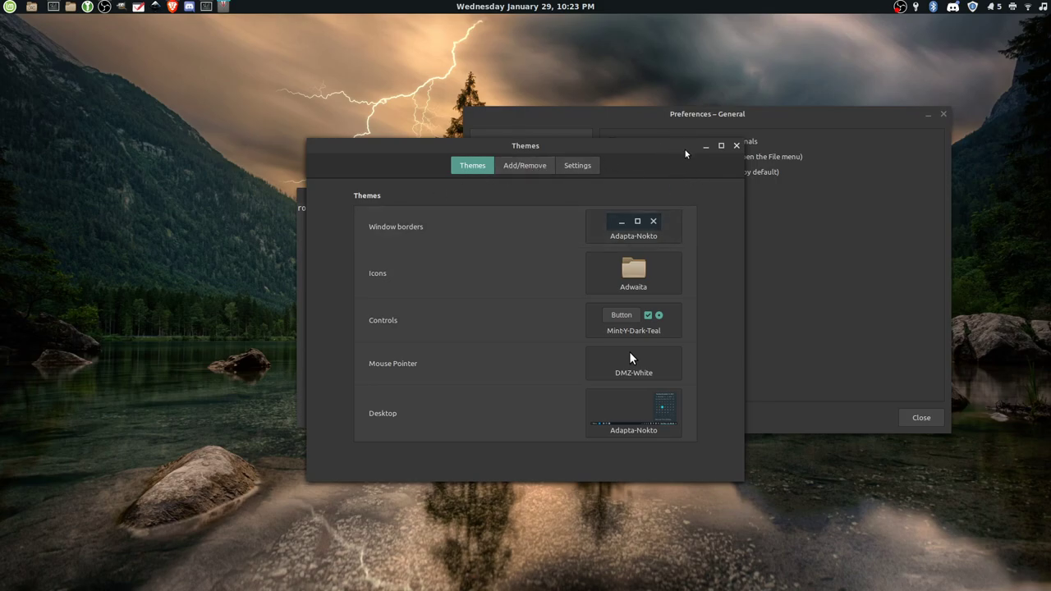
pyautogui.moveTo(750, 151)
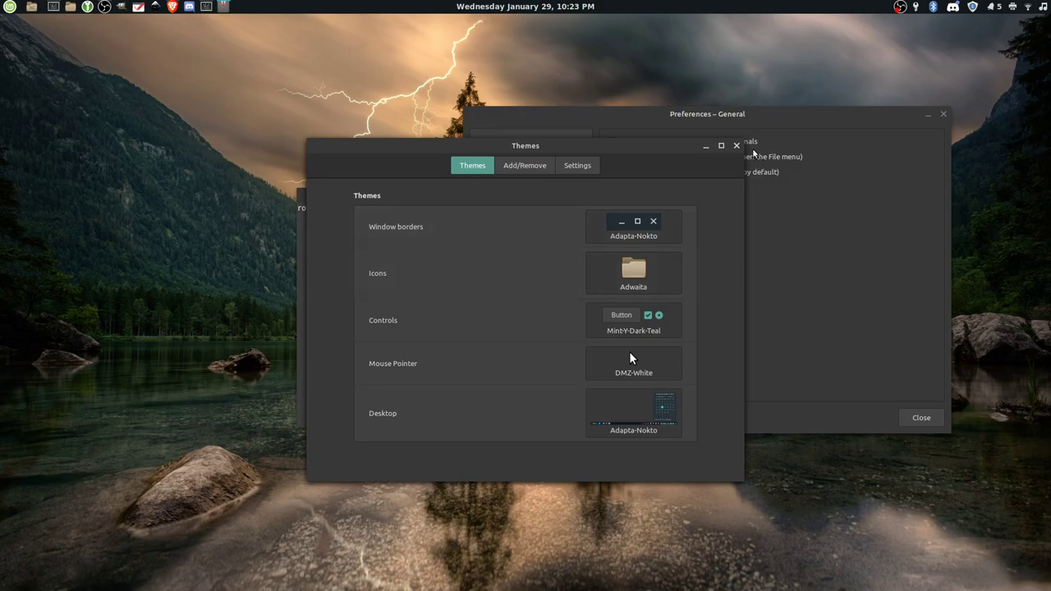
# Step: Return to the terminal Preferences and show the global Shortcuts list
pyautogui.click(736, 144)
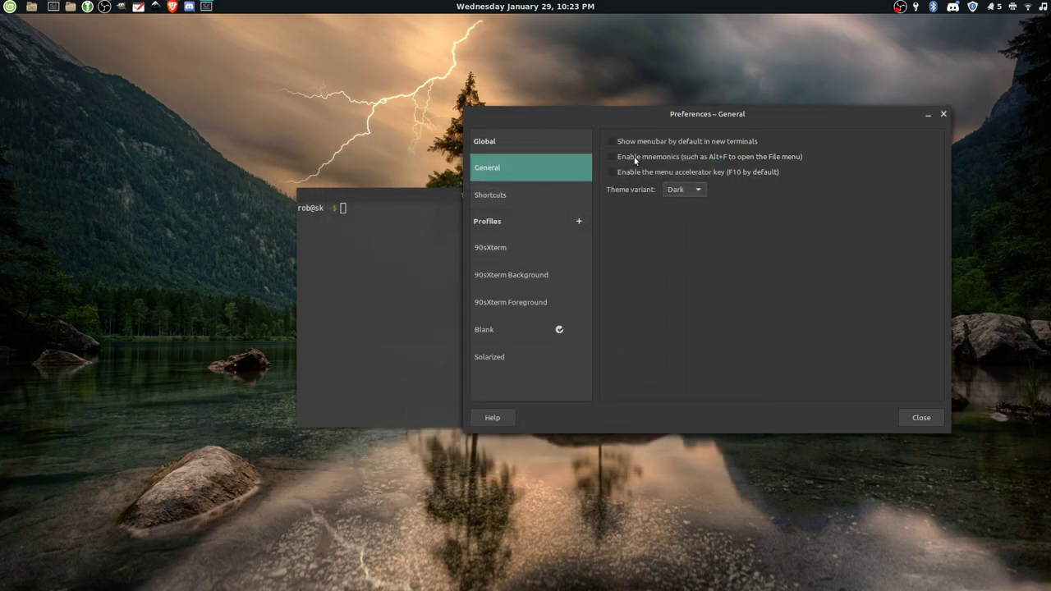
pyautogui.click(490, 194)
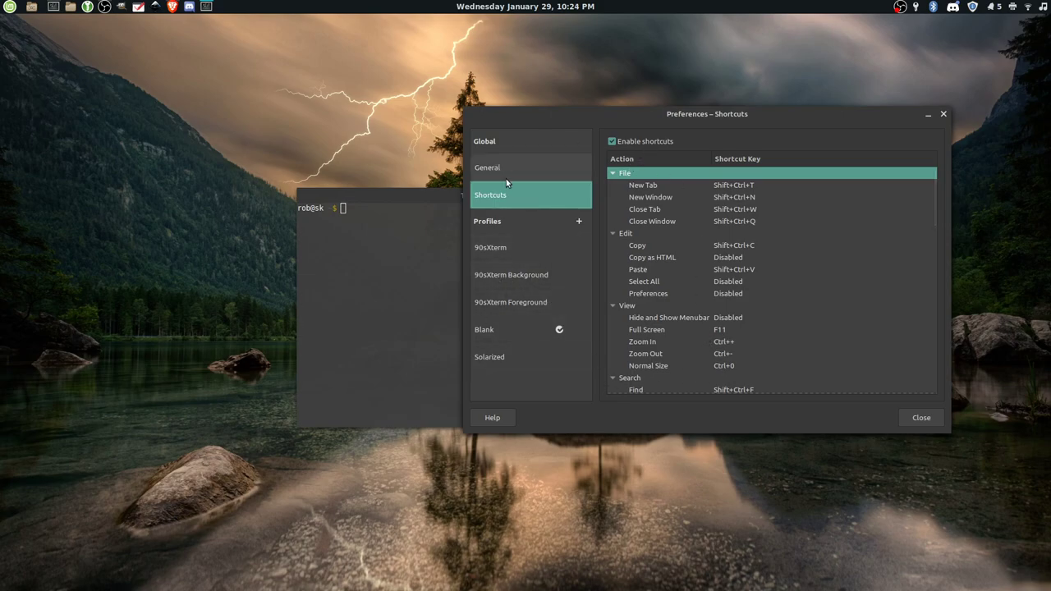
pyautogui.moveTo(508, 404)
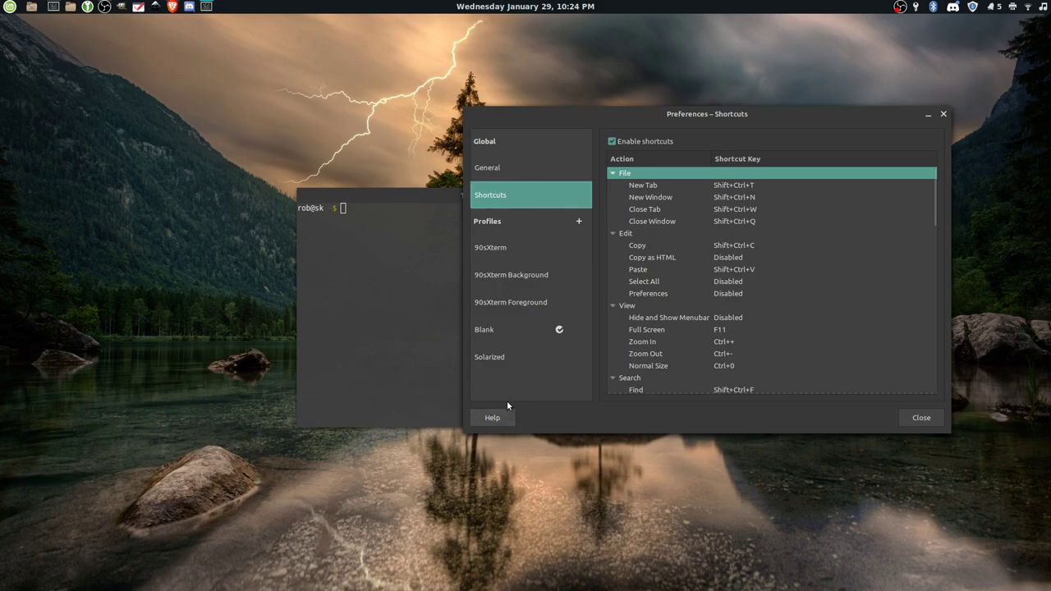
pyautogui.moveTo(613, 427)
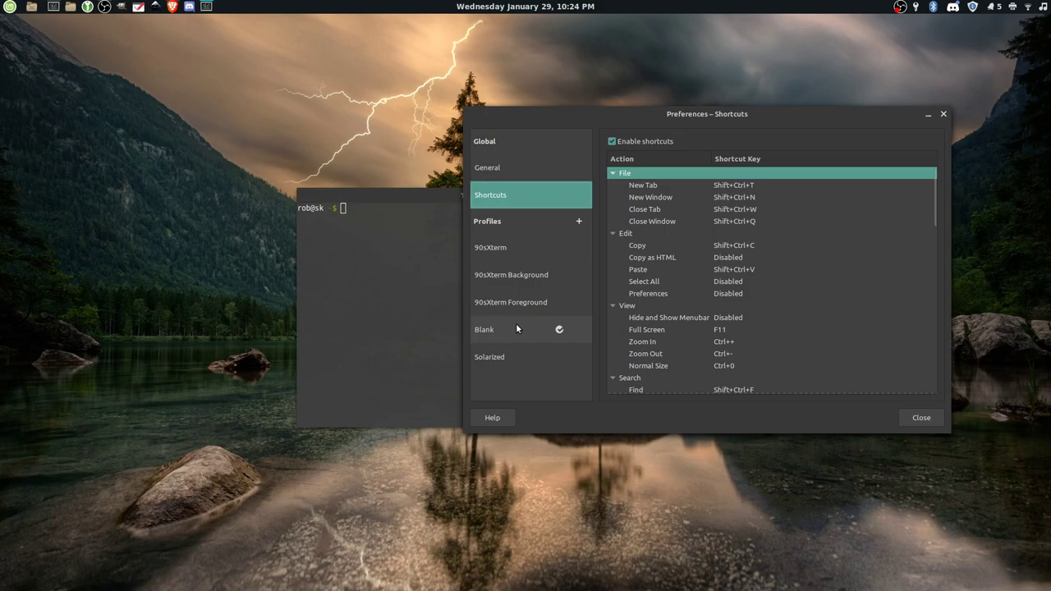
# Step: Enable the custom Monospace Regular 12 font for the Blank profile
pyautogui.click(486, 328)
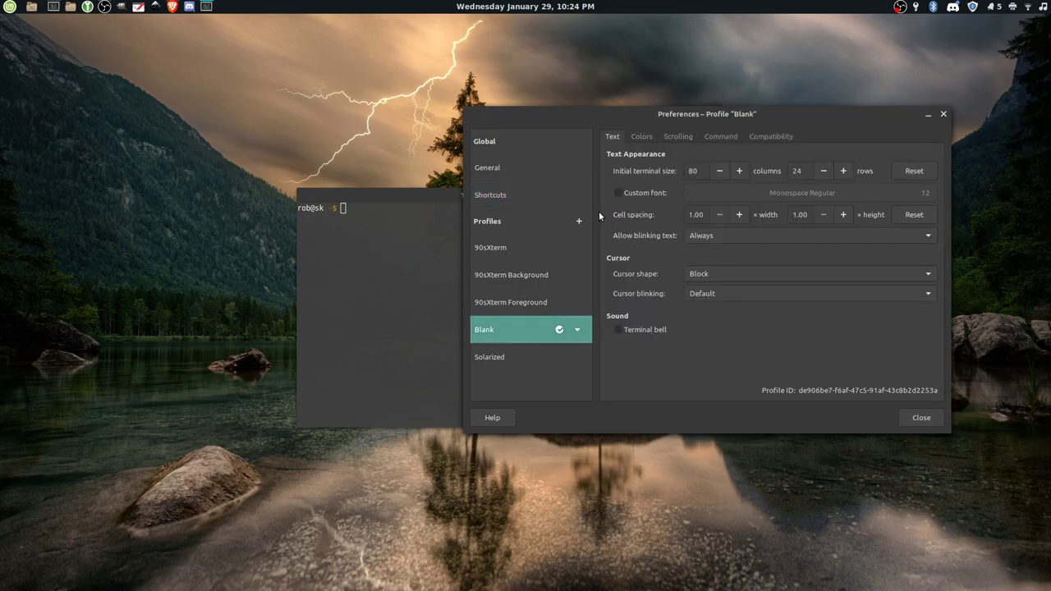
pyautogui.moveTo(540, 279)
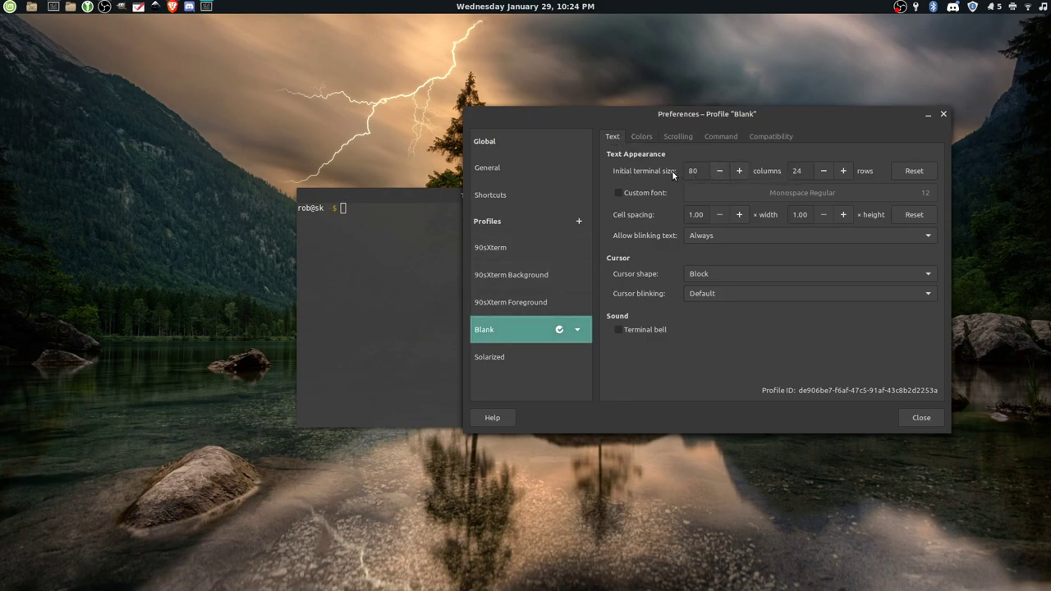
pyautogui.moveTo(789, 192)
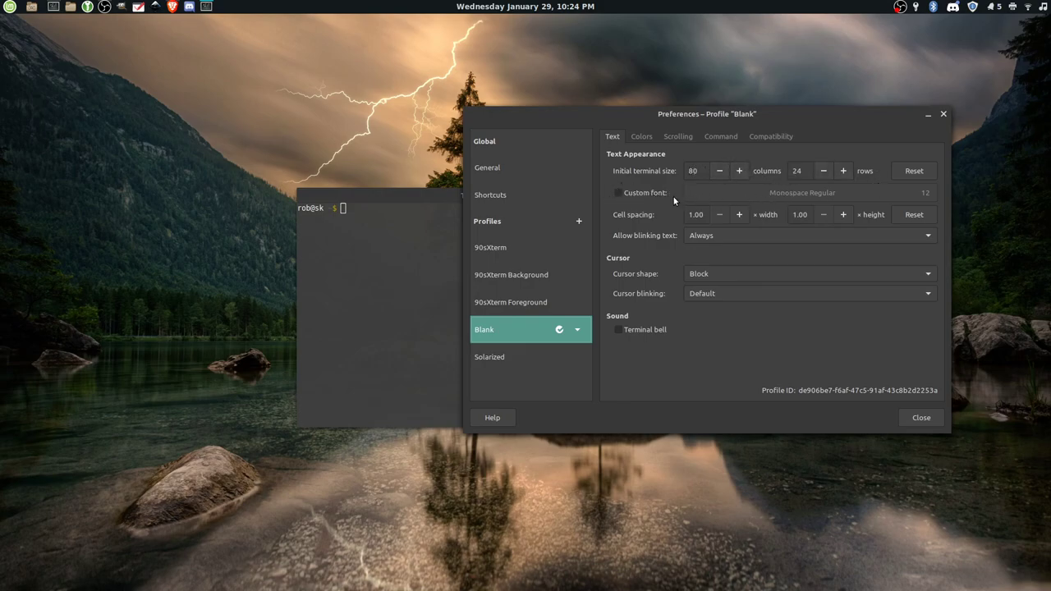
pyautogui.moveTo(754, 200)
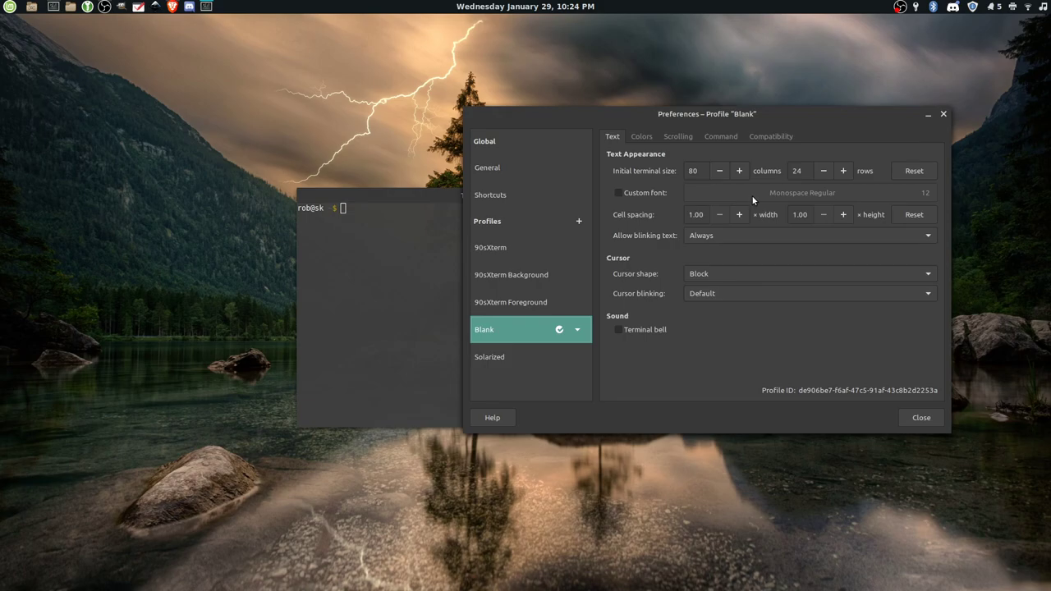
pyautogui.moveTo(643, 197)
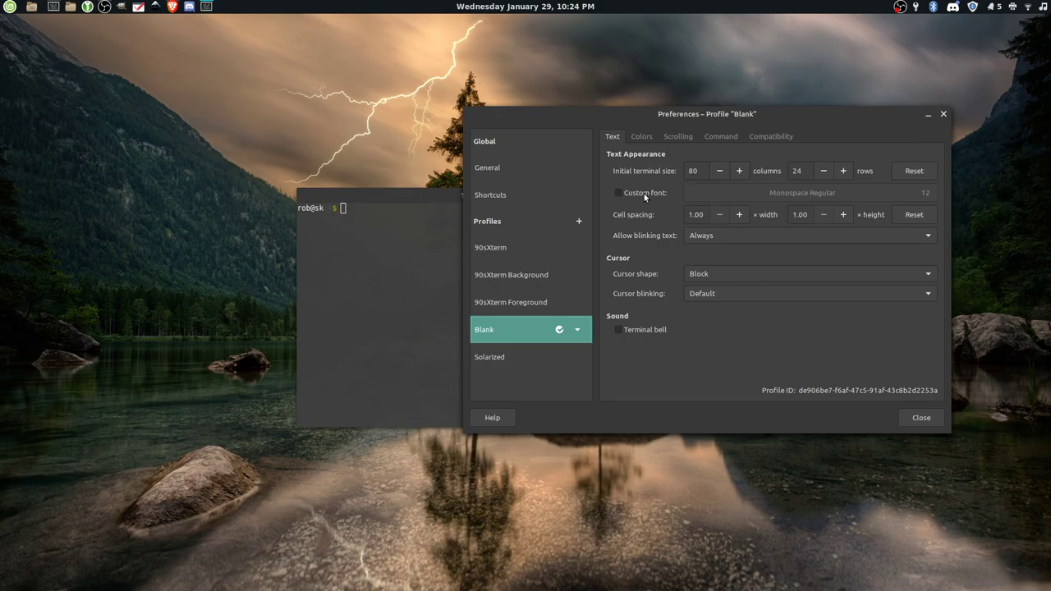
pyautogui.moveTo(632, 195)
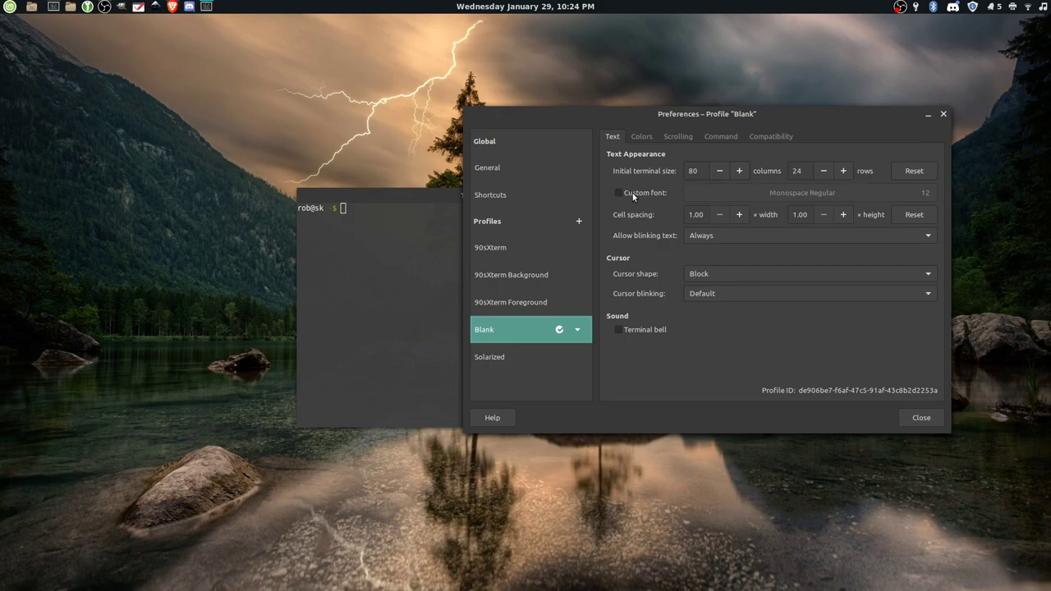
pyautogui.click(618, 192)
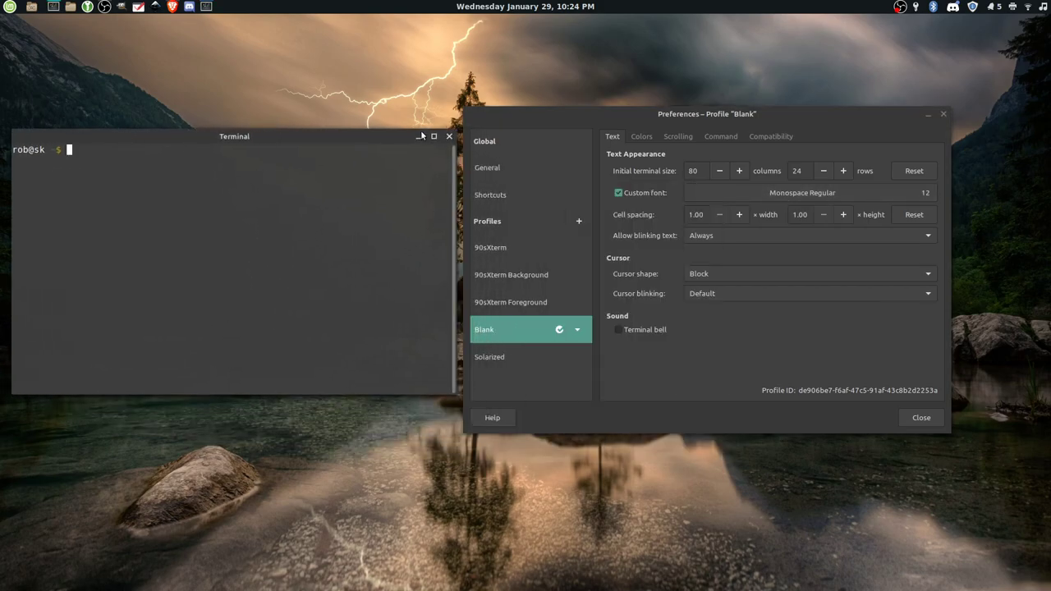
pyautogui.click(619, 192)
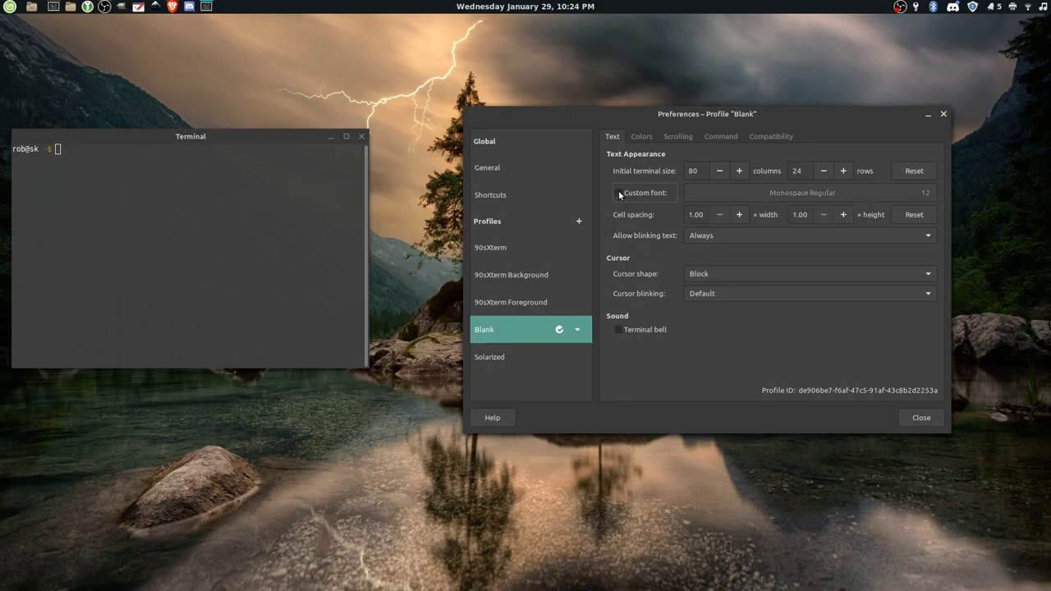
pyautogui.click(617, 192)
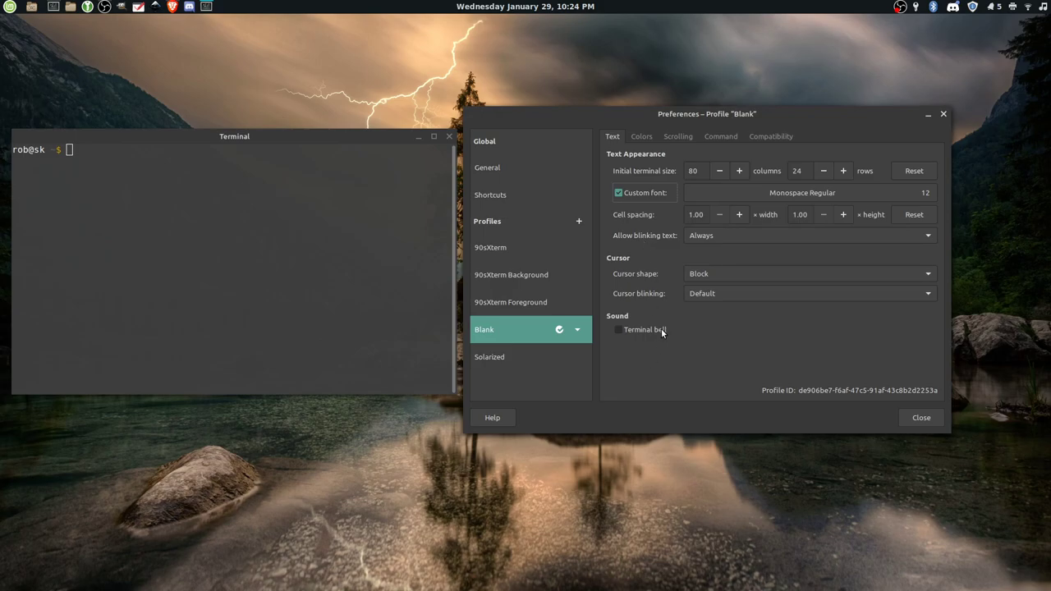
# Step: Stop using system theme colours for Blank and try the Solarized dark scheme
pyautogui.click(640, 136)
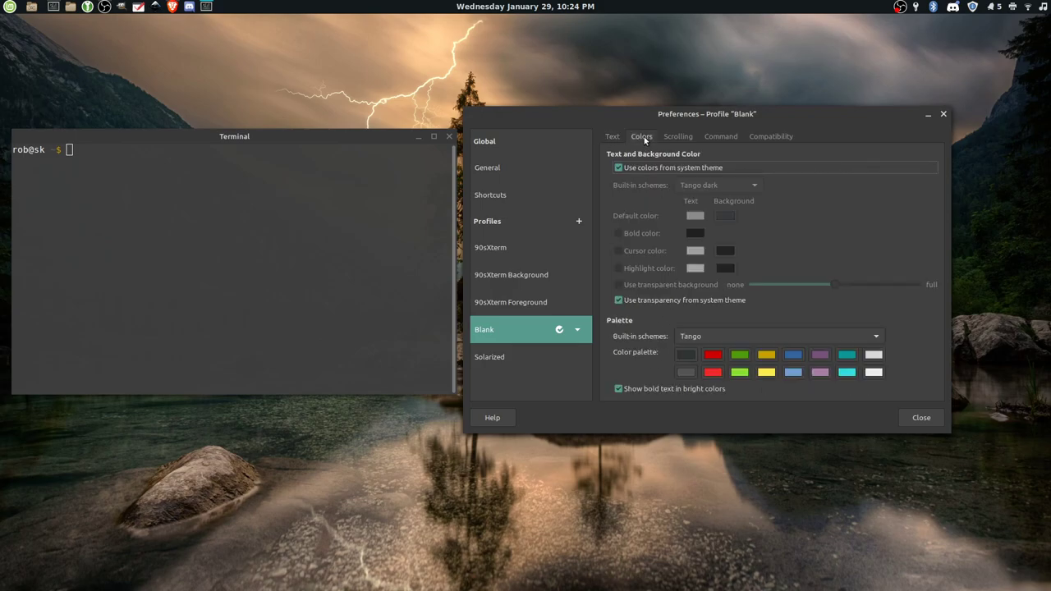
pyautogui.moveTo(626, 179)
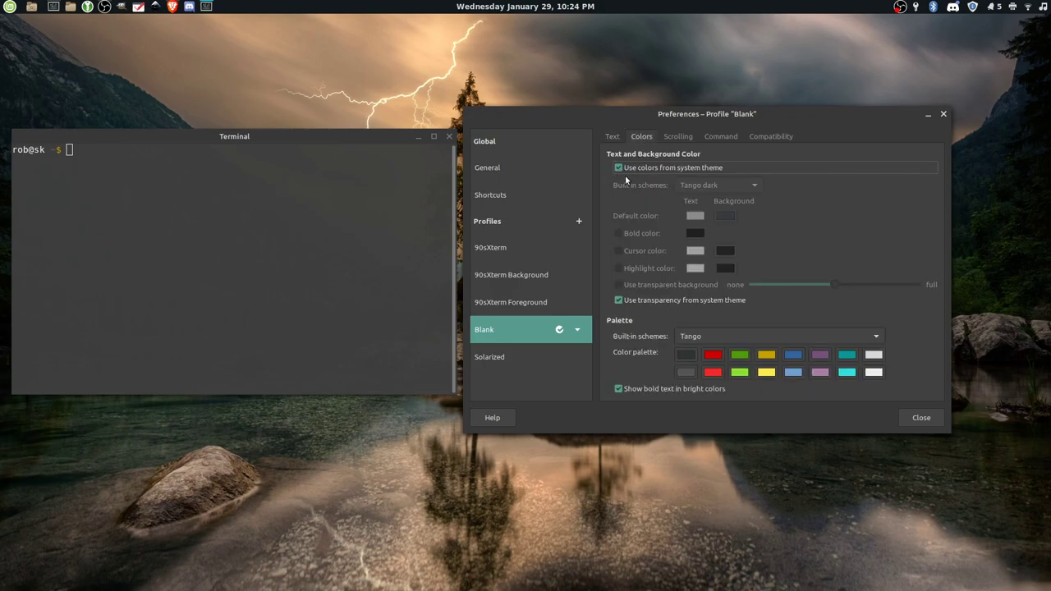
pyautogui.click(617, 168)
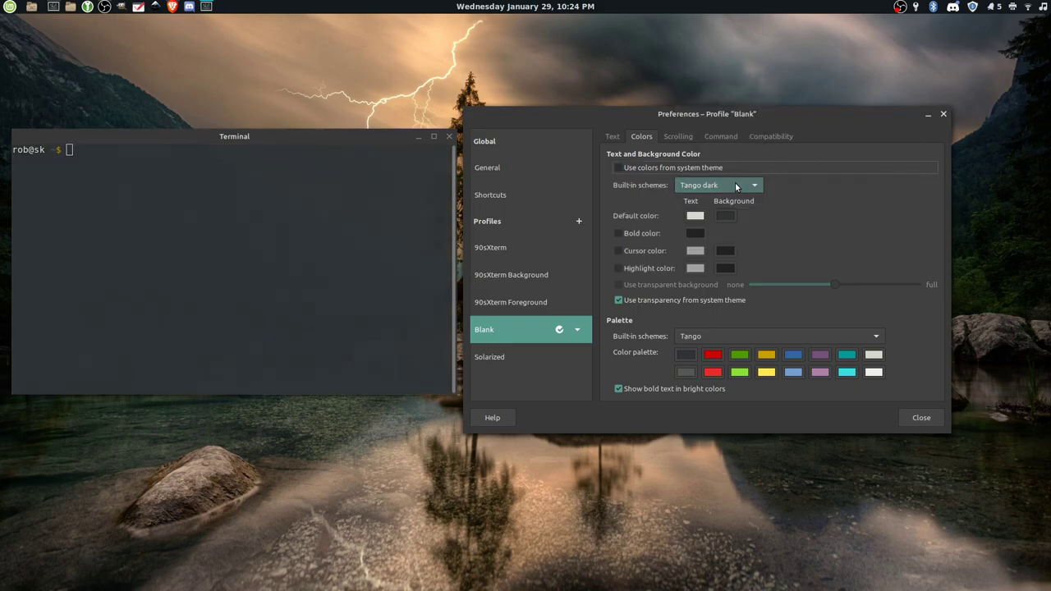
pyautogui.click(719, 184)
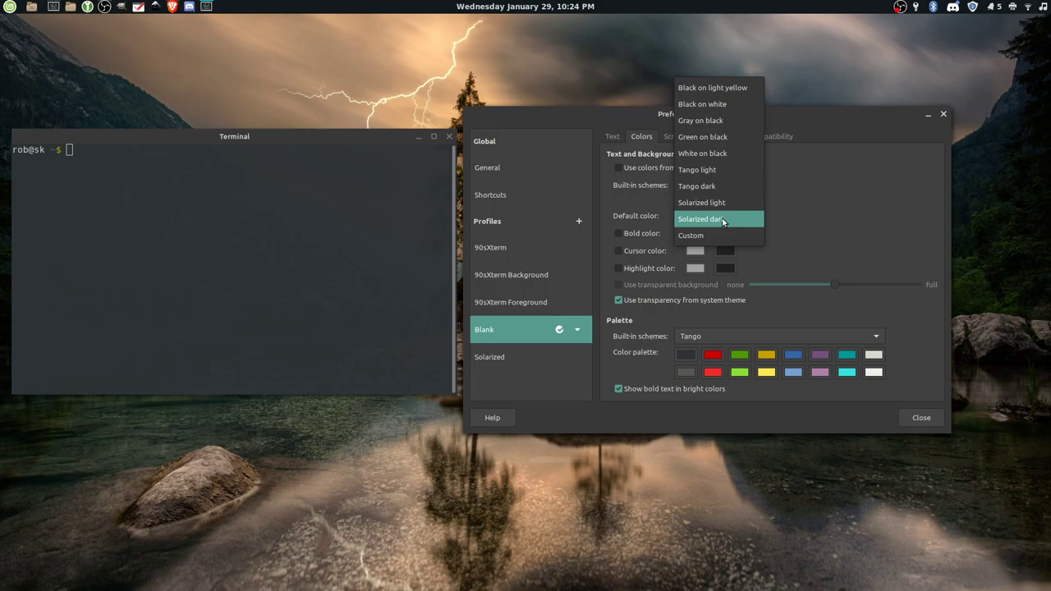
pyautogui.click(701, 218)
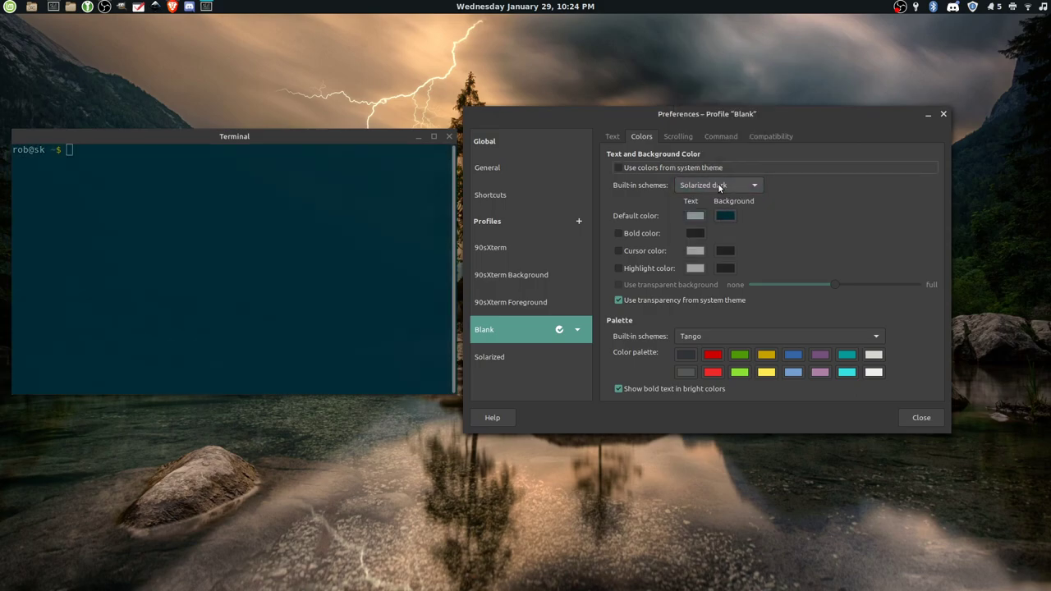
pyautogui.click(719, 184)
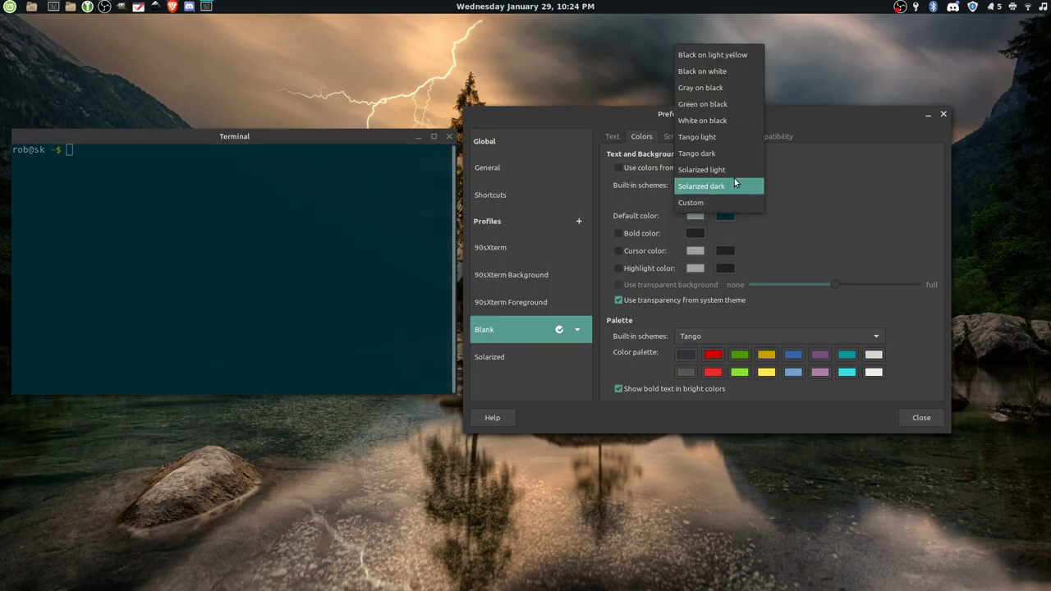
pyautogui.moveTo(732, 136)
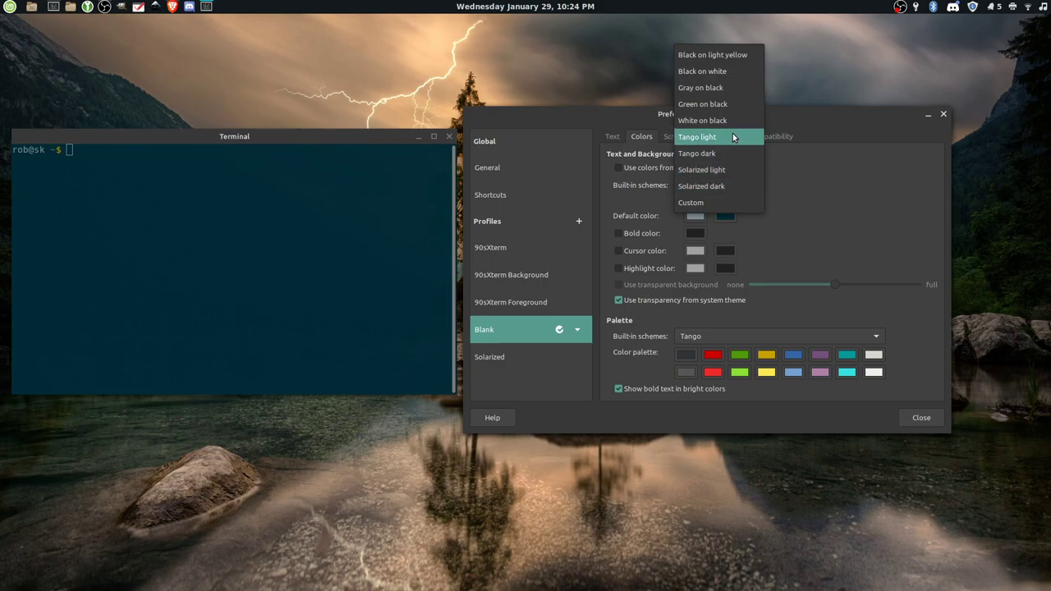
pyautogui.moveTo(723, 154)
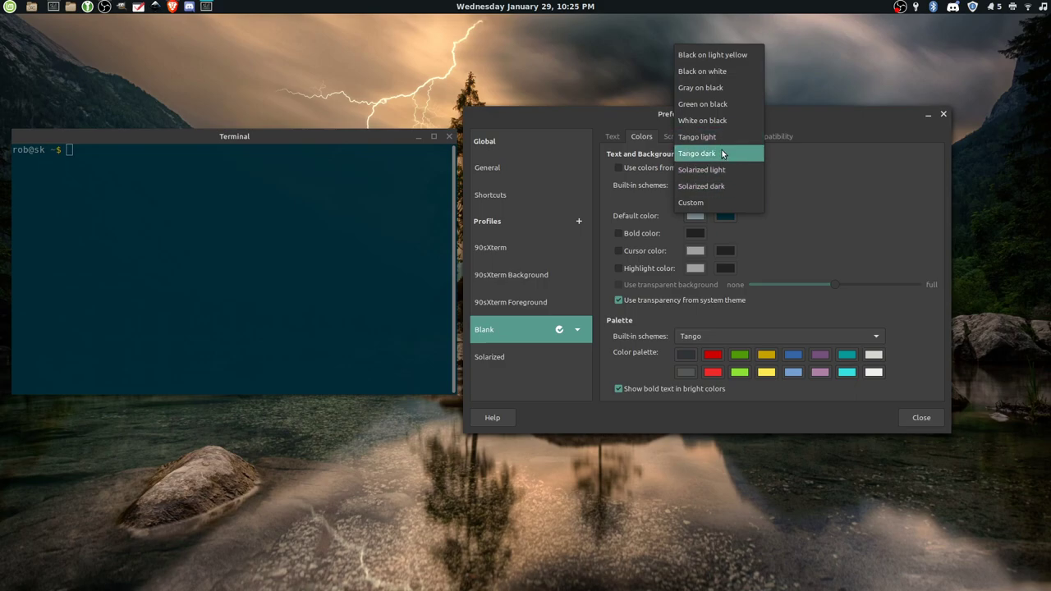
pyautogui.moveTo(719, 120)
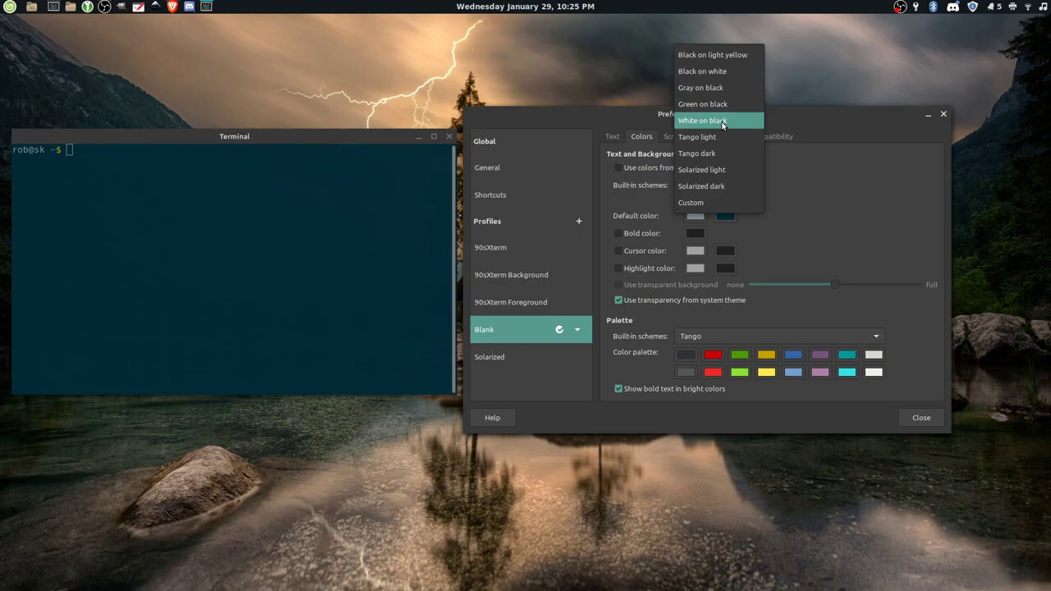
pyautogui.moveTo(745, 124)
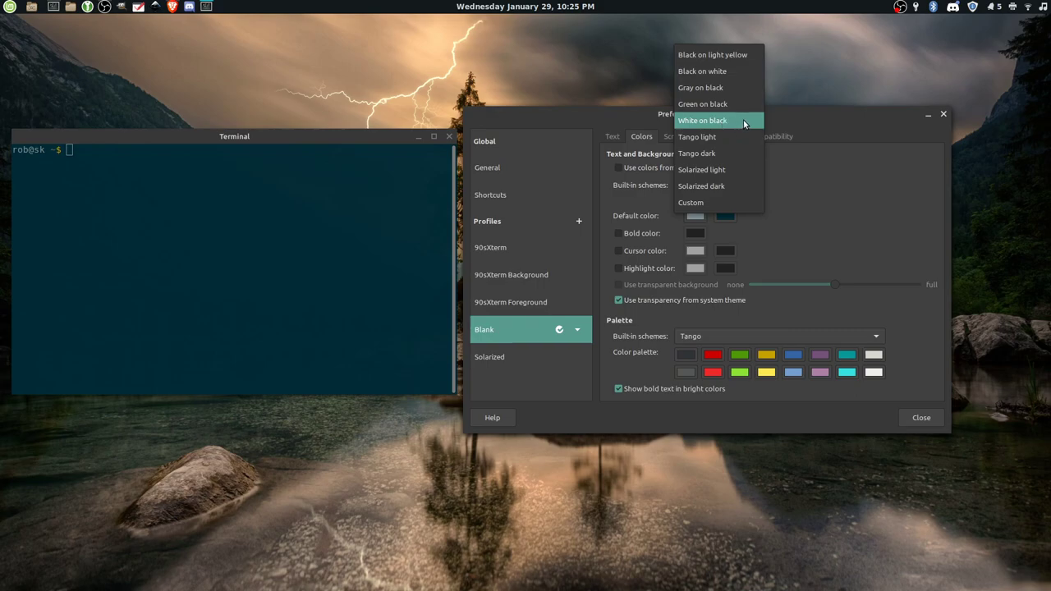
# Step: Try the White on black and Green on black built-in colour schemes
pyautogui.click(698, 119)
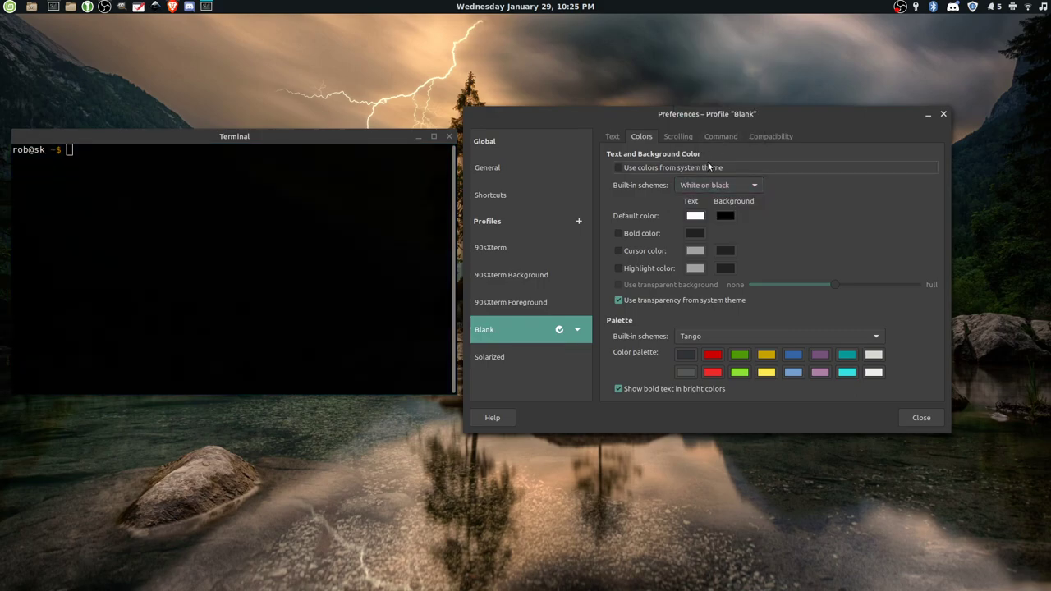
pyautogui.click(716, 184)
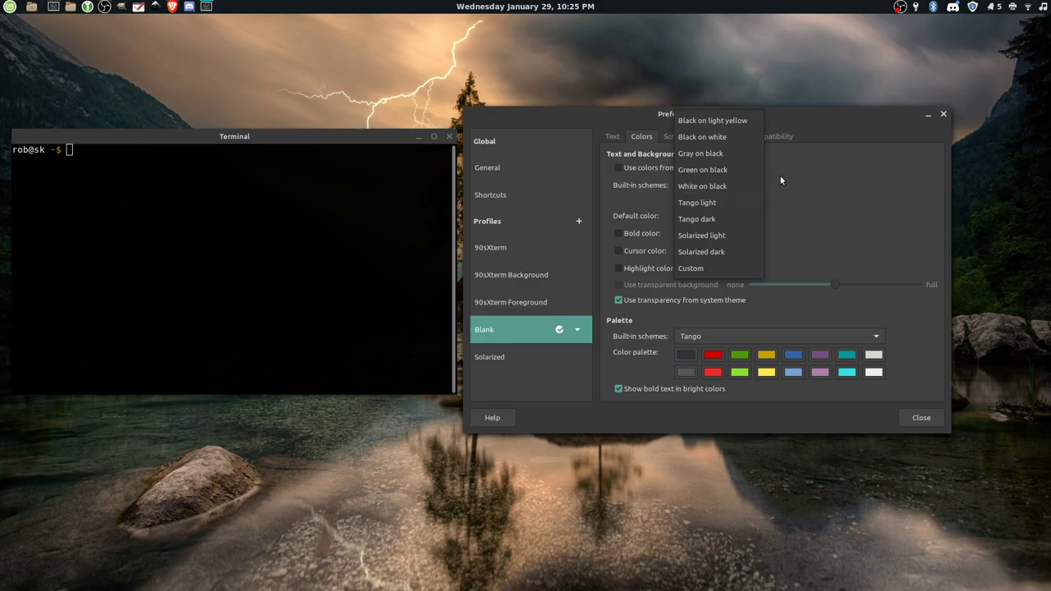
pyautogui.click(703, 169)
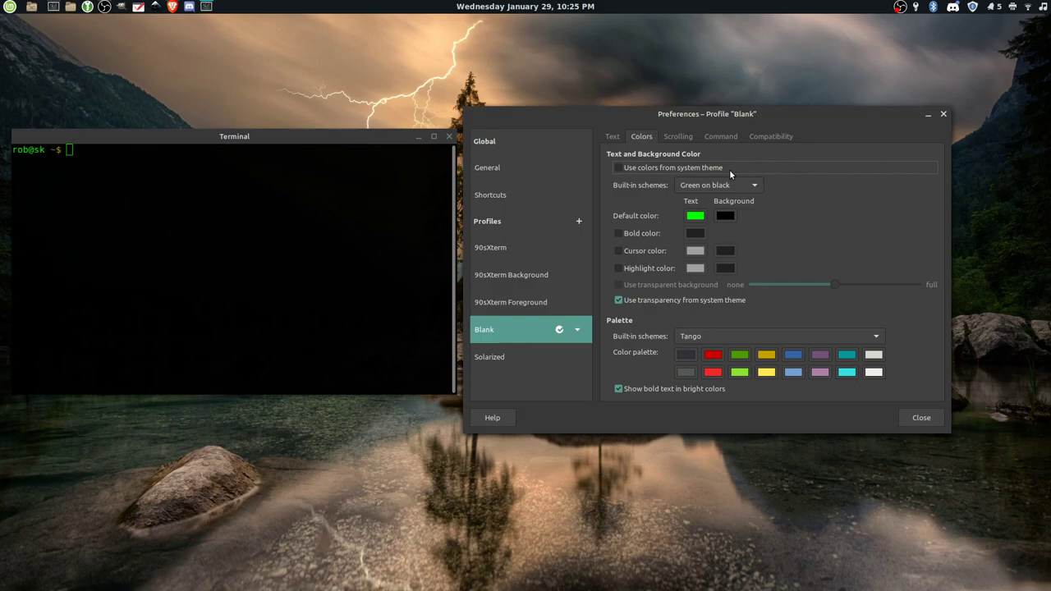
pyautogui.moveTo(725, 174)
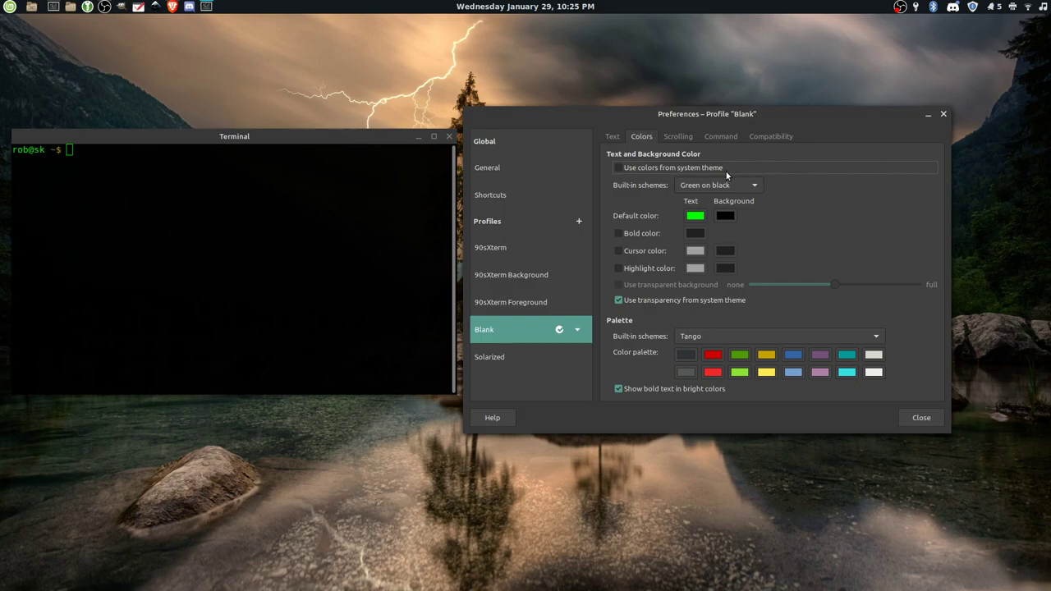
pyautogui.moveTo(725, 175)
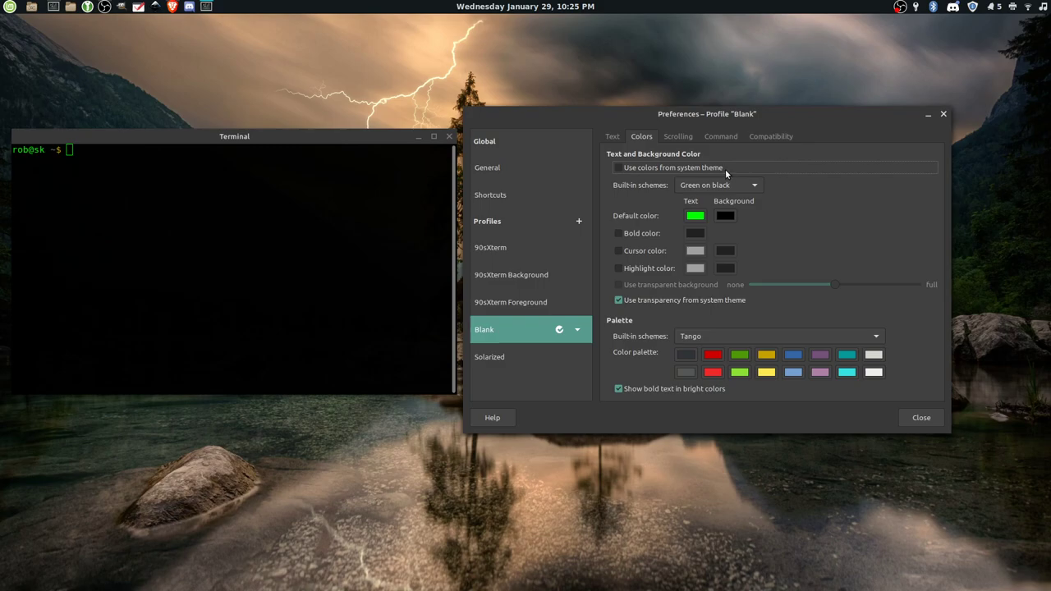
pyautogui.moveTo(714, 187)
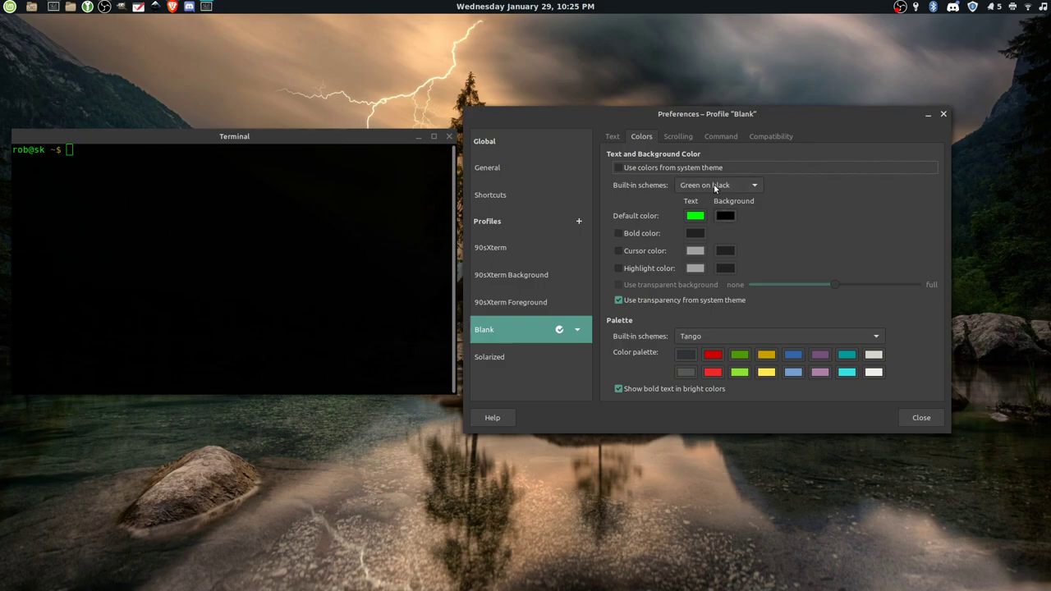
pyautogui.click(716, 184)
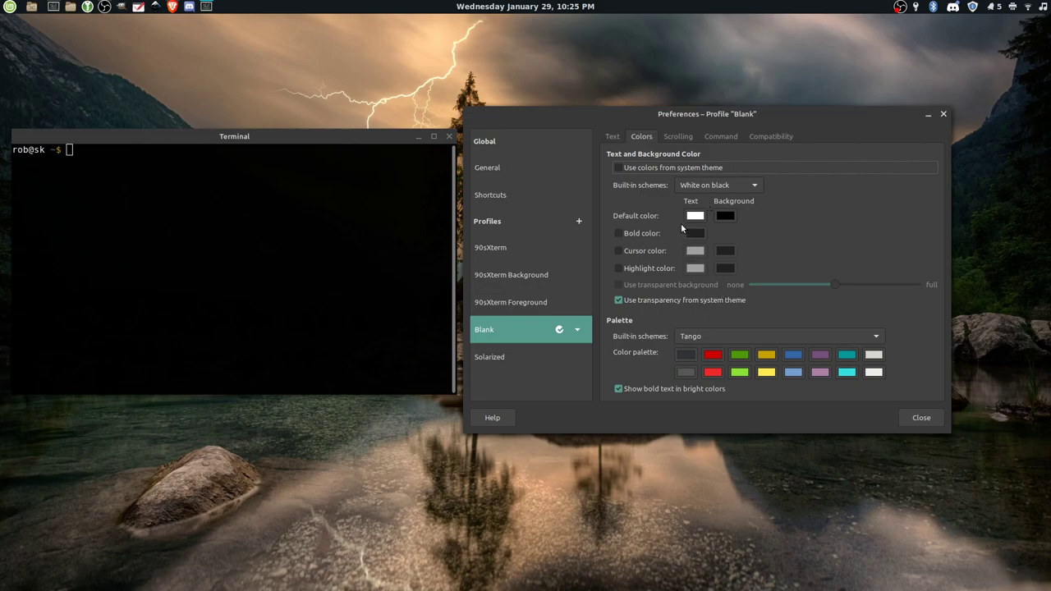
pyautogui.moveTo(714, 220)
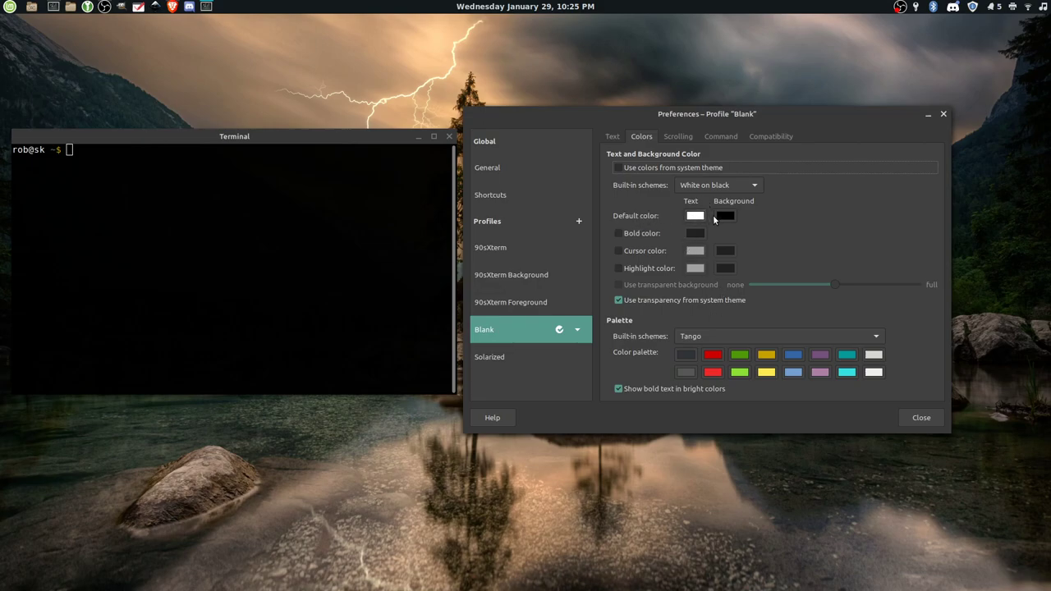
pyautogui.click(724, 215)
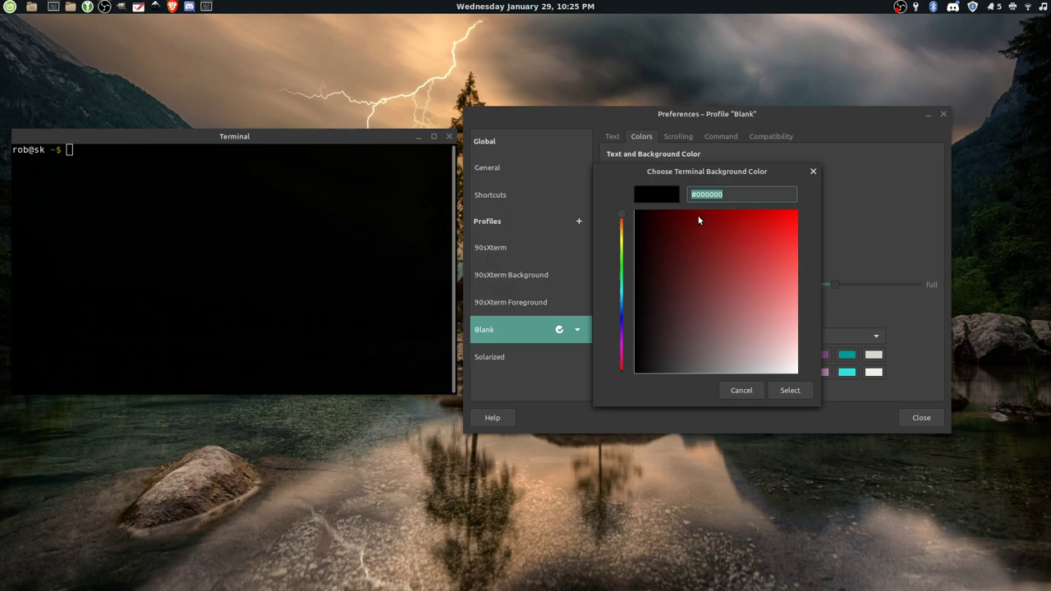
pyautogui.moveTo(743, 399)
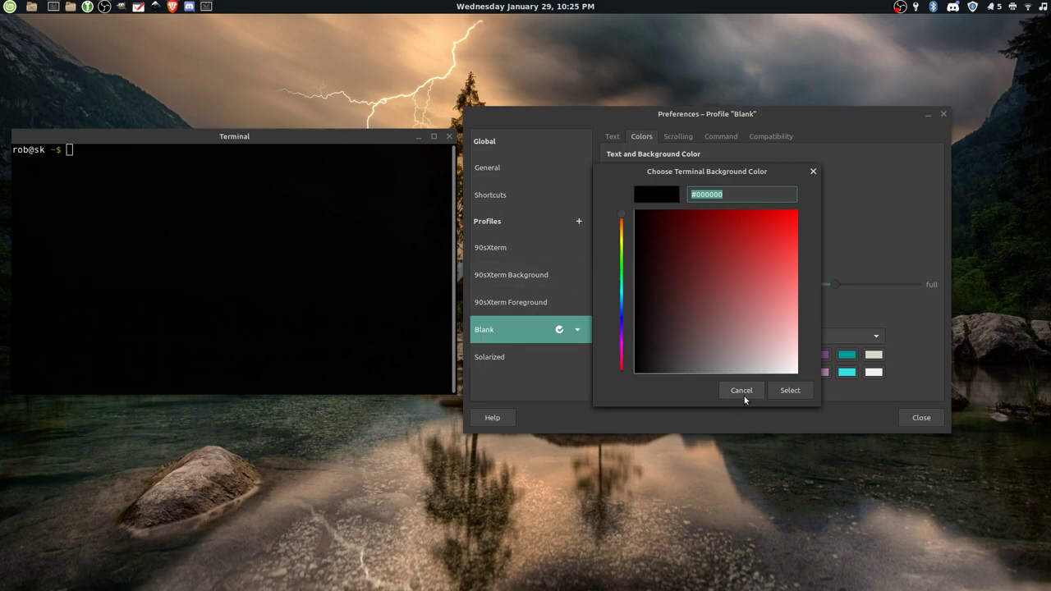
pyautogui.click(742, 391)
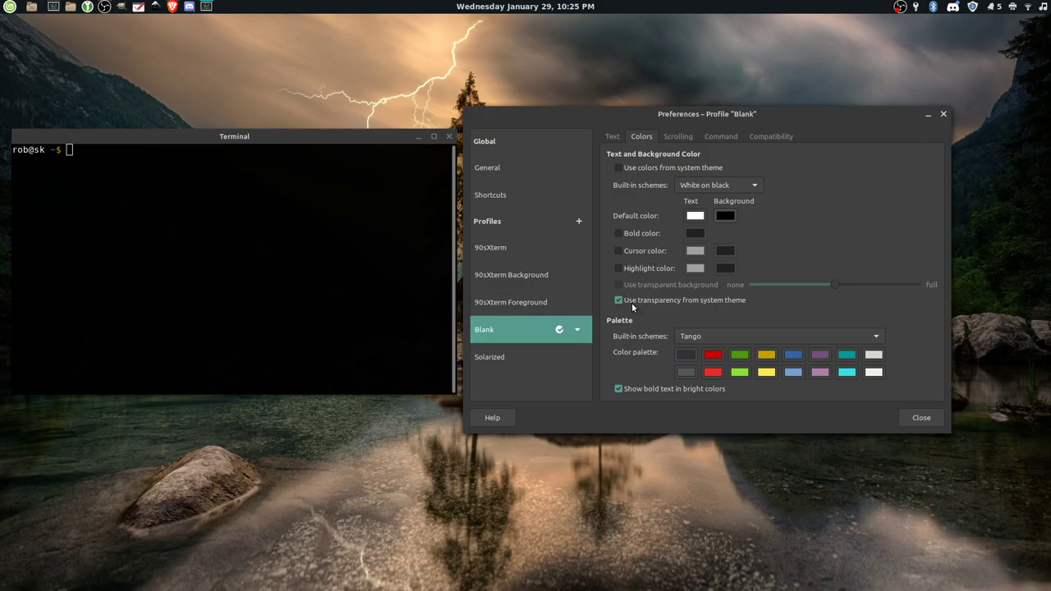
# Step: Disable system-theme transparency and set the palette to XTerm after trying Linux console
pyautogui.click(618, 299)
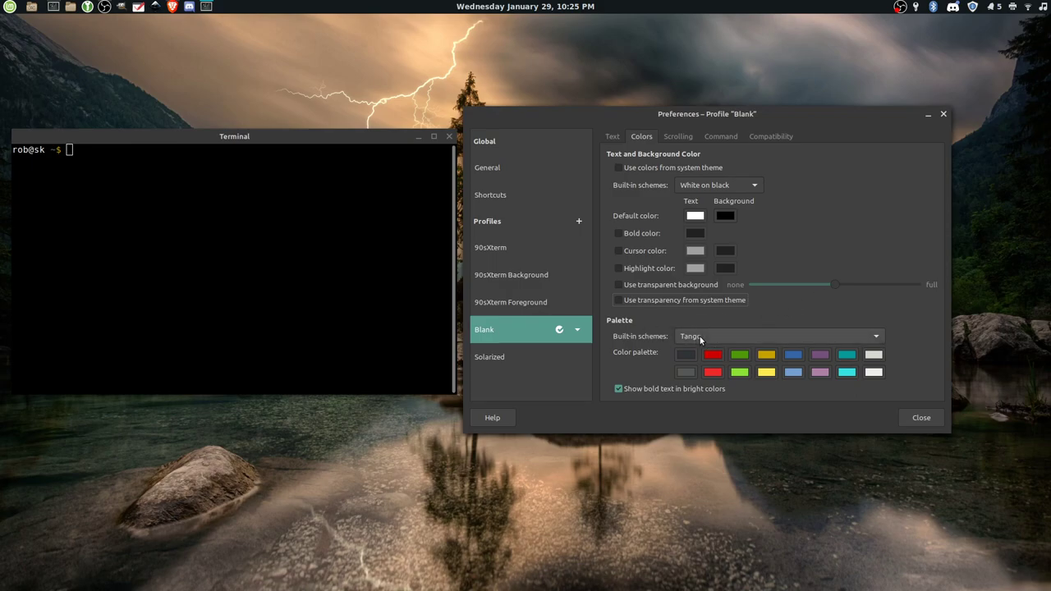
pyautogui.click(779, 337)
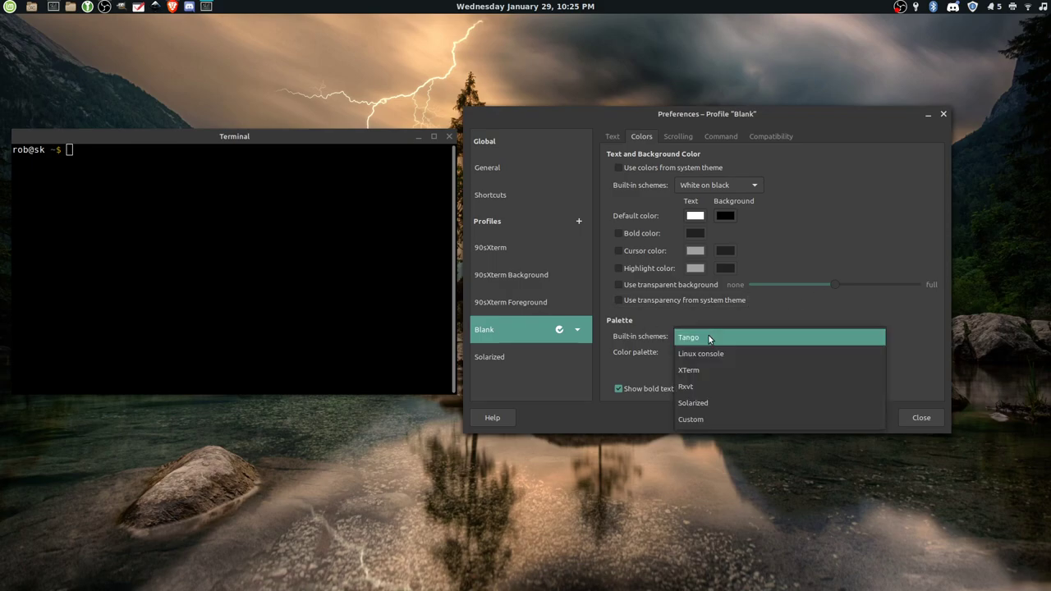
pyautogui.moveTo(713, 369)
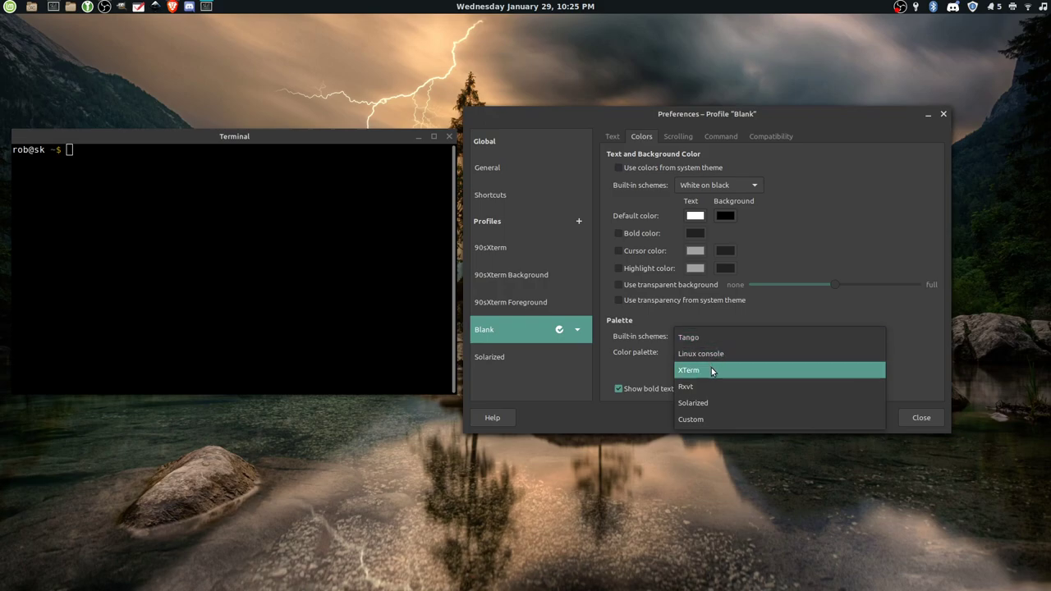
pyautogui.moveTo(711, 353)
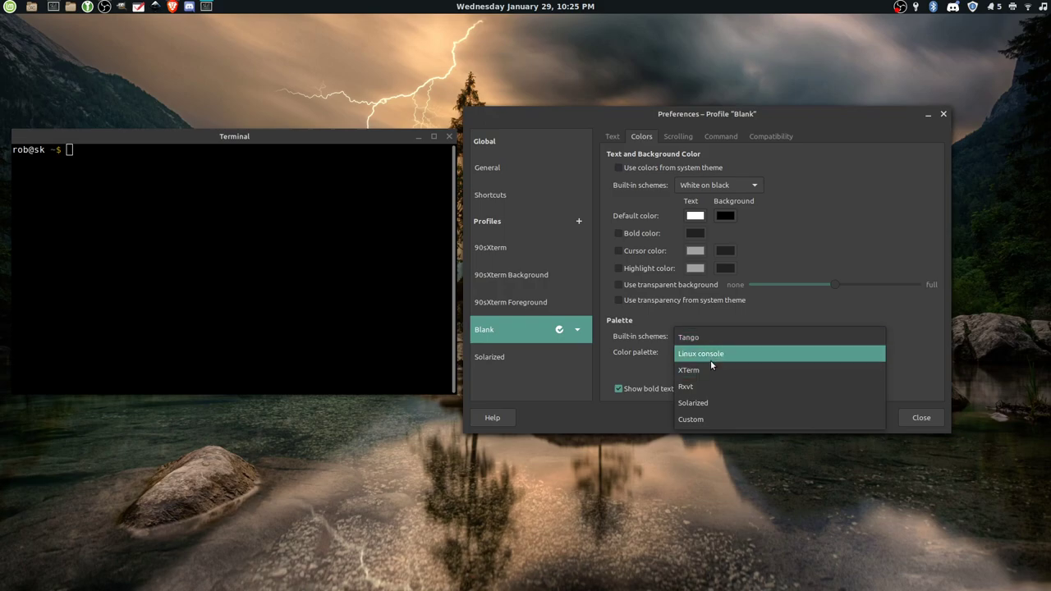
pyautogui.click(700, 353)
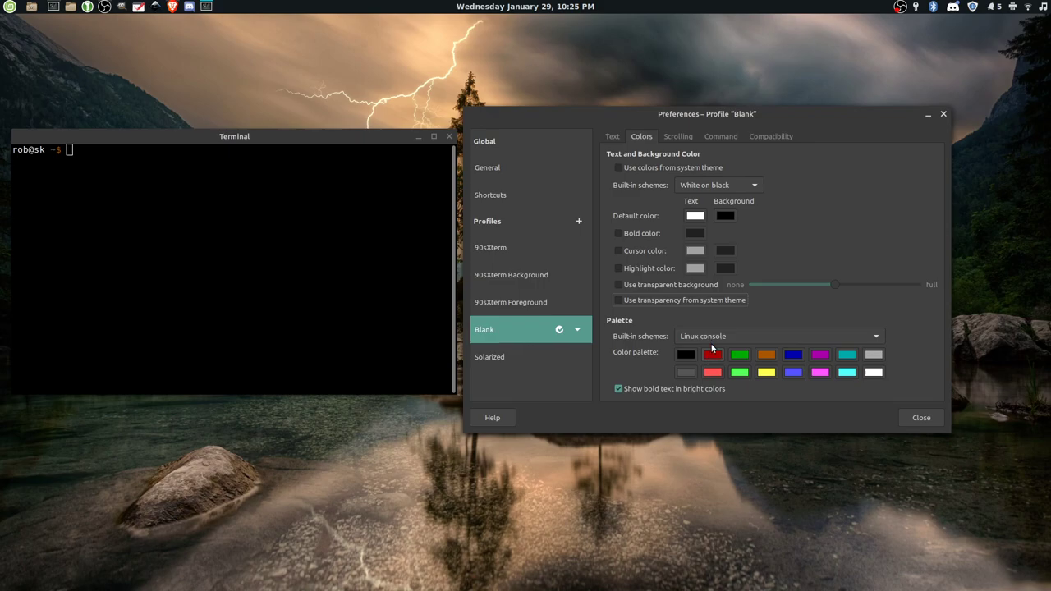
pyautogui.click(779, 335)
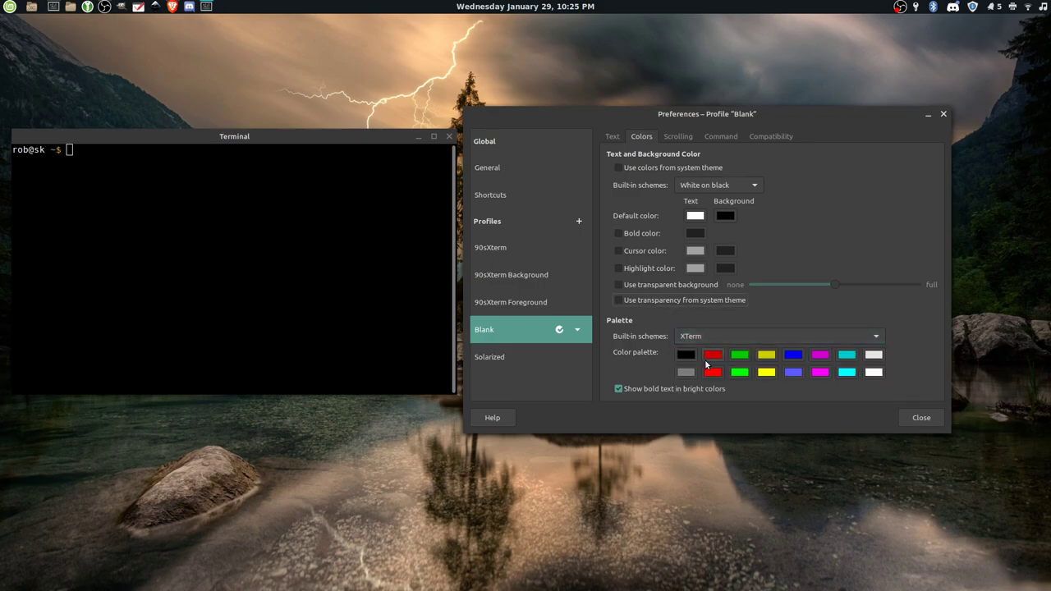
pyautogui.click(778, 335)
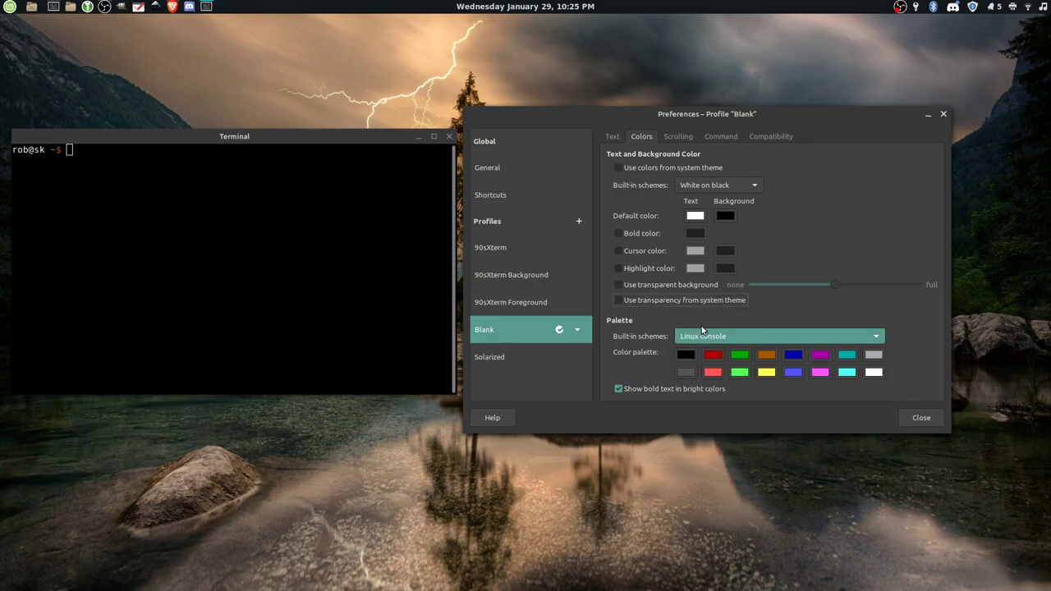
pyautogui.click(778, 335)
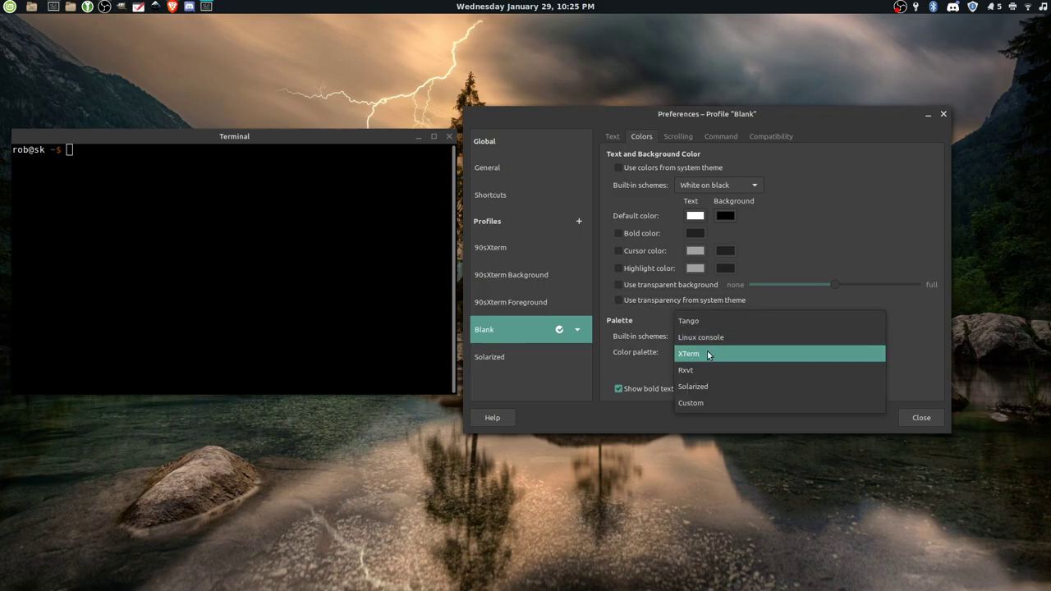
pyautogui.click(688, 355)
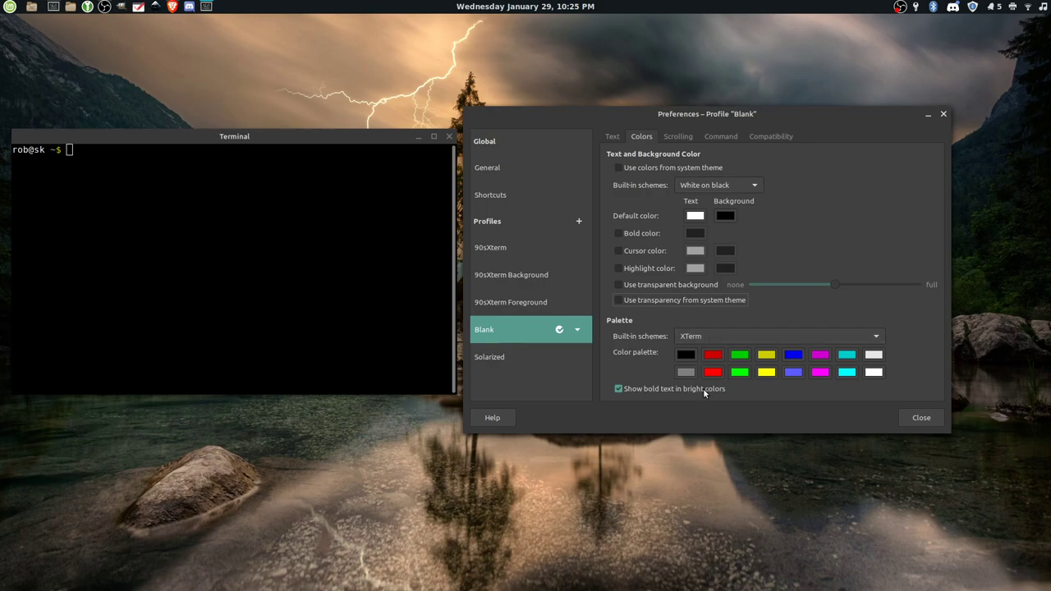
# Step: Toggle bold text in bright colours off and back on
pyautogui.click(614, 387)
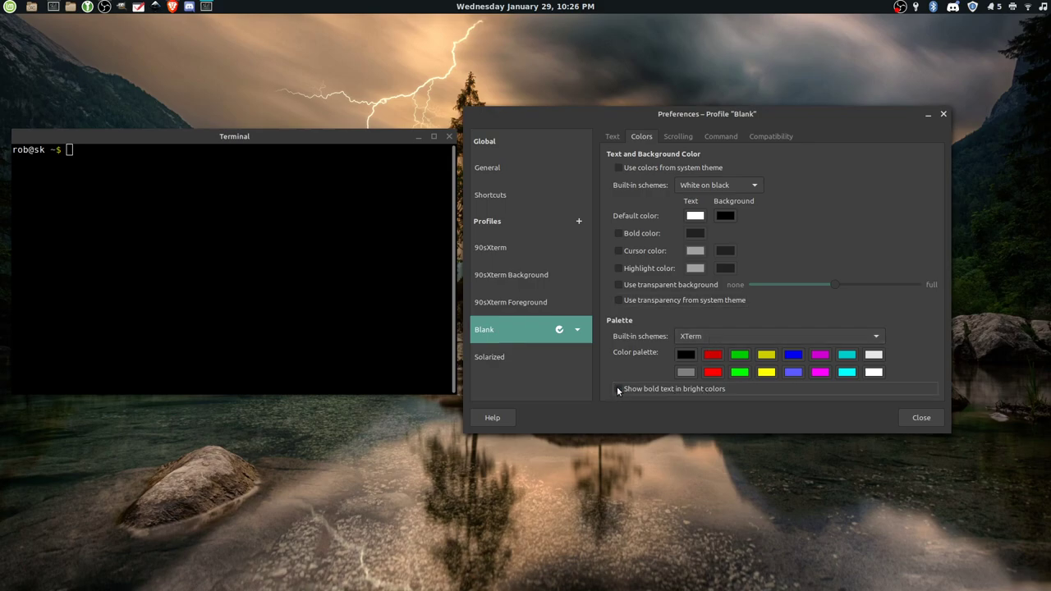
pyautogui.click(617, 387)
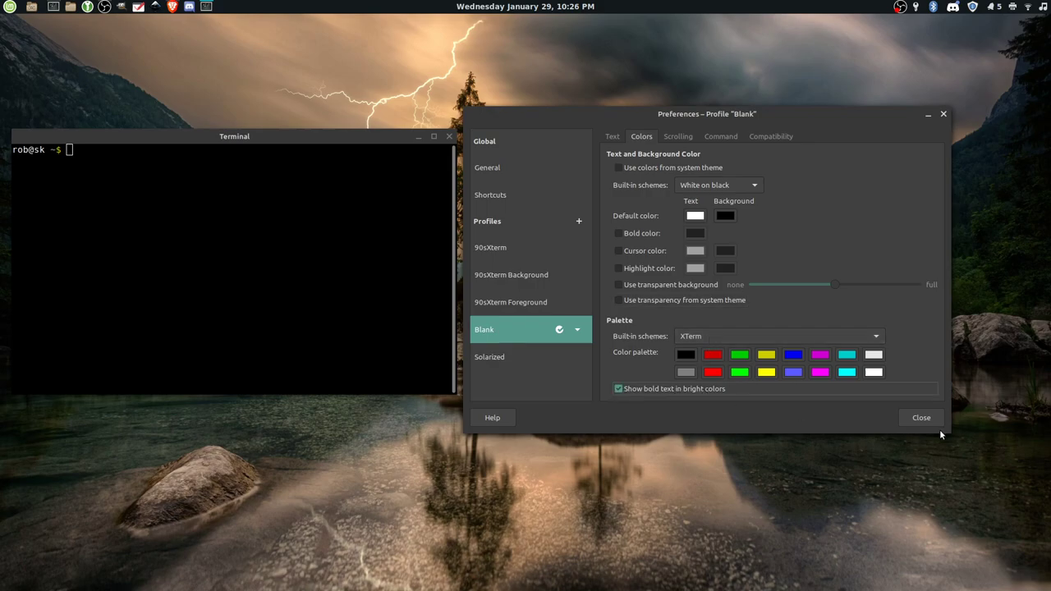
pyautogui.moveTo(703, 281)
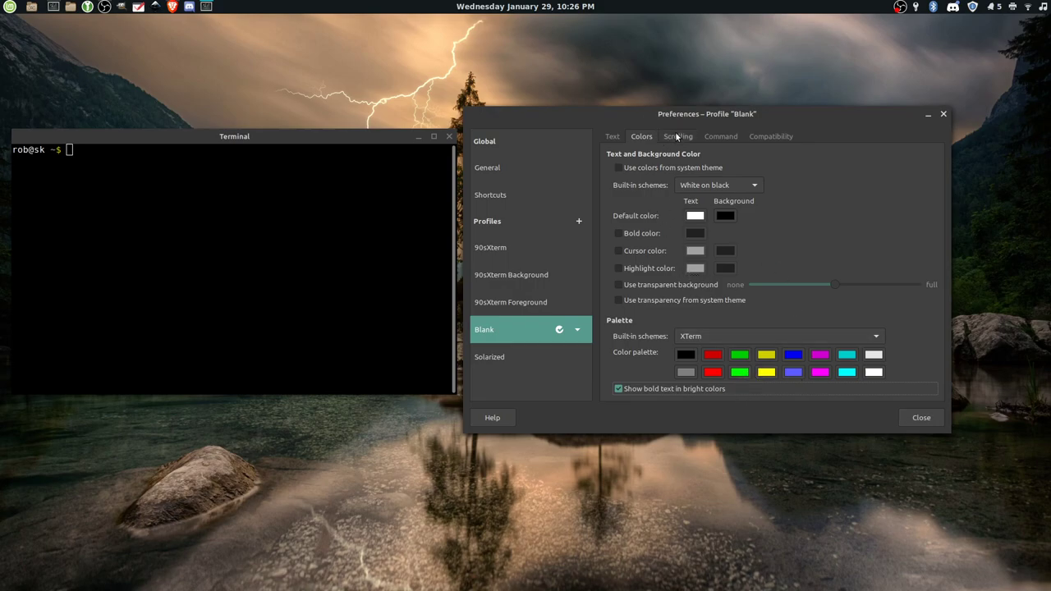
# Step: Hide the scrollbar on the Scrolling tab, review Command settings, and return to Colors
pyautogui.click(676, 137)
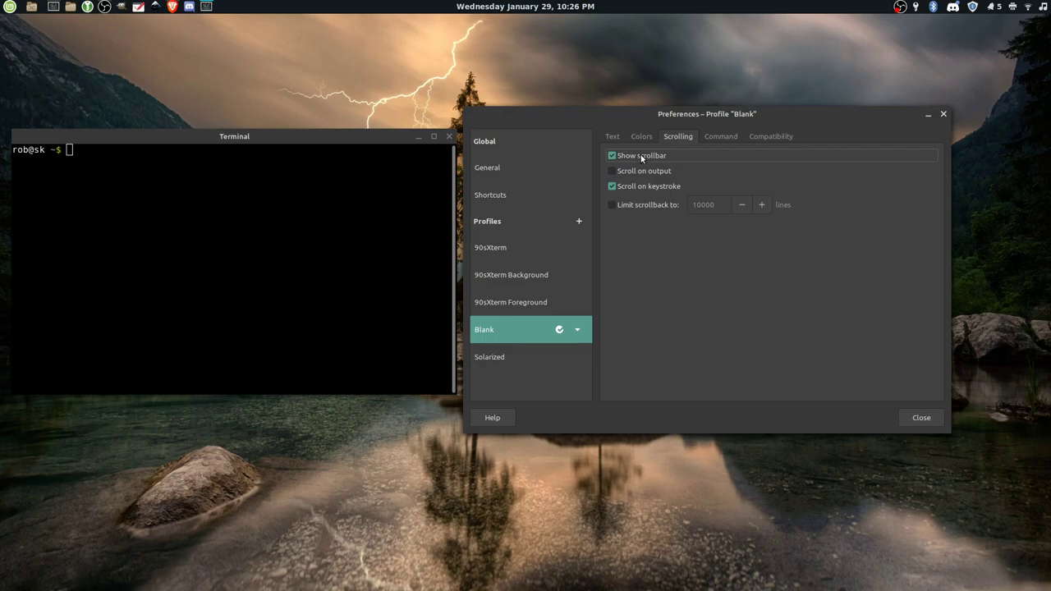
pyautogui.click(611, 154)
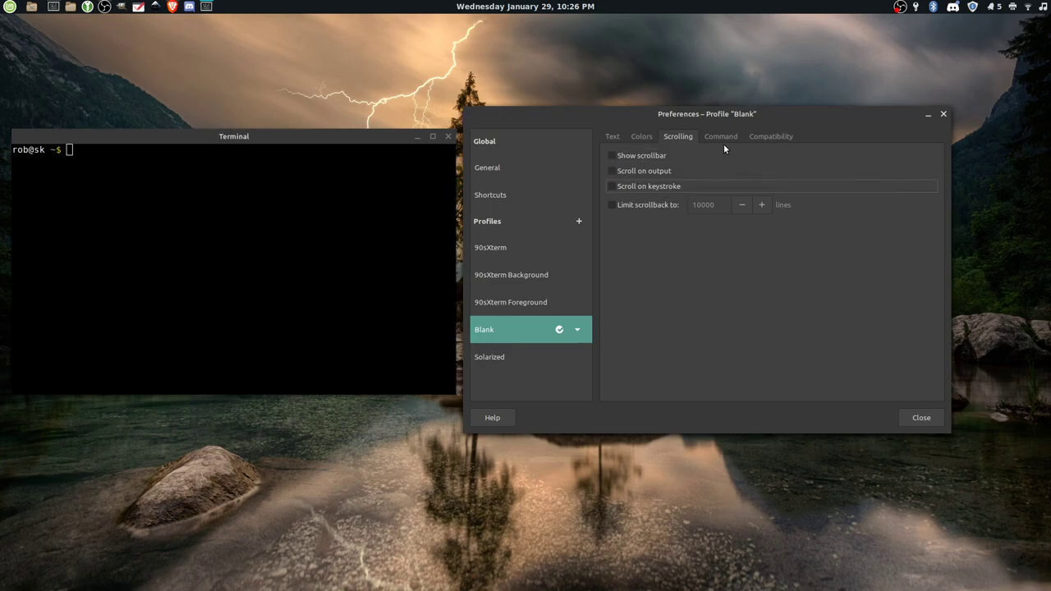
pyautogui.click(720, 136)
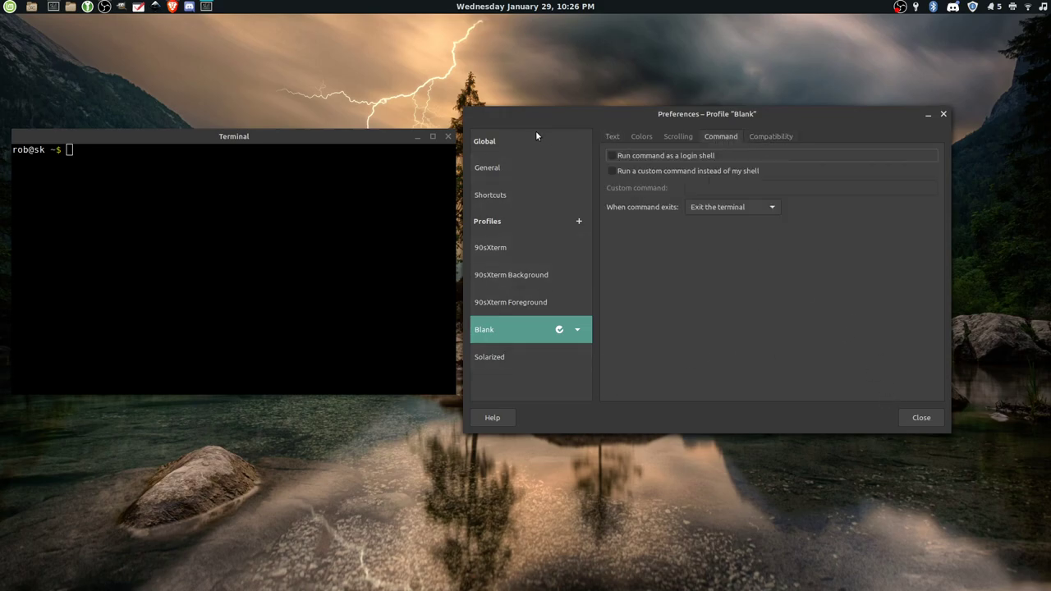
pyautogui.click(640, 136)
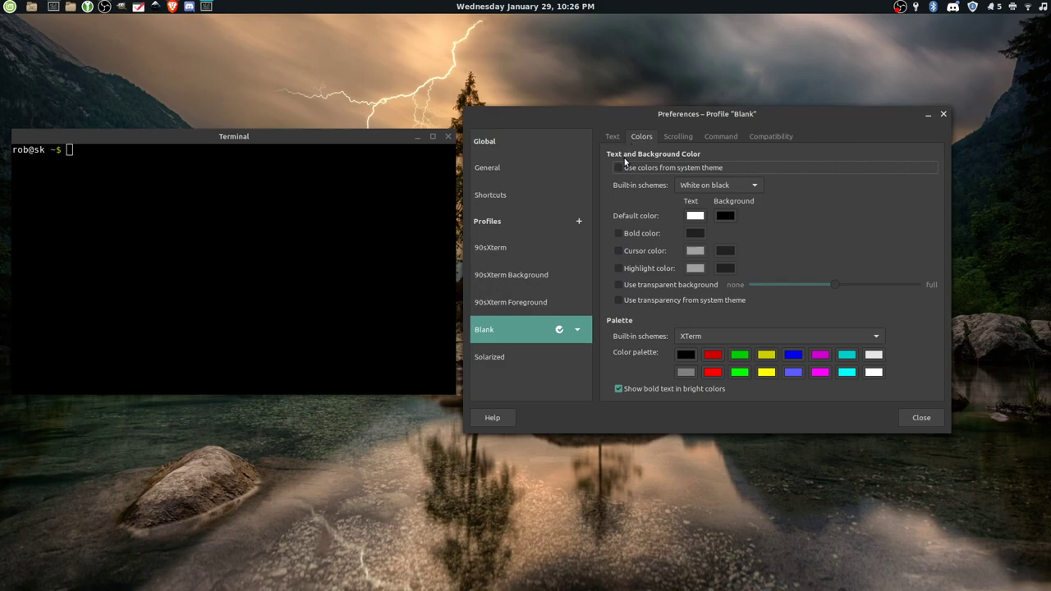
pyautogui.moveTo(621, 253)
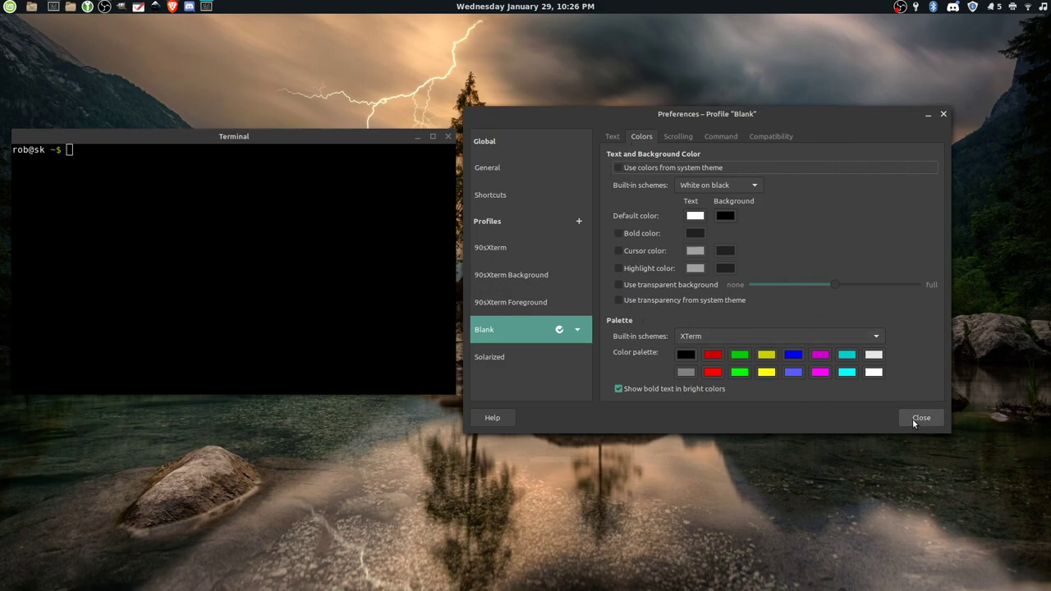
pyautogui.moveTo(920, 420)
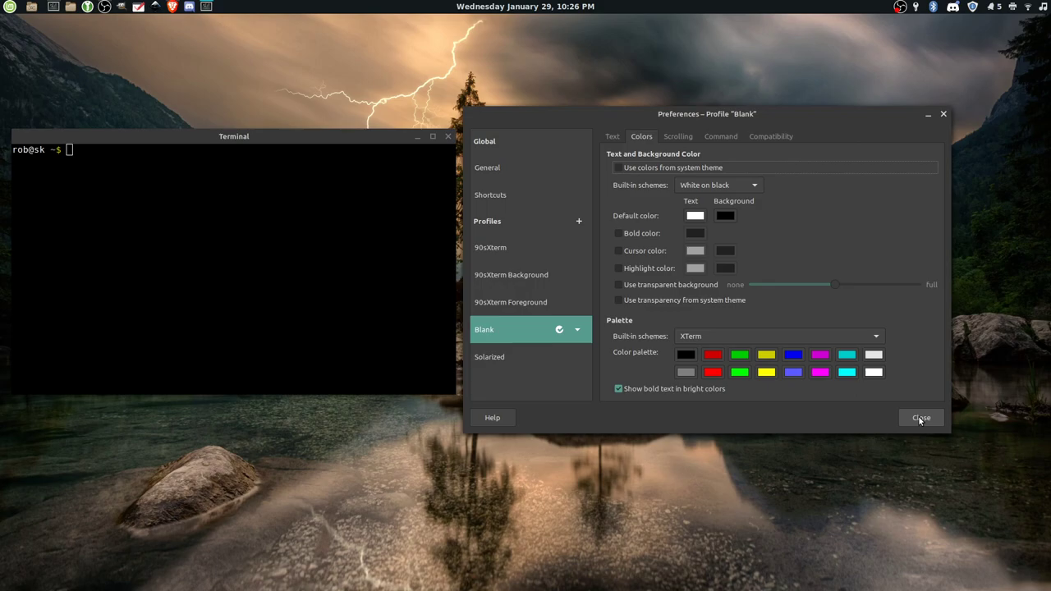
# Step: Close Preferences and run 'sudo apt install cmatrix' with the sudo password
pyautogui.click(921, 419)
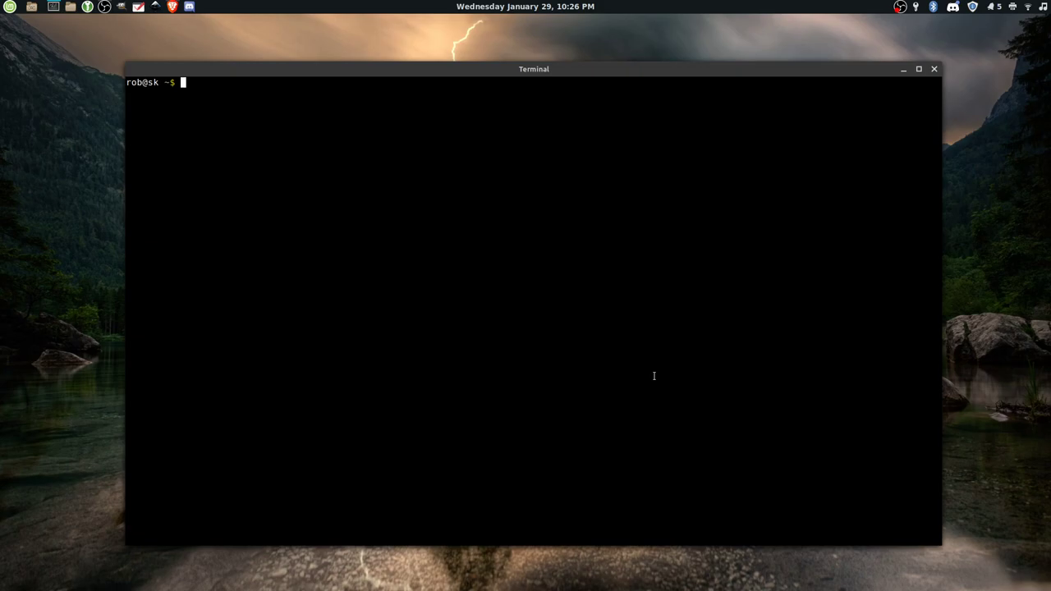
pyautogui.write('su')
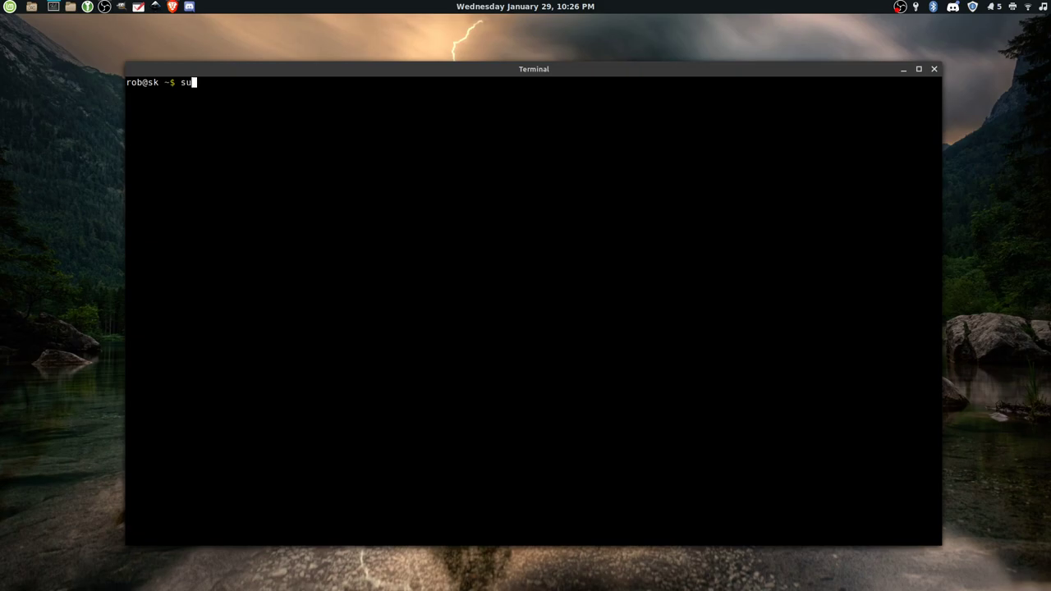
pyautogui.write('do')
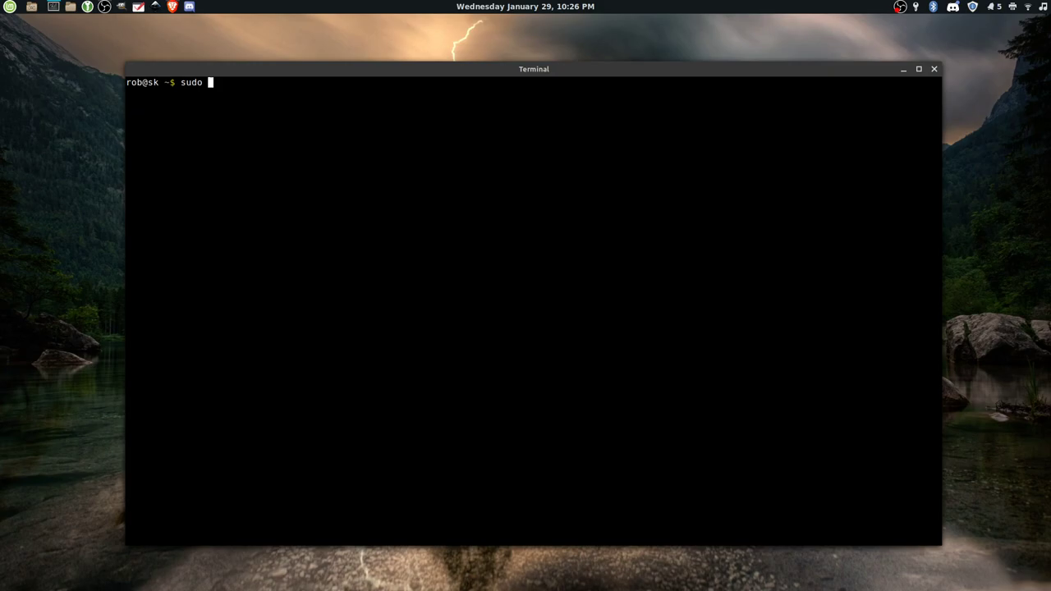
pyautogui.write('apt install')
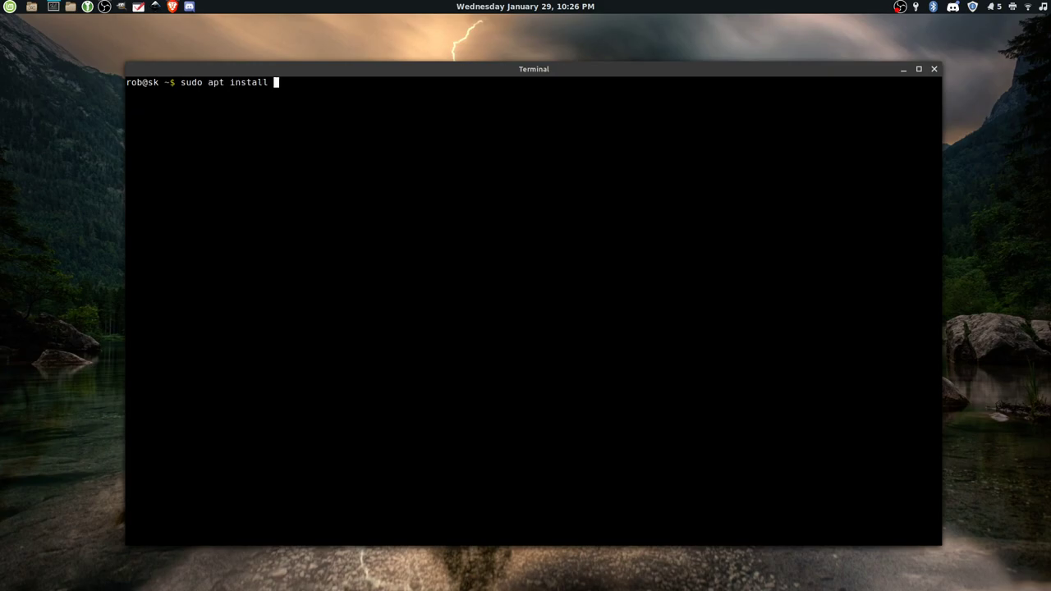
pyautogui.write('cmatrix')
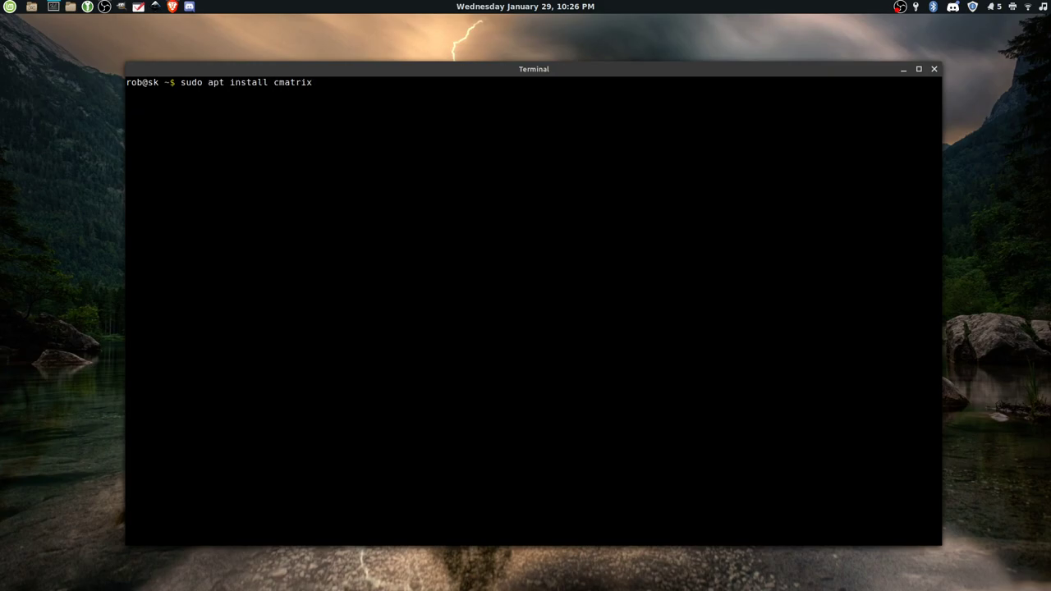
pyautogui.press('Return')
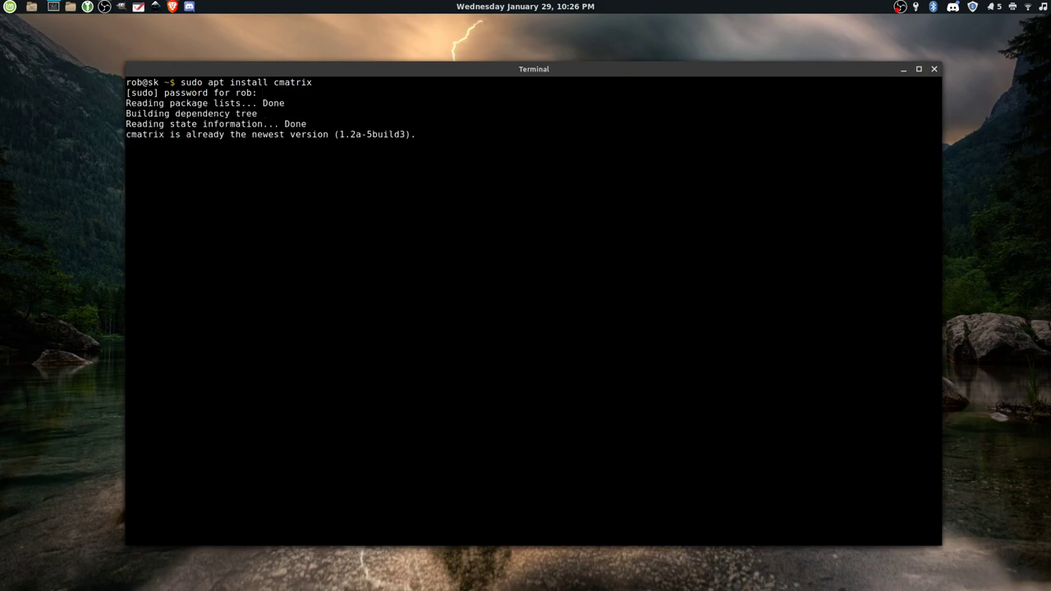
pyautogui.press('Return')
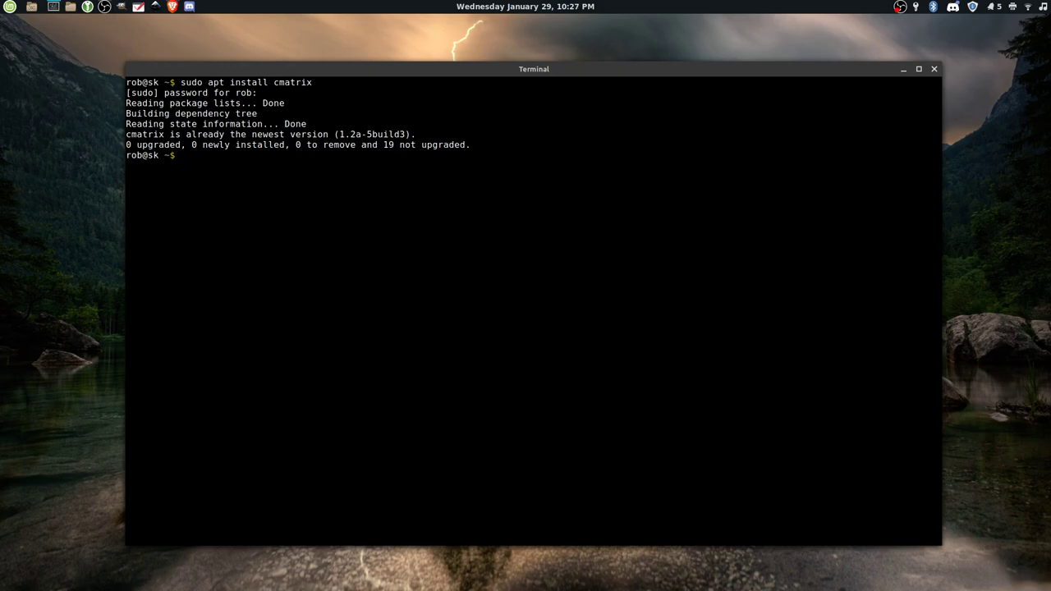
# Step: Start typing the cmatrix command to launch the matrix rain
pyautogui.write('cmatr')
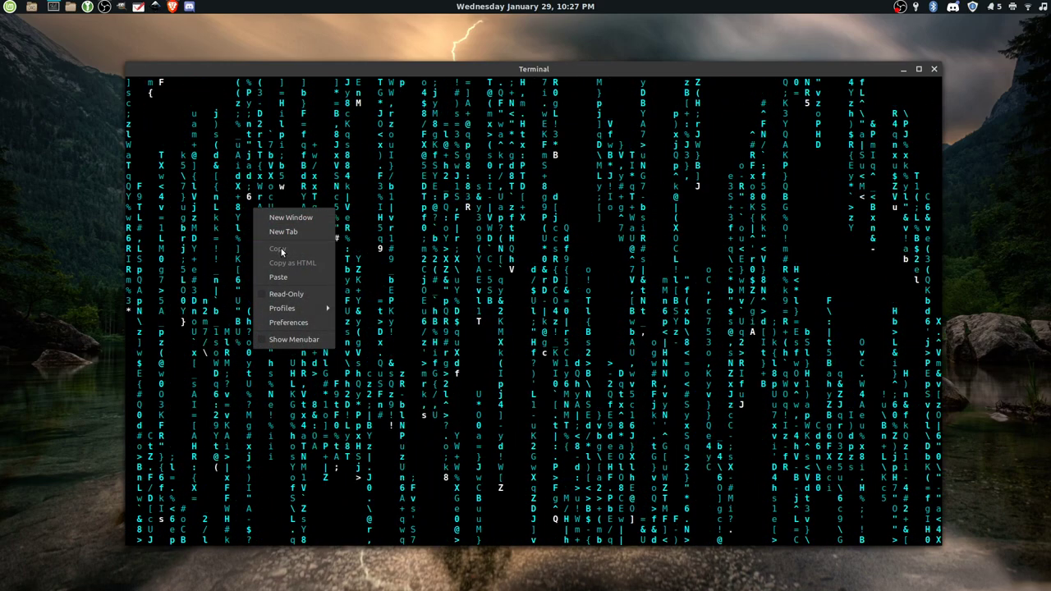
pyautogui.moveTo(289, 321)
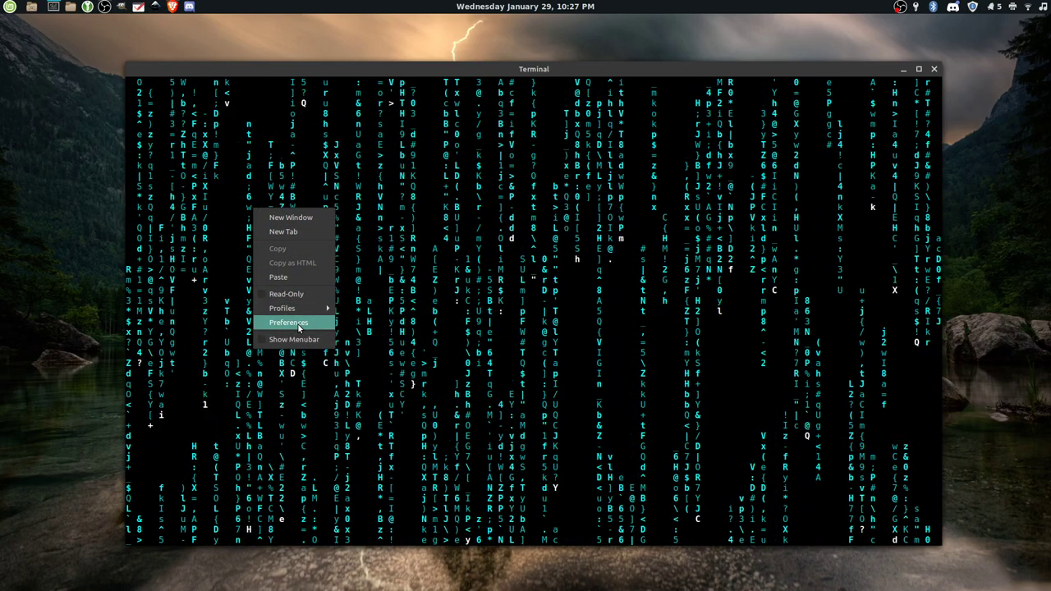
pyautogui.moveTo(291, 217)
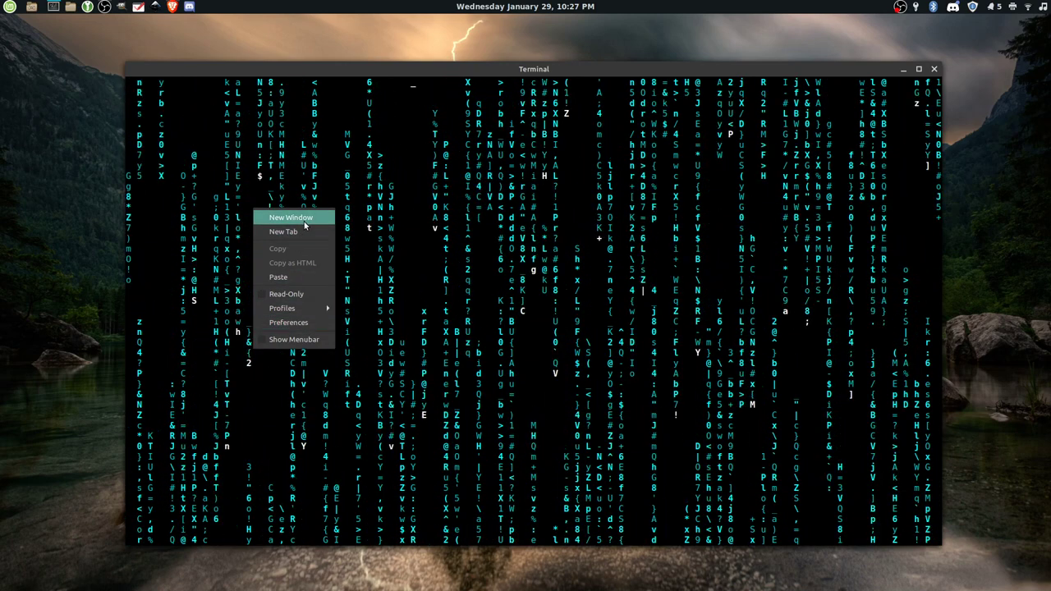
# Step: Open a second terminal window over the rain and run ls and doh for the Homer ASCII art
pyautogui.click(289, 217)
pyautogui.write('ls')
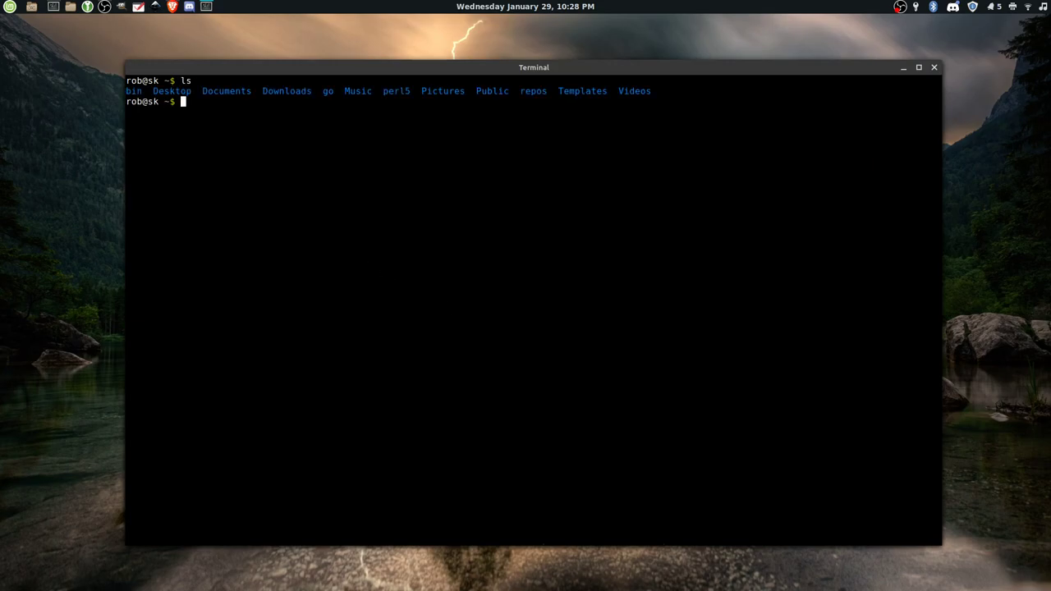
pyautogui.write('doh')
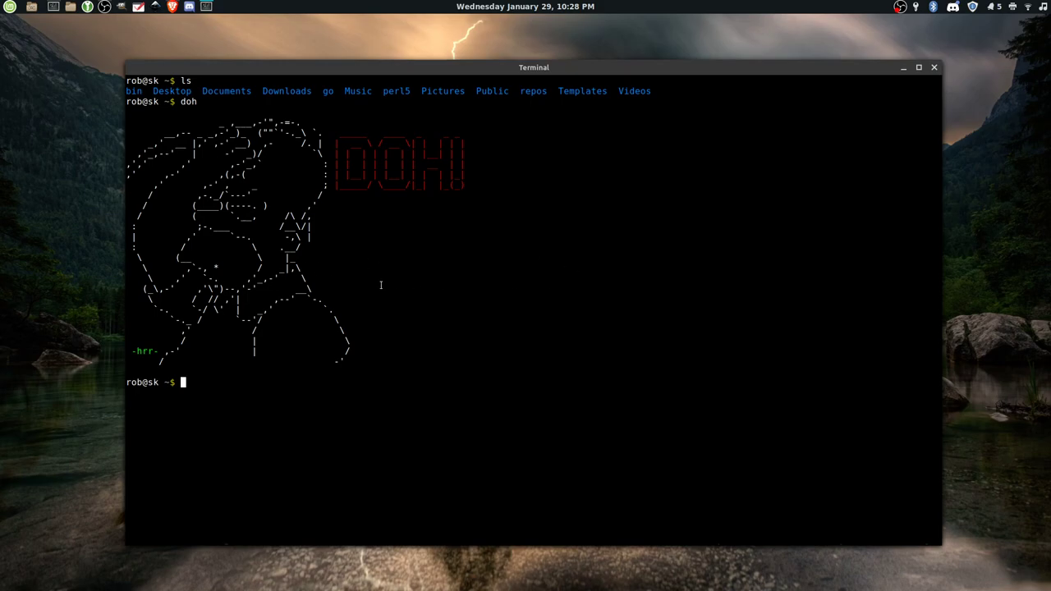
pyautogui.rightClick(389, 261)
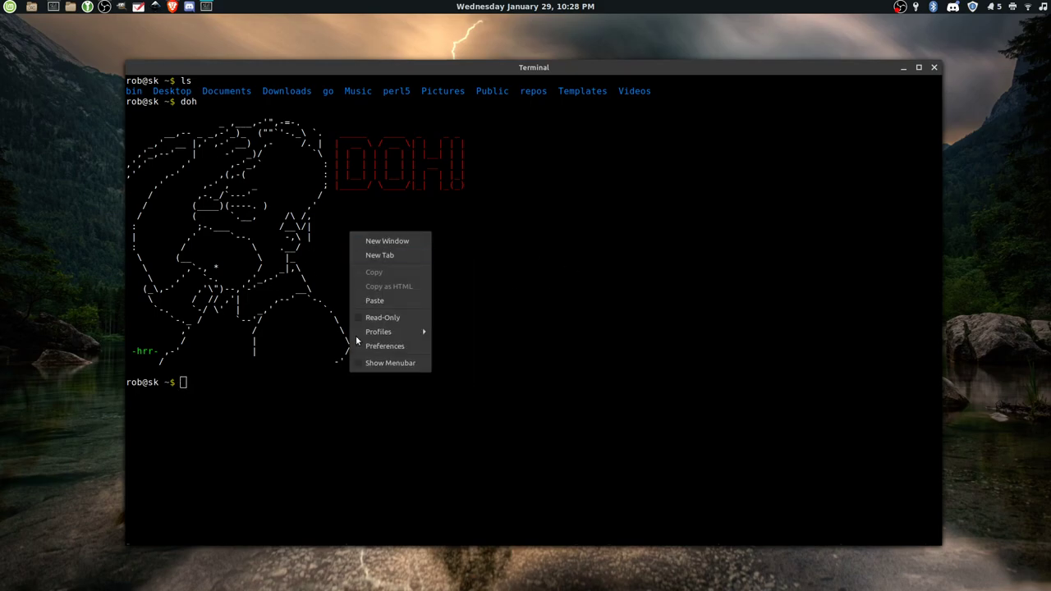
# Step: Enable Use transparent background in the profile's Colors settings and move the dialog aside
pyautogui.click(384, 344)
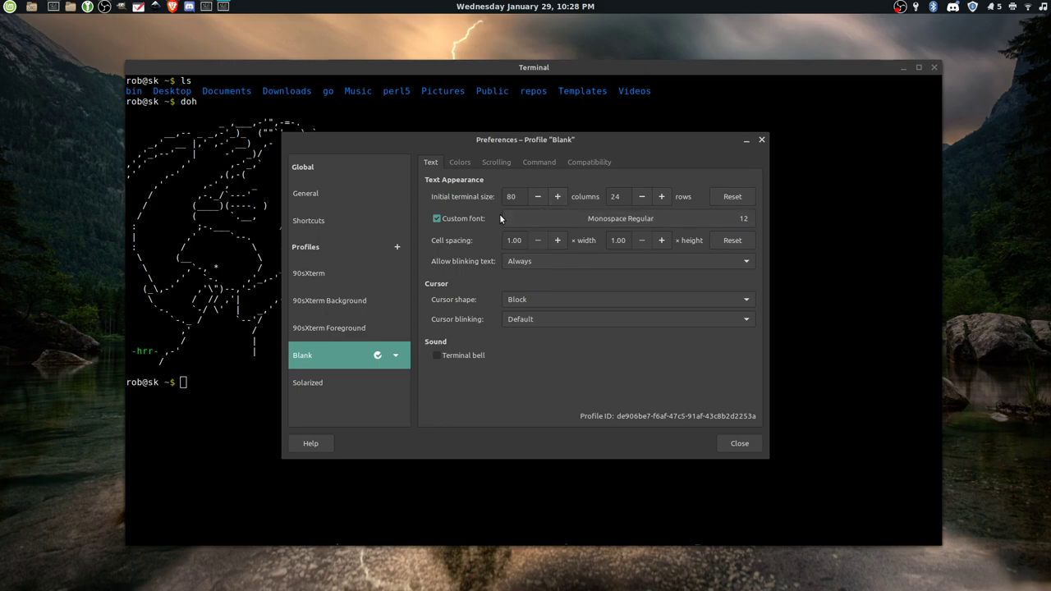
pyautogui.click(460, 162)
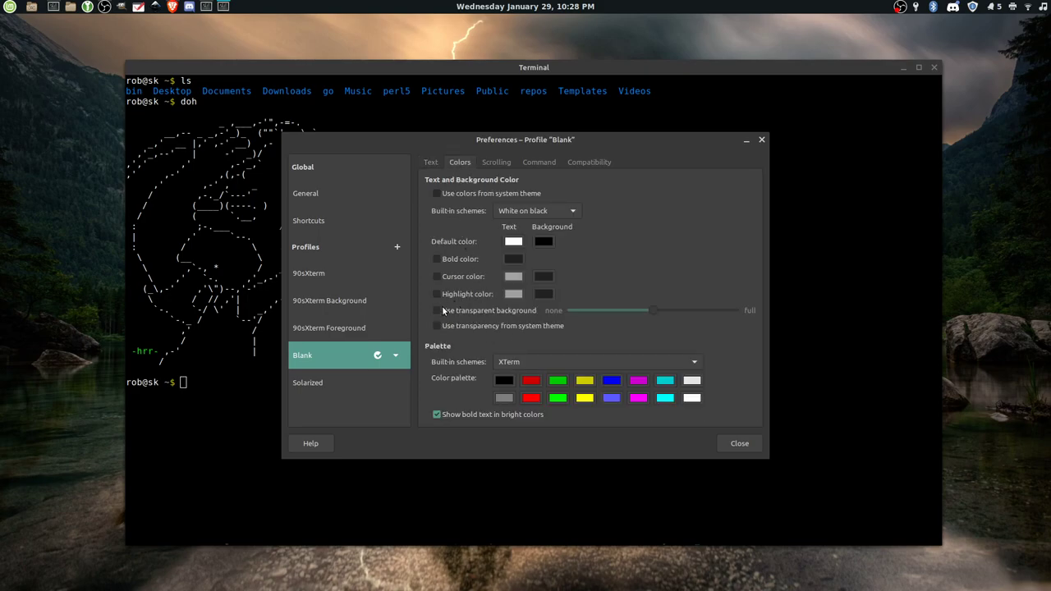
pyautogui.click(436, 309)
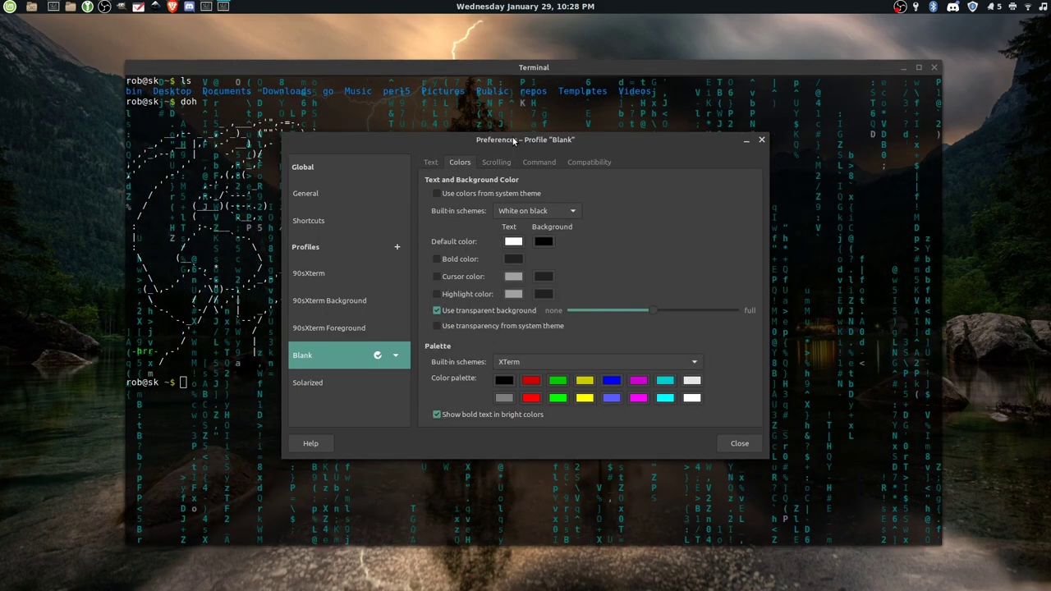
pyautogui.moveTo(524, 138); pyautogui.dragTo(770, 102)
pyautogui.write('ls')
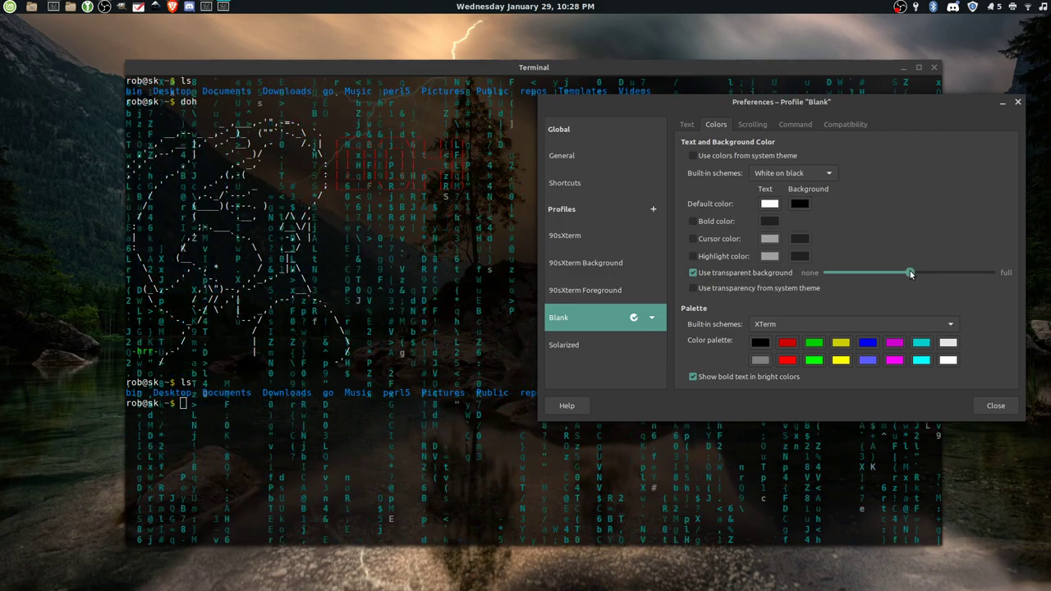
# Step: Tune the transparency slider to a faint level, keep it, and switch over to OBS Studio
pyautogui.moveTo(910, 272); pyautogui.dragTo(992, 273)
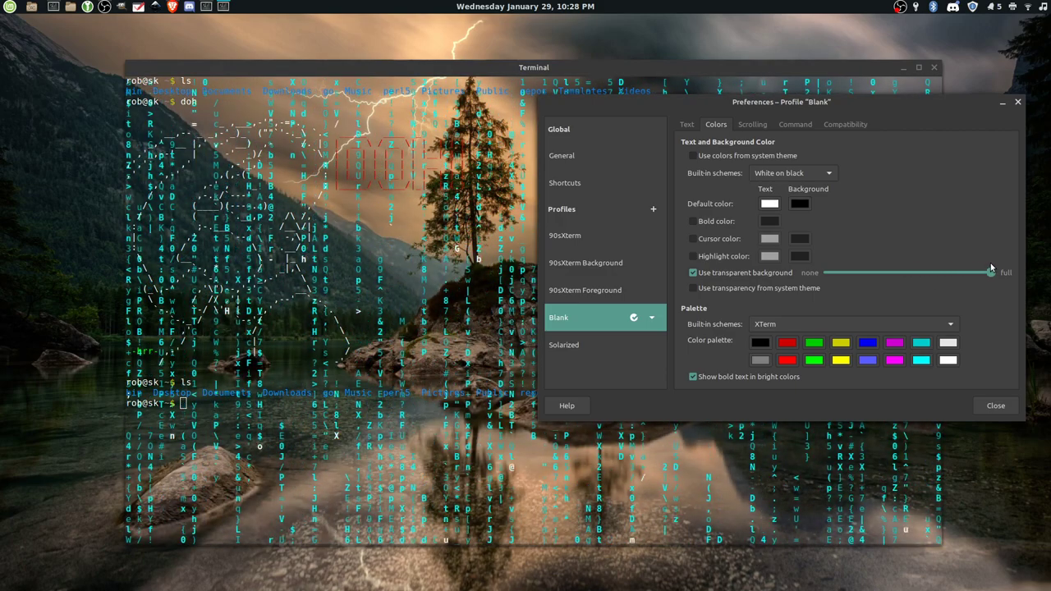
pyautogui.moveTo(992, 273); pyautogui.dragTo(939, 273)
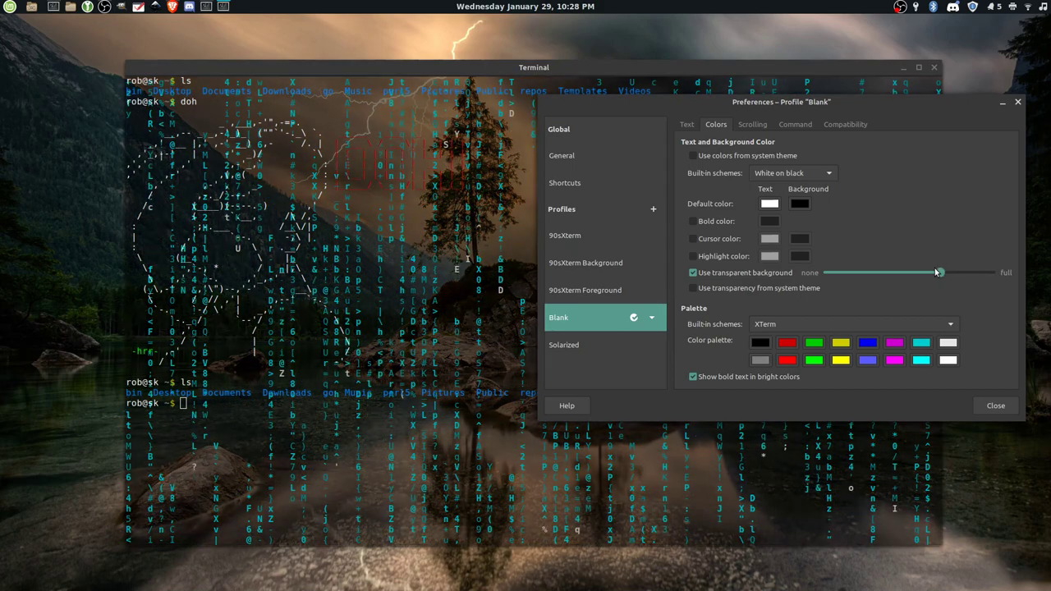
pyautogui.moveTo(939, 273); pyautogui.dragTo(827, 272)
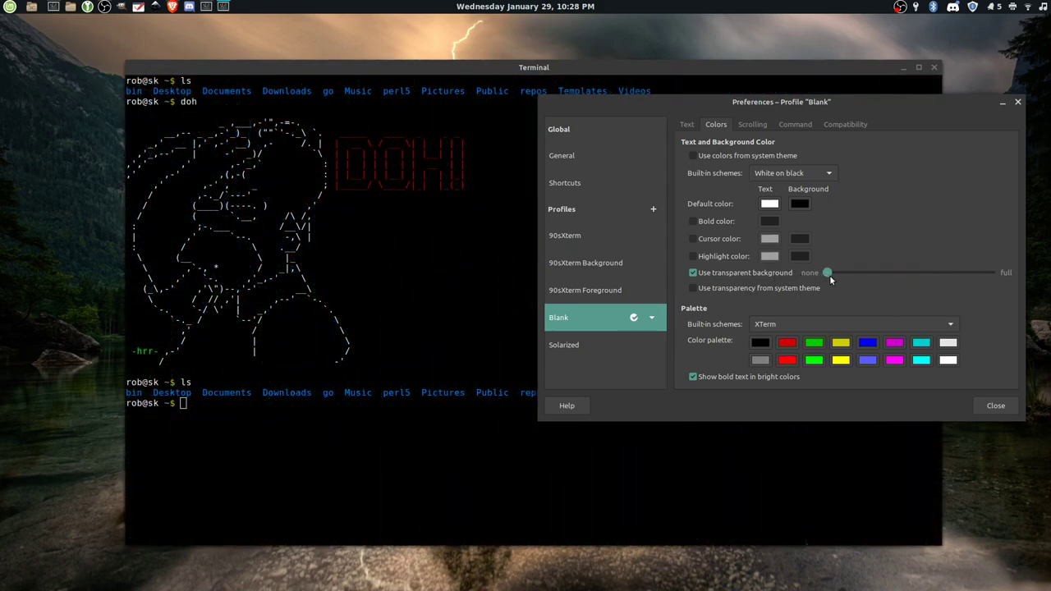
pyautogui.moveTo(827, 272); pyautogui.dragTo(851, 273)
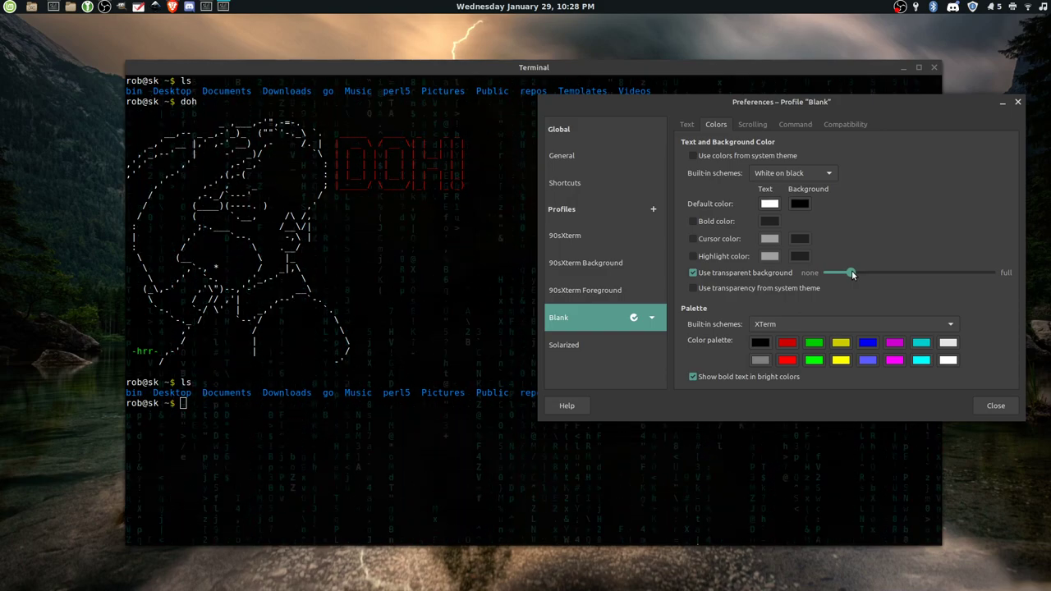
pyautogui.moveTo(850, 273); pyautogui.dragTo(860, 272)
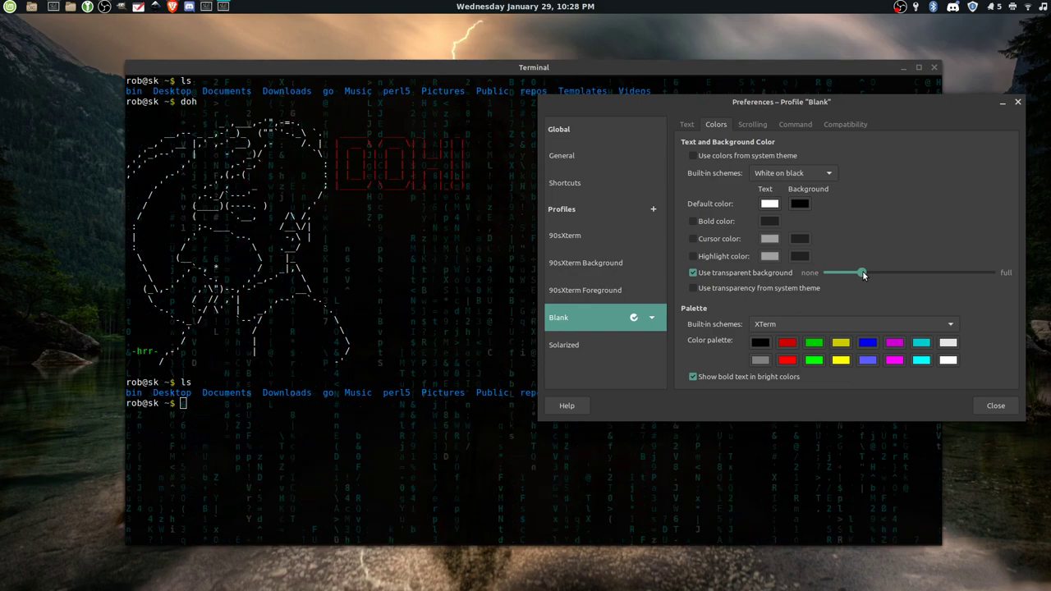
pyautogui.moveTo(864, 273); pyautogui.dragTo(876, 273)
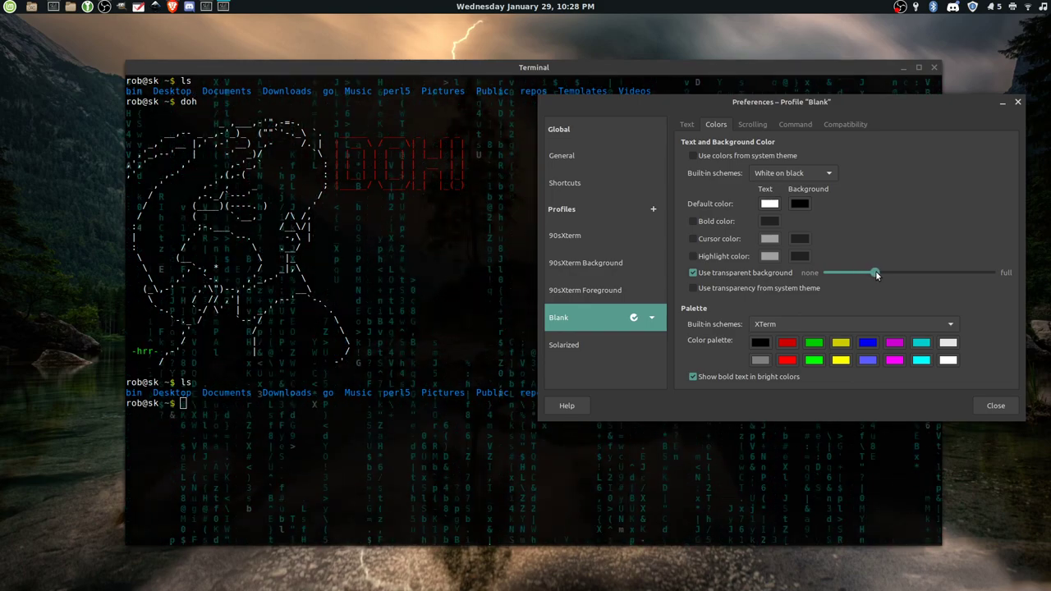
pyautogui.moveTo(873, 273); pyautogui.dragTo(862, 273)
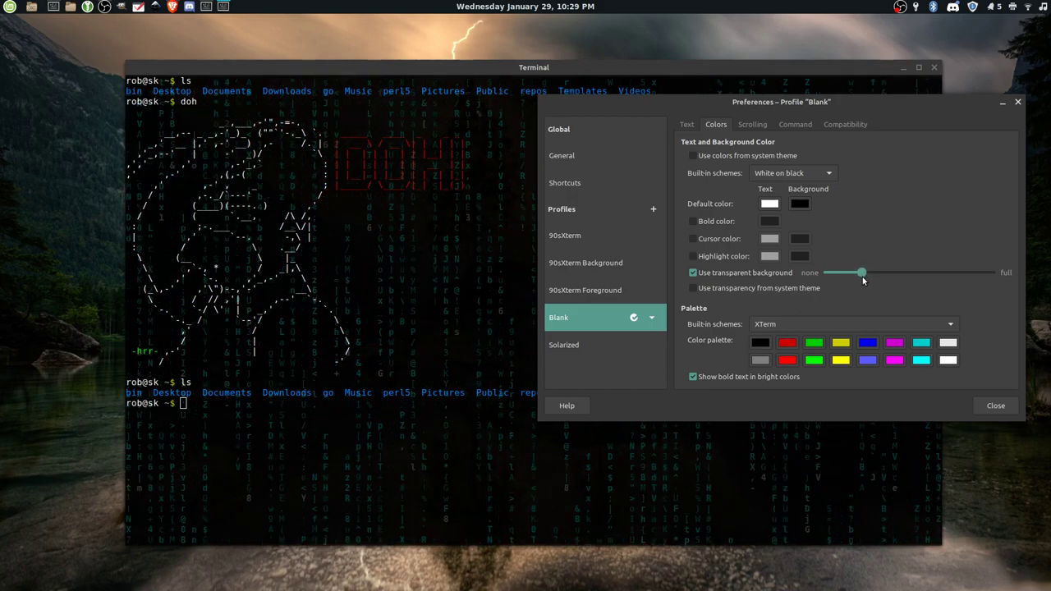
pyautogui.moveTo(860, 273); pyautogui.dragTo(849, 273)
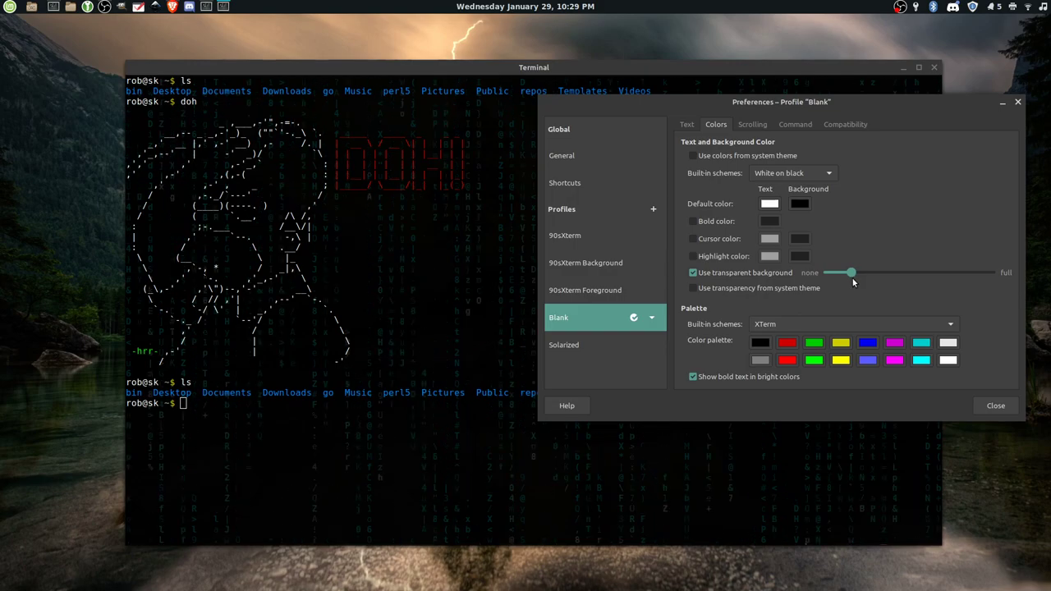
pyautogui.moveTo(839, 273); pyautogui.dragTo(834, 272)
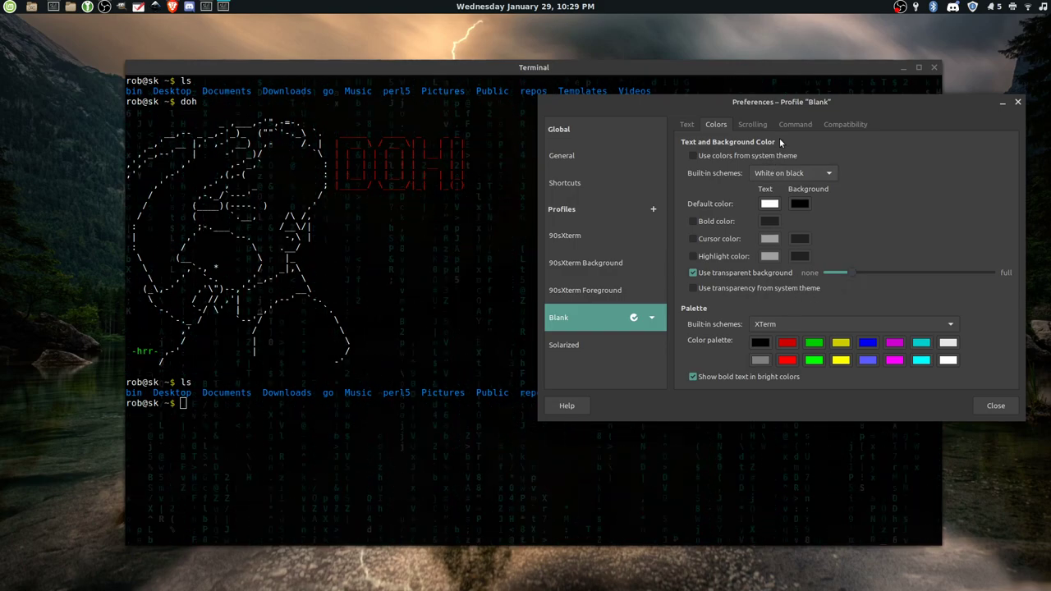
pyautogui.click(995, 405)
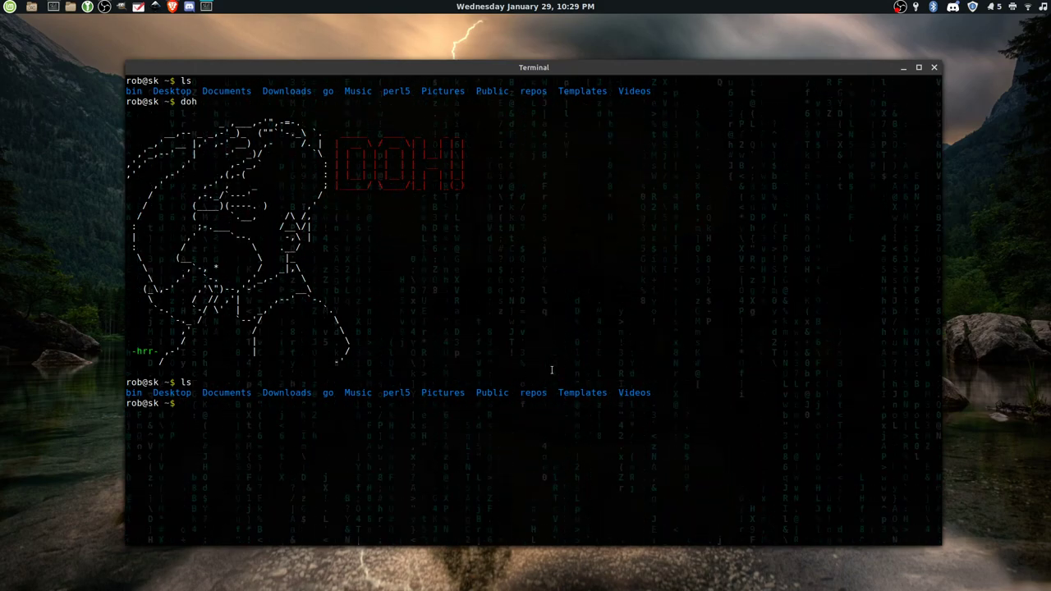
pyautogui.press('Alt+Tab')
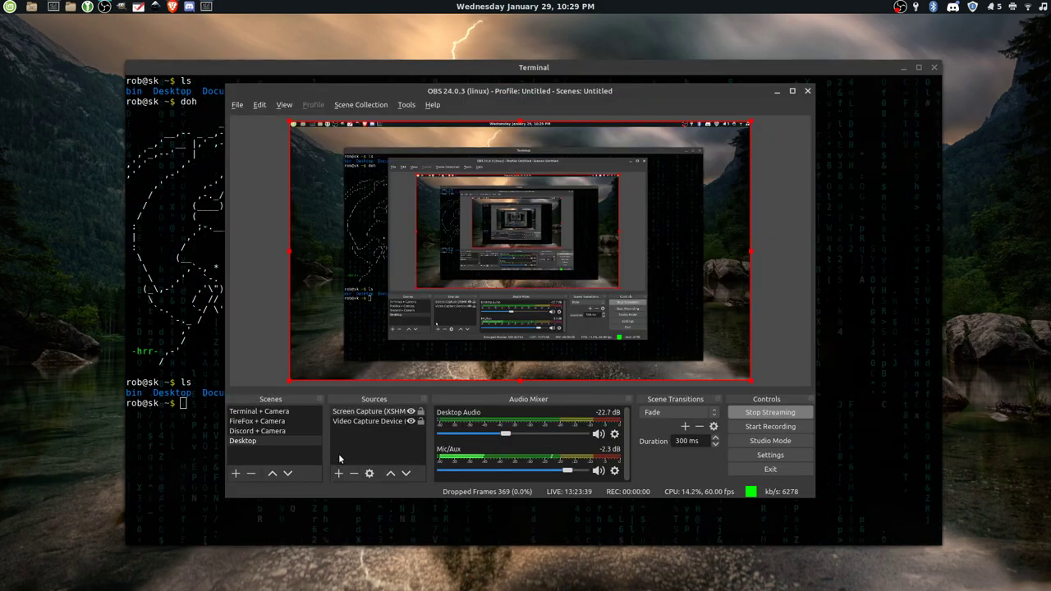
# Step: Add a Video Capture Device (V4L2) source so the webcam feed overlays the terminal
pyautogui.click(338, 473)
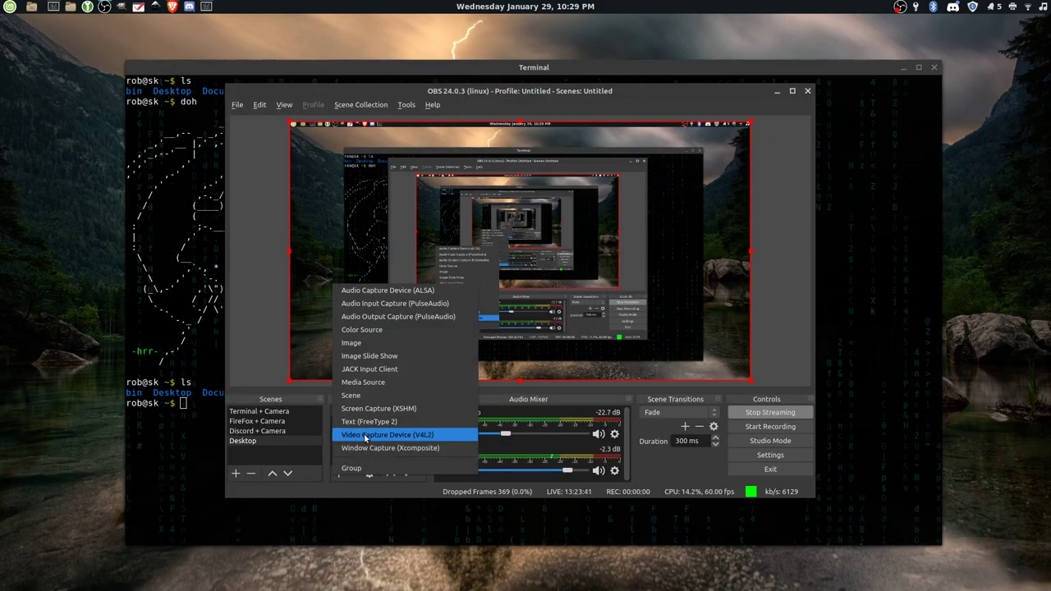
pyautogui.click(386, 434)
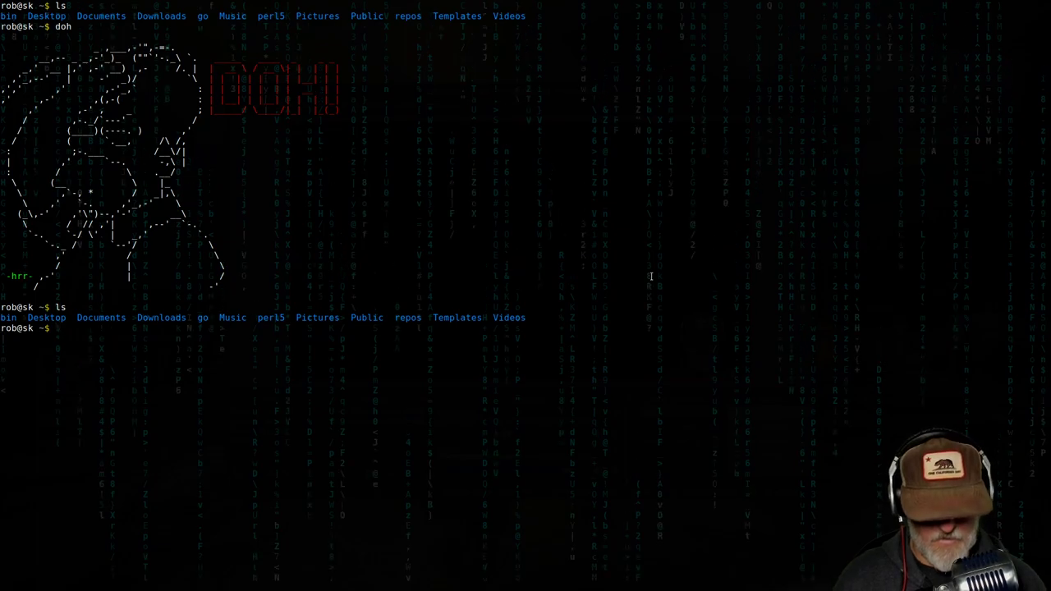
# Step: Start tmux, split it into two panes and run gotop in the right pane
pyautogui.write('tmux')
pyautogui.write('ls')
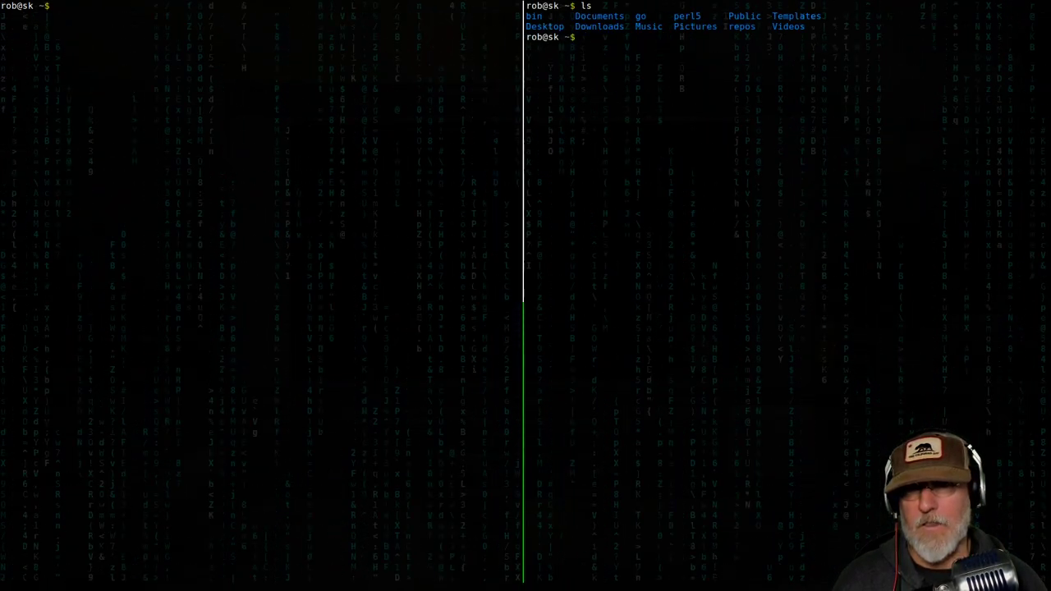
pyautogui.write('to')
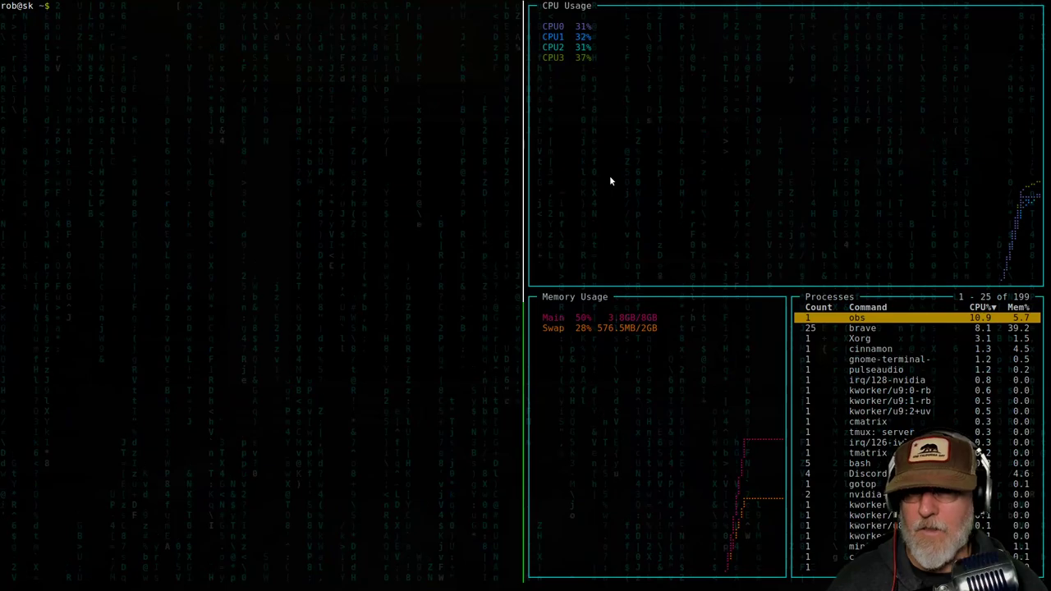
pyautogui.moveTo(907, 92)
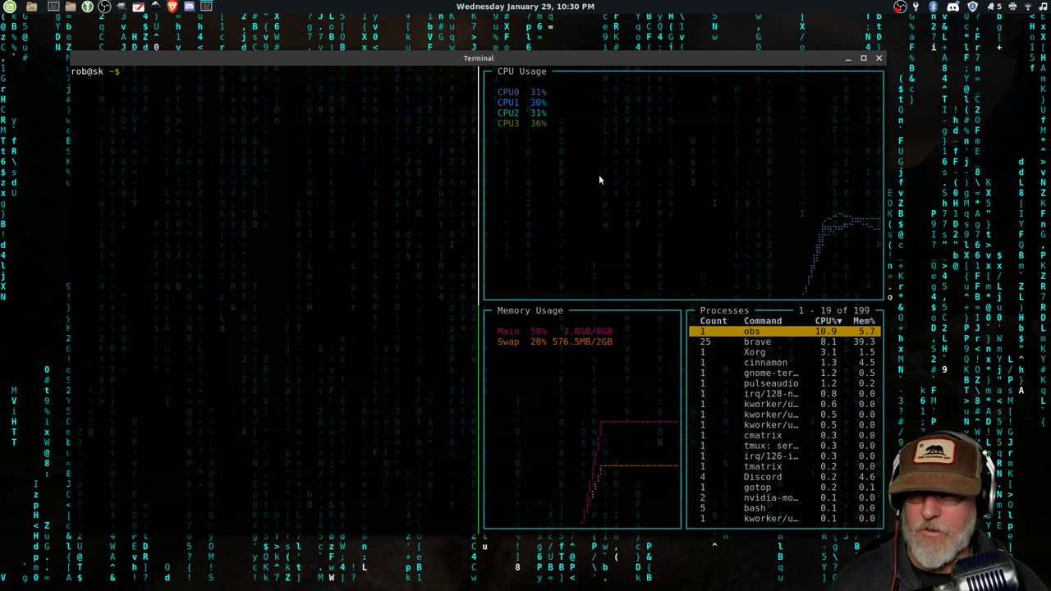
# Step: Move the terminal aside and launch a new Terminal window from the Mint menu search 'termi'
pyautogui.moveTo(480, 57); pyautogui.dragTo(574, 69)
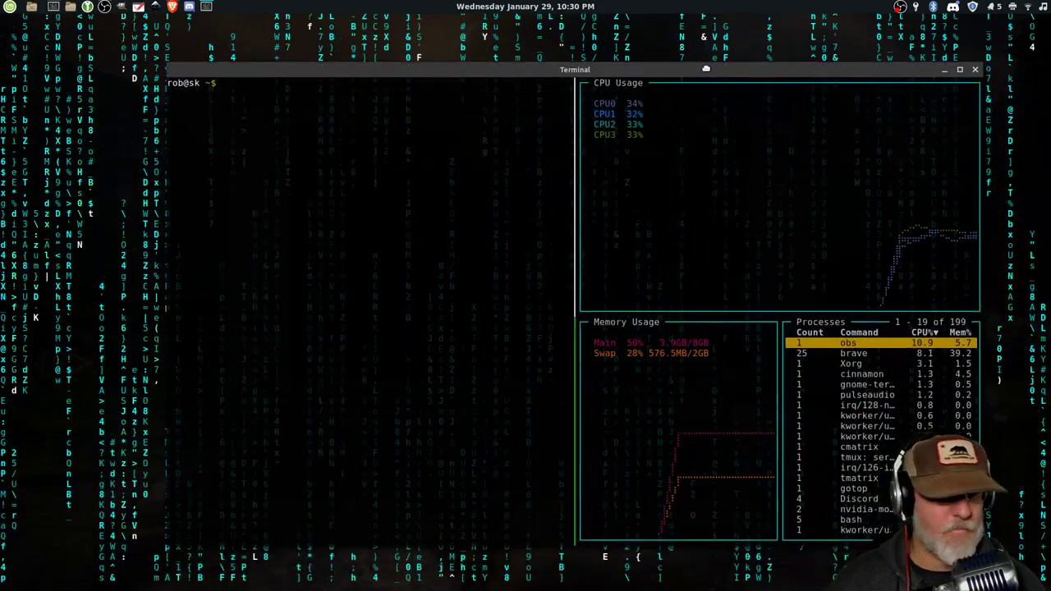
pyautogui.press('alt+Tab')
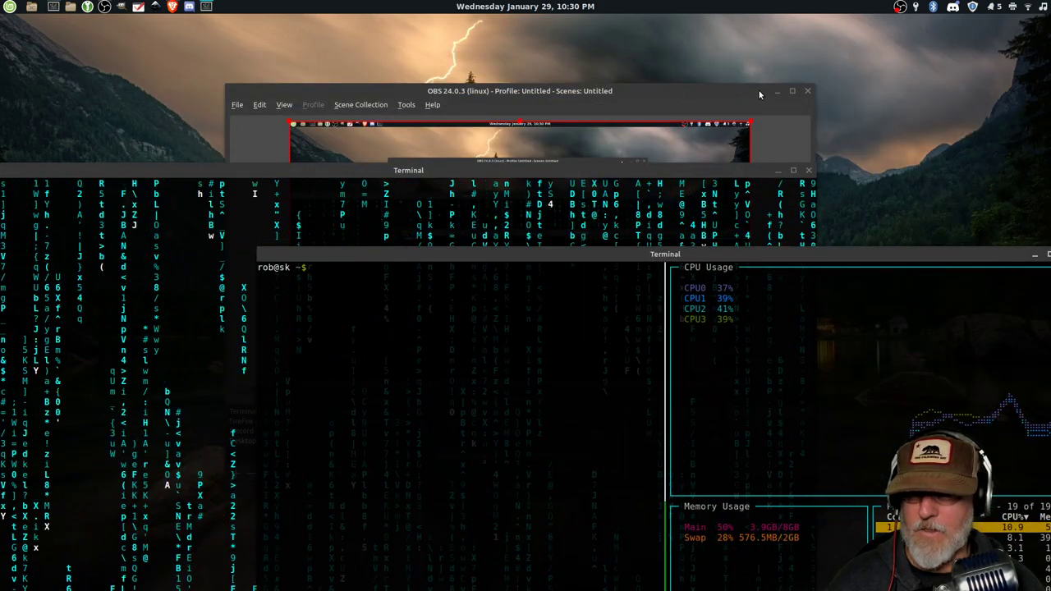
pyautogui.click(808, 92)
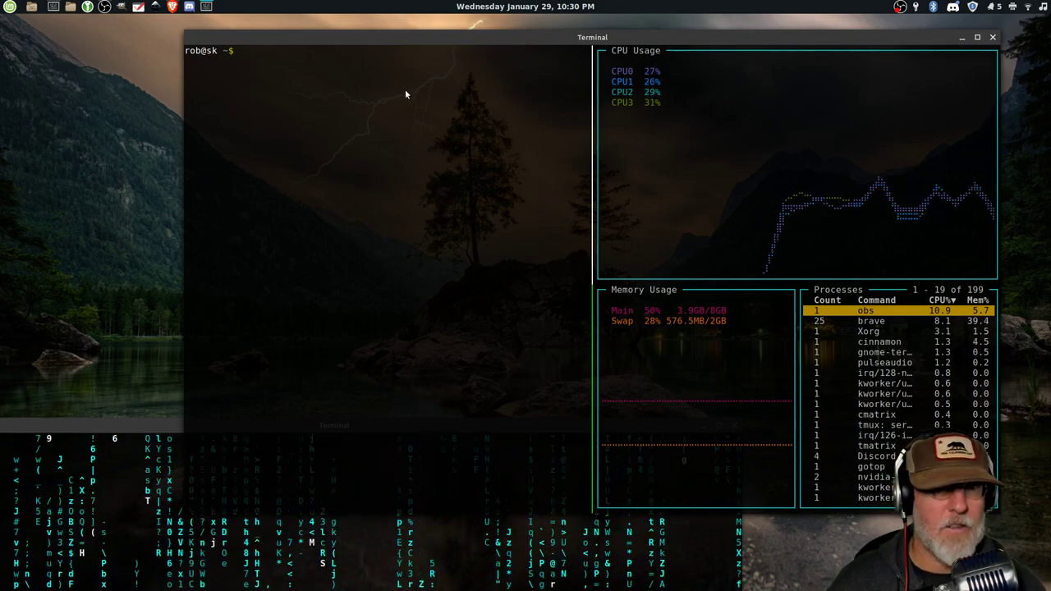
pyautogui.click(989, 39)
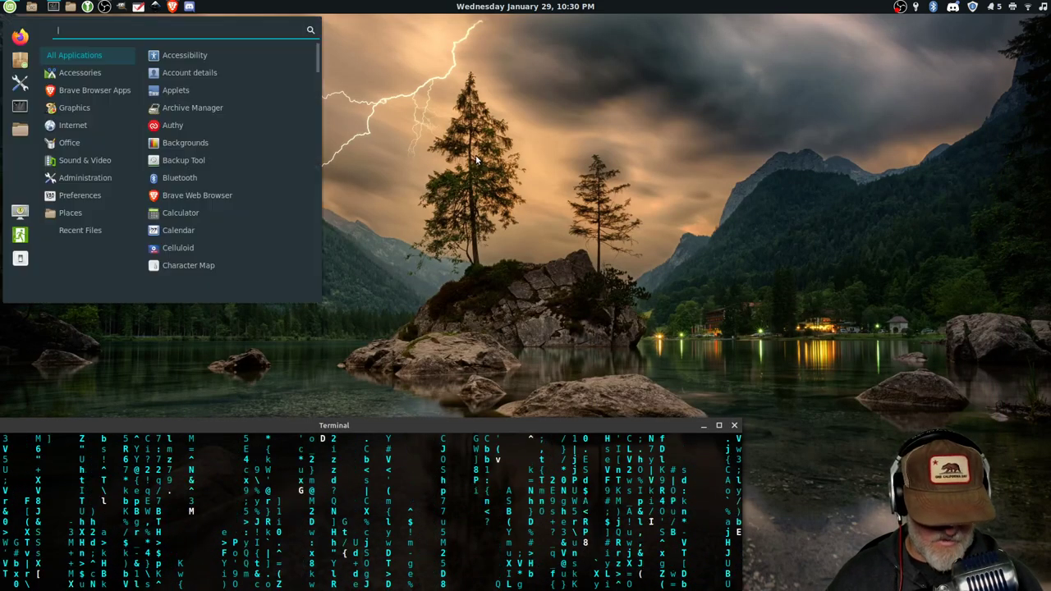
pyautogui.write('termi')
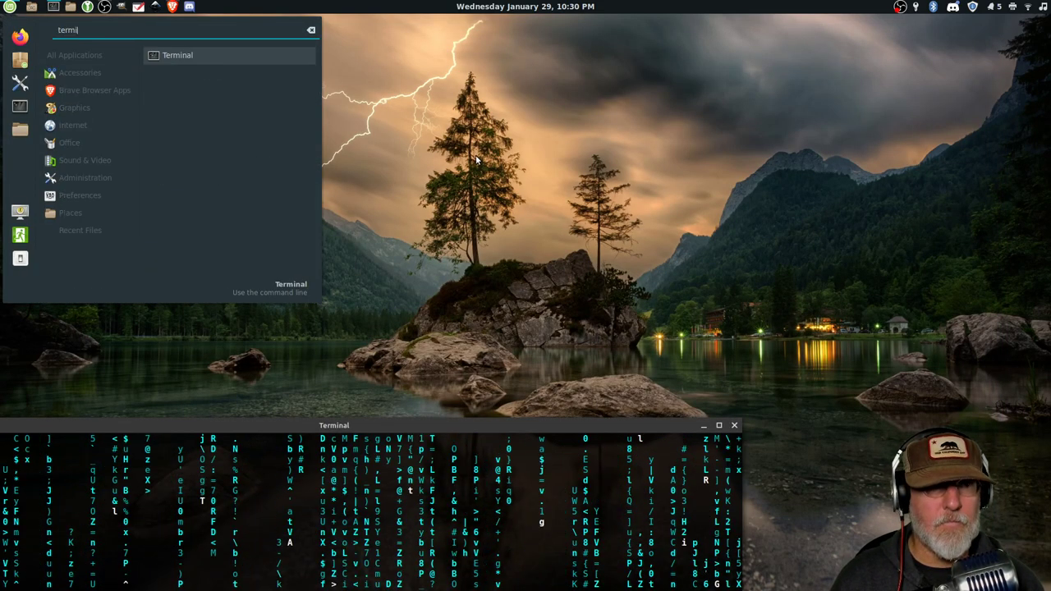
pyautogui.click(176, 54)
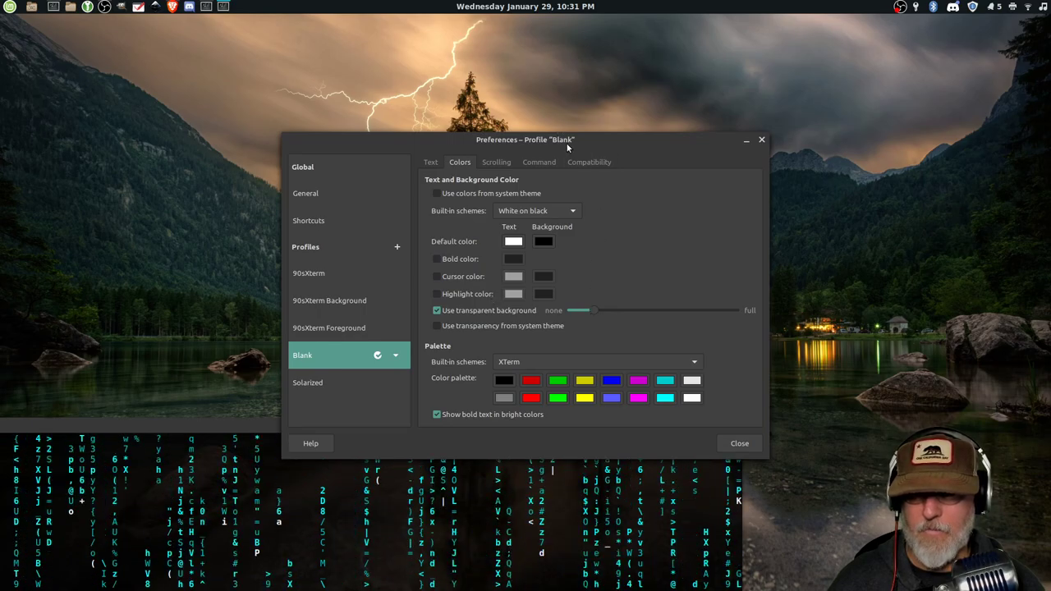
# Step: Reopen the Blank profile's Colors settings and raise the background transparency a bit more
pyautogui.click(739, 443)
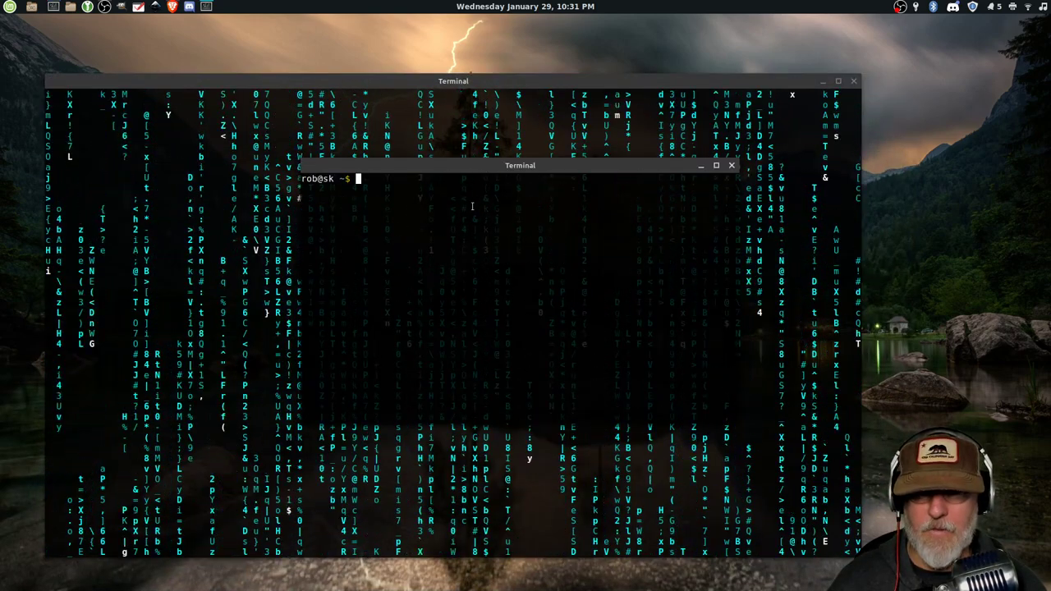
pyautogui.rightClick(479, 283)
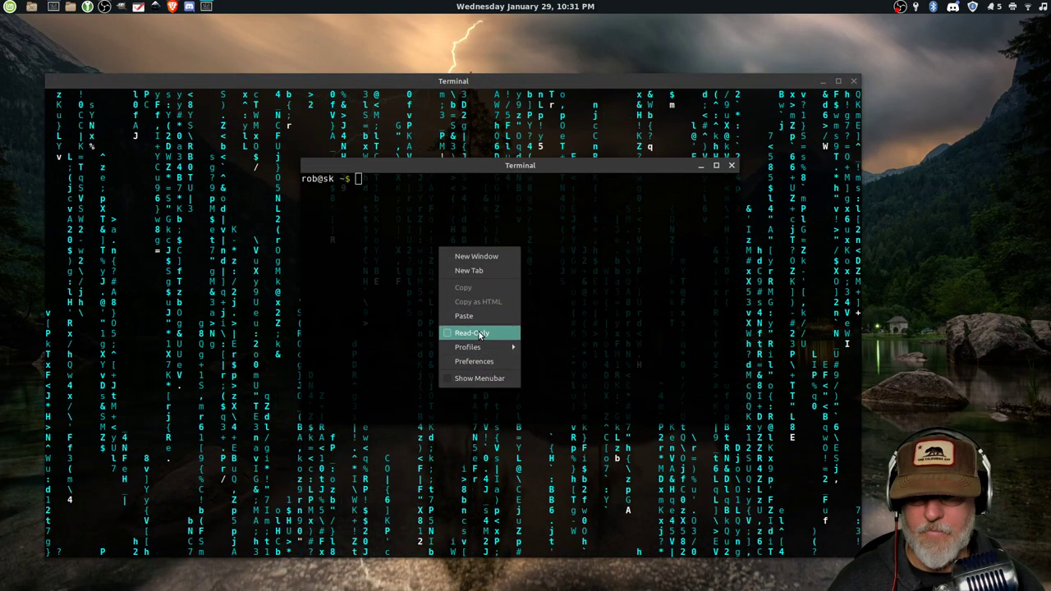
pyautogui.click(475, 361)
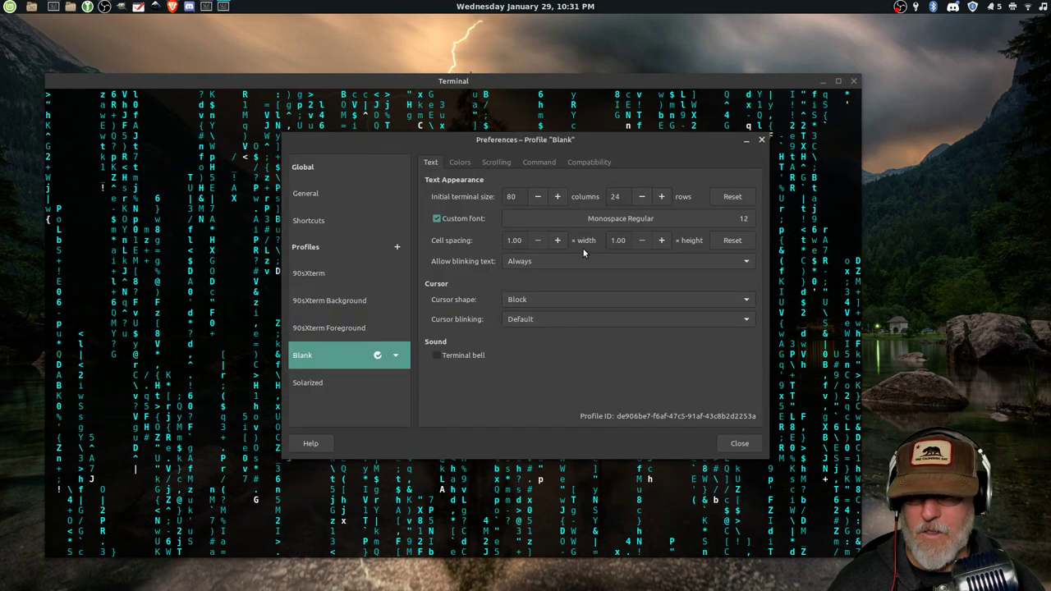
pyautogui.click(459, 163)
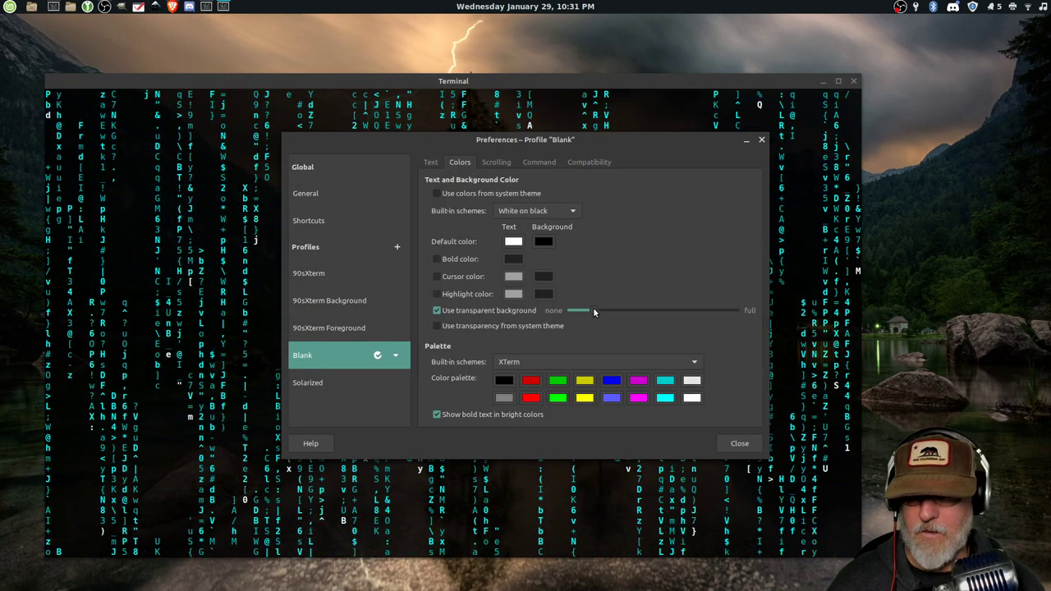
pyautogui.moveTo(578, 310); pyautogui.dragTo(605, 311)
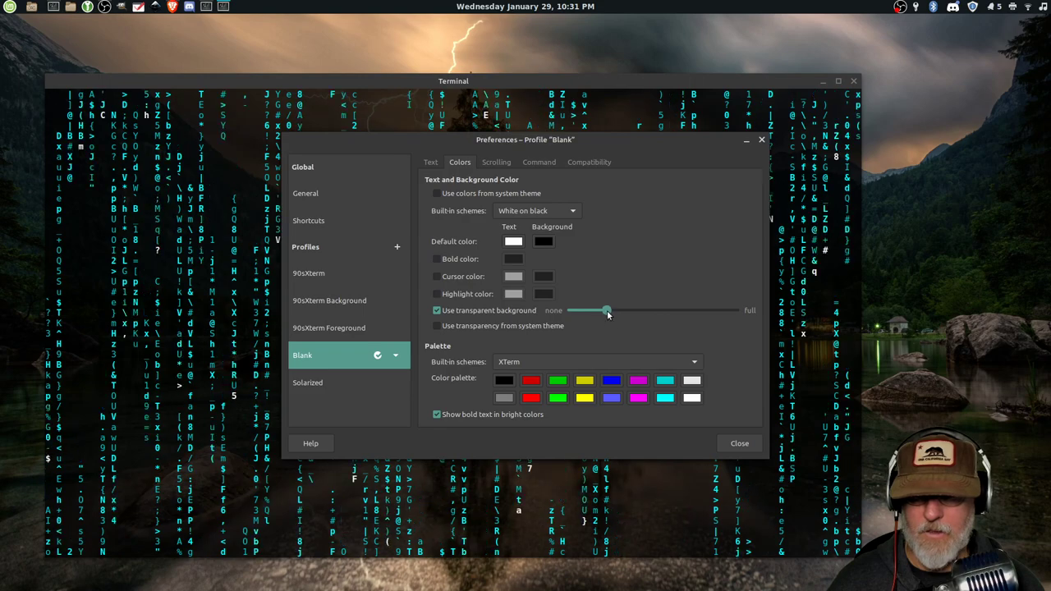
pyautogui.click(739, 443)
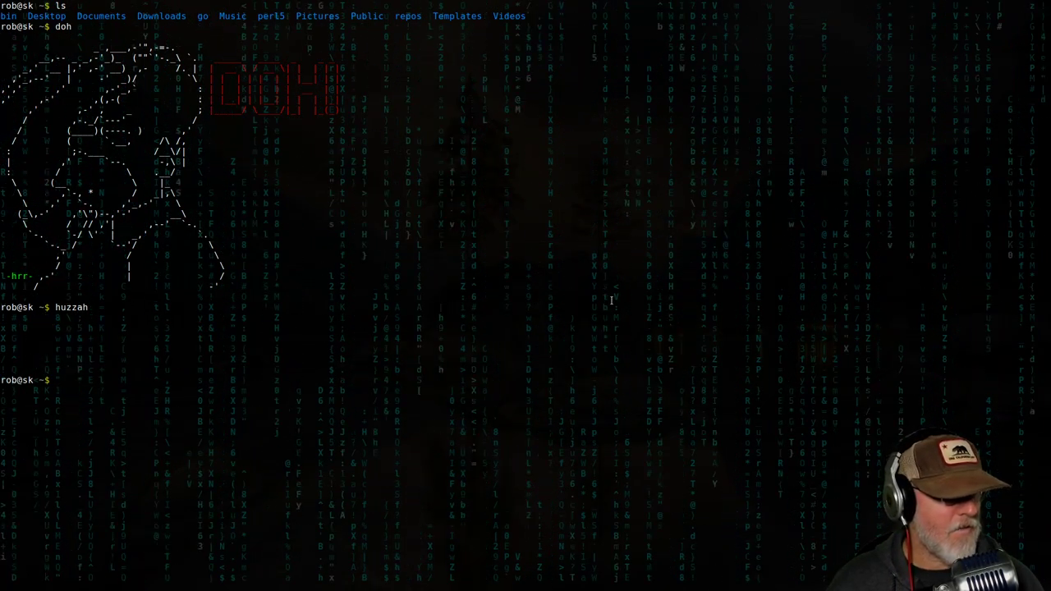
pyautogui.press('Return')
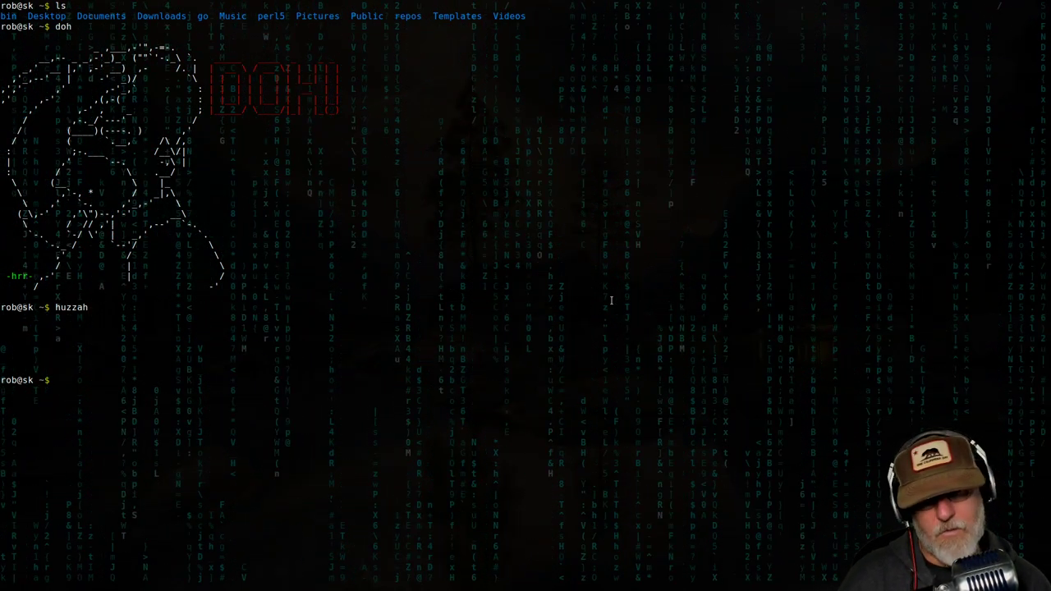
pyautogui.write('man')
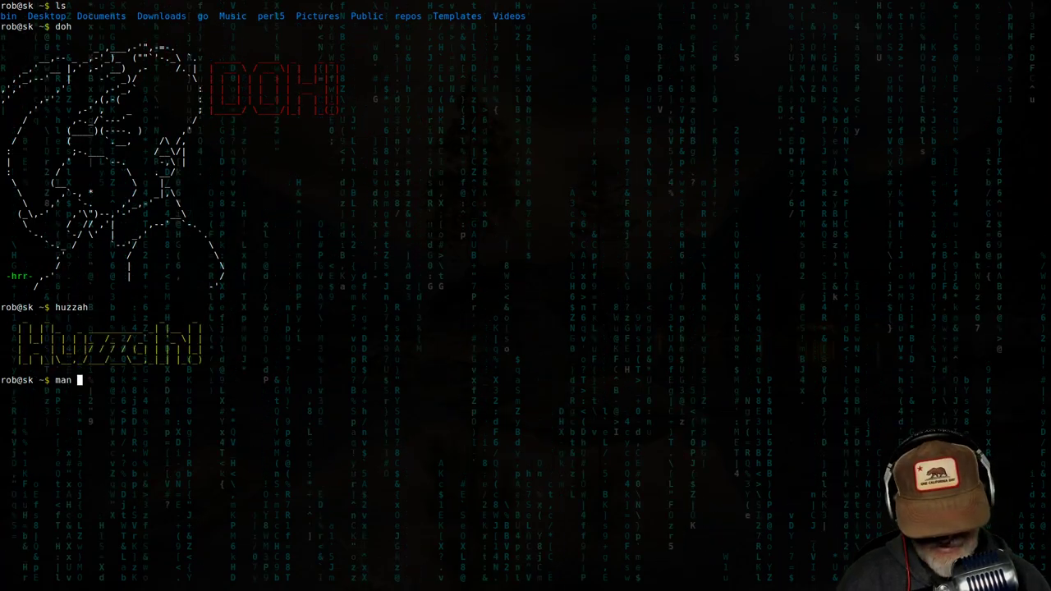
pyautogui.write('cmatrix')
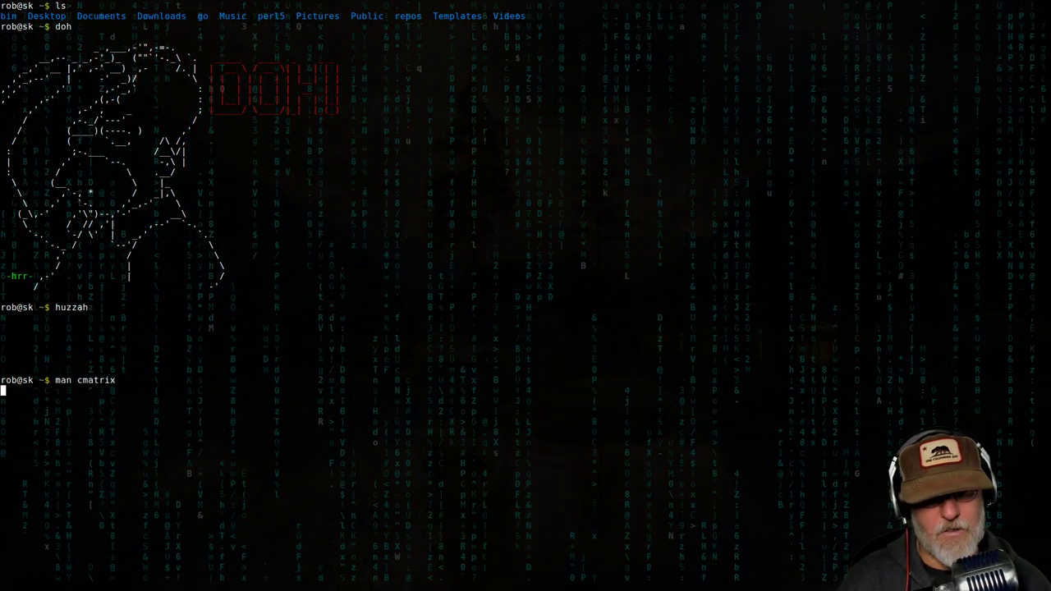
pyautogui.press('Return')
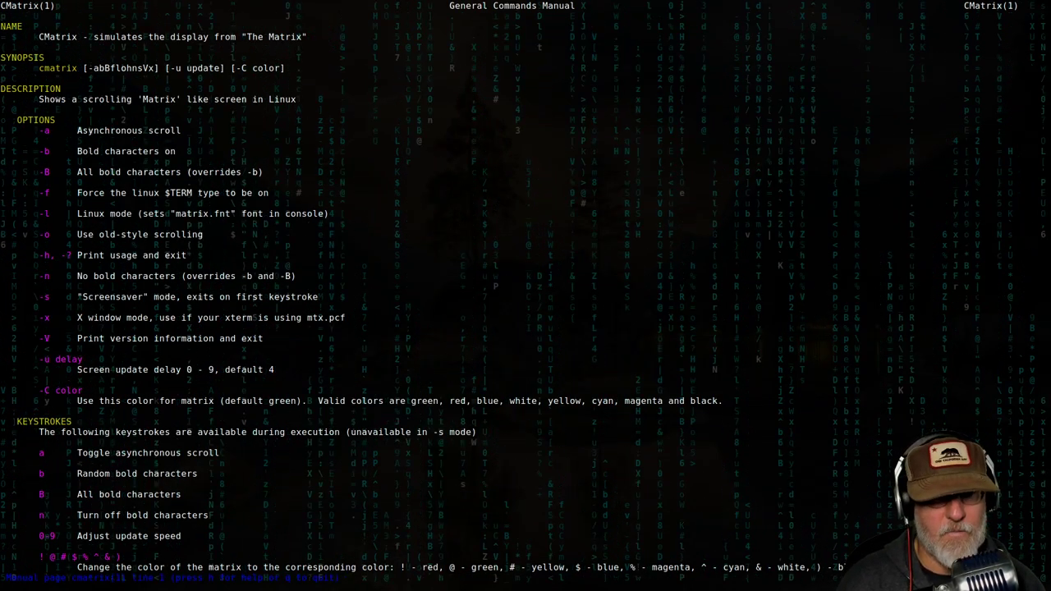
pyautogui.press('q')
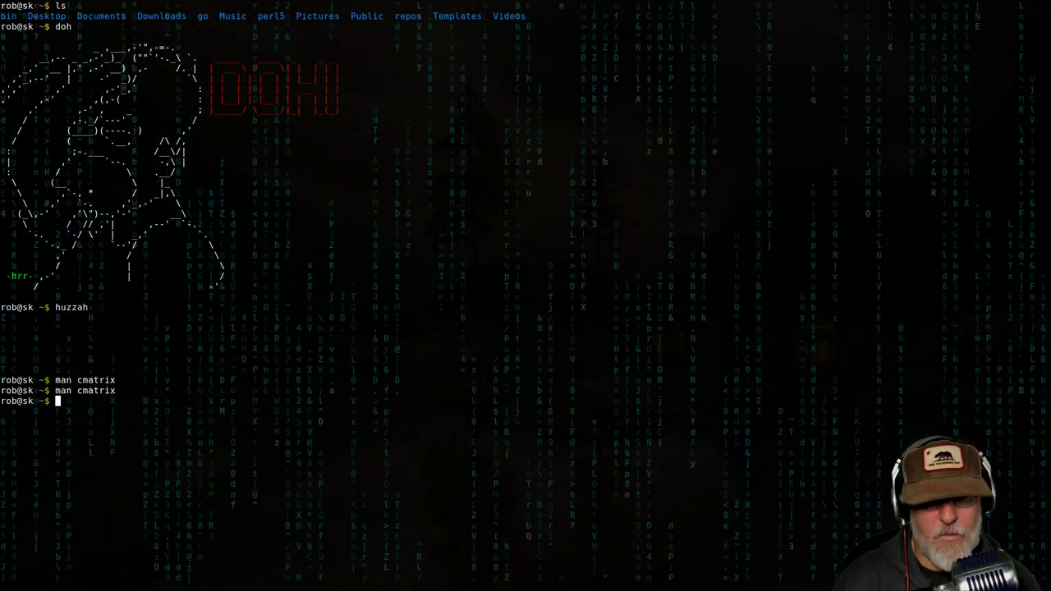
pyautogui.write('http')
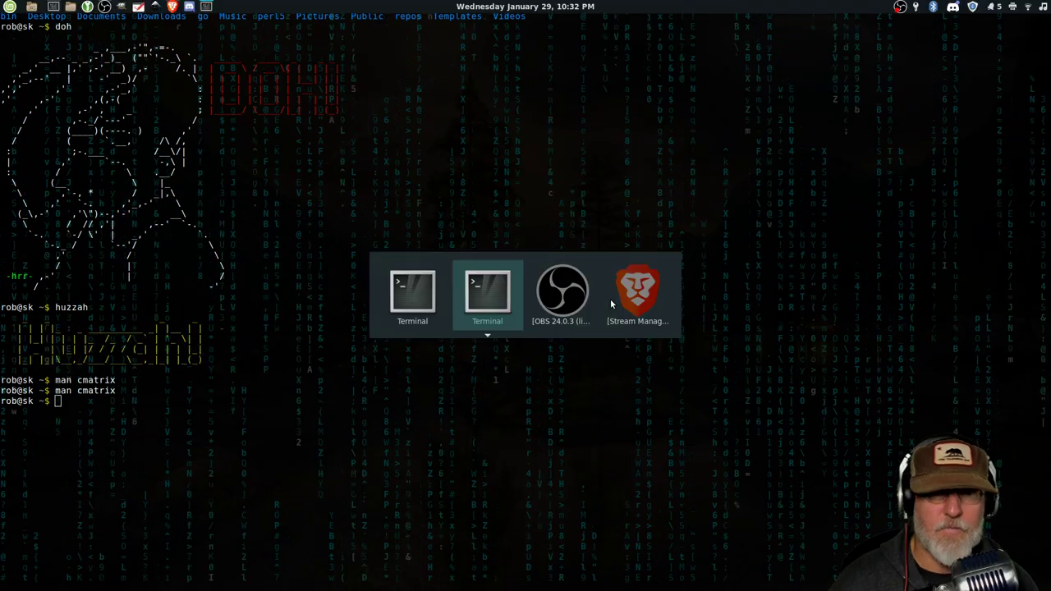
# Step: Switch from the terminal to the Brave browser window showing its new tab page
pyautogui.click(637, 293)
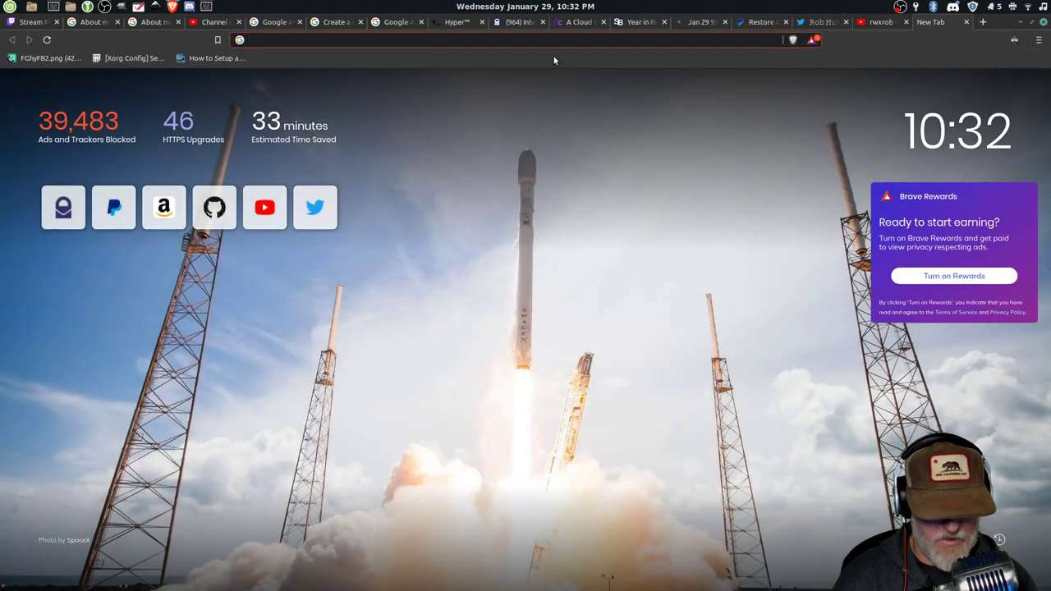
# Step: Navigate to github.com/rwxrob/config in the address bar
pyautogui.write('github.com/')
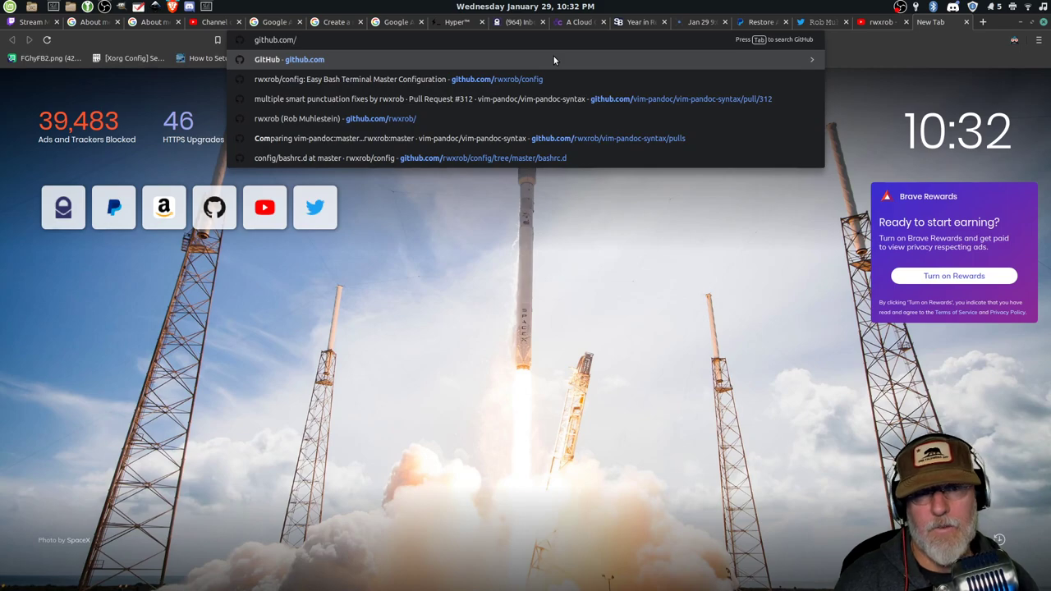
pyautogui.write('rwwr')
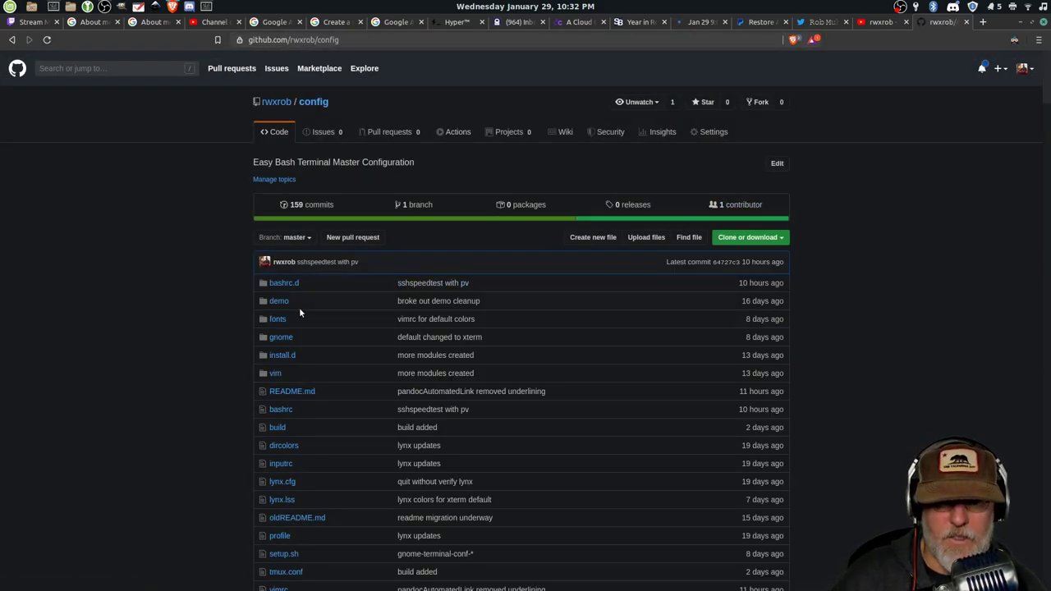
# Step: Browse the bashrc.d folder, read through the bashrc file, then return to the repository root
pyautogui.click(282, 282)
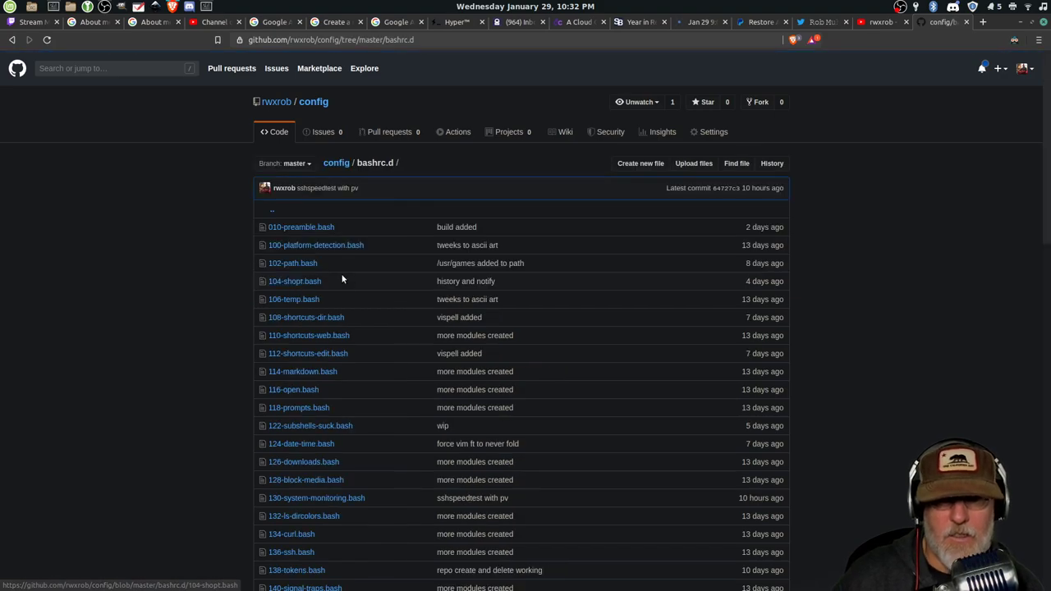
pyautogui.scroll(-3)
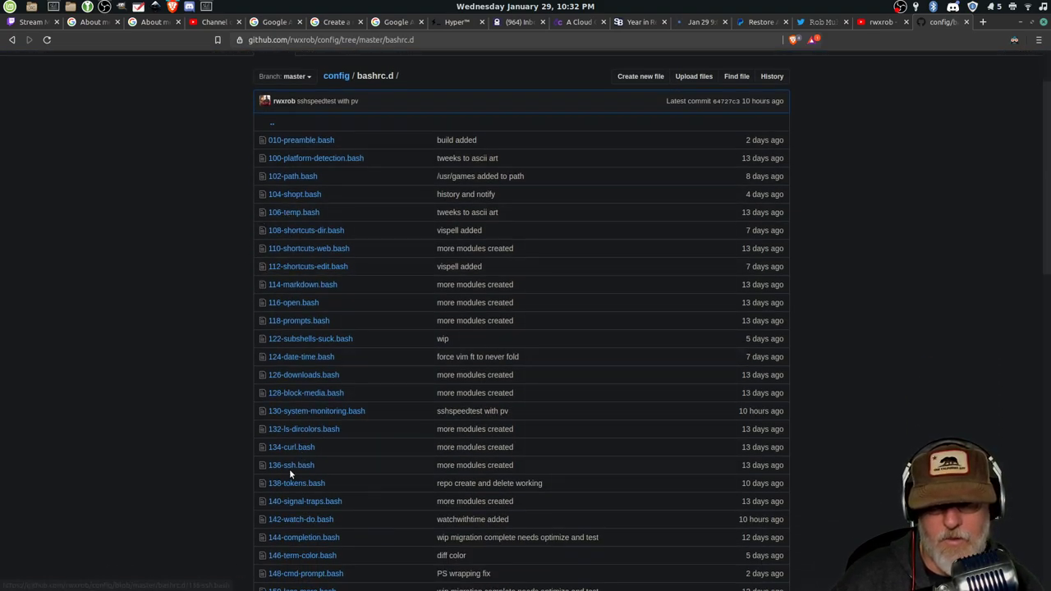
pyautogui.moveTo(46, 49)
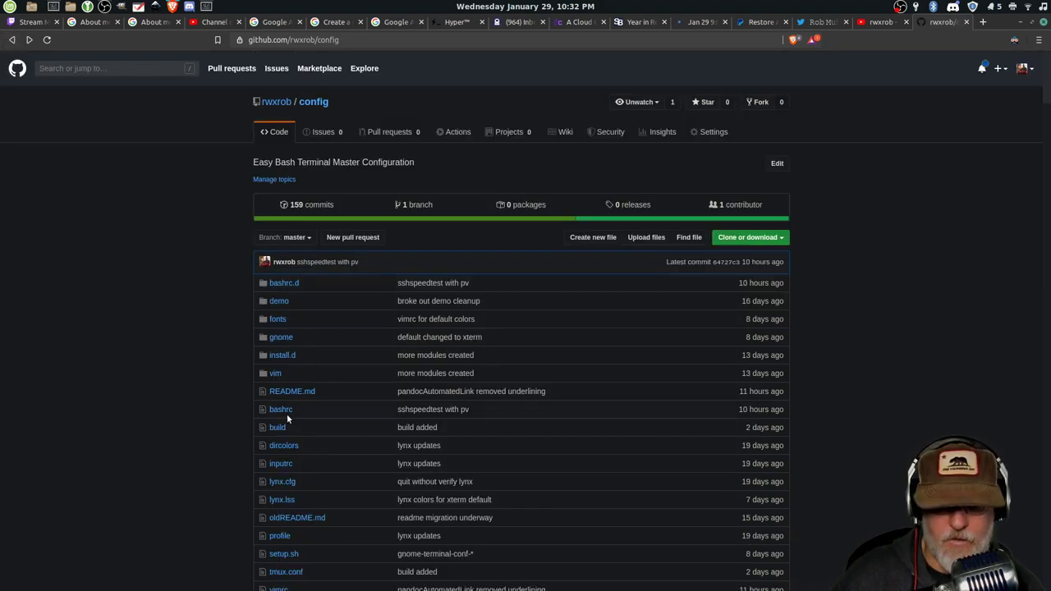
pyautogui.click(279, 409)
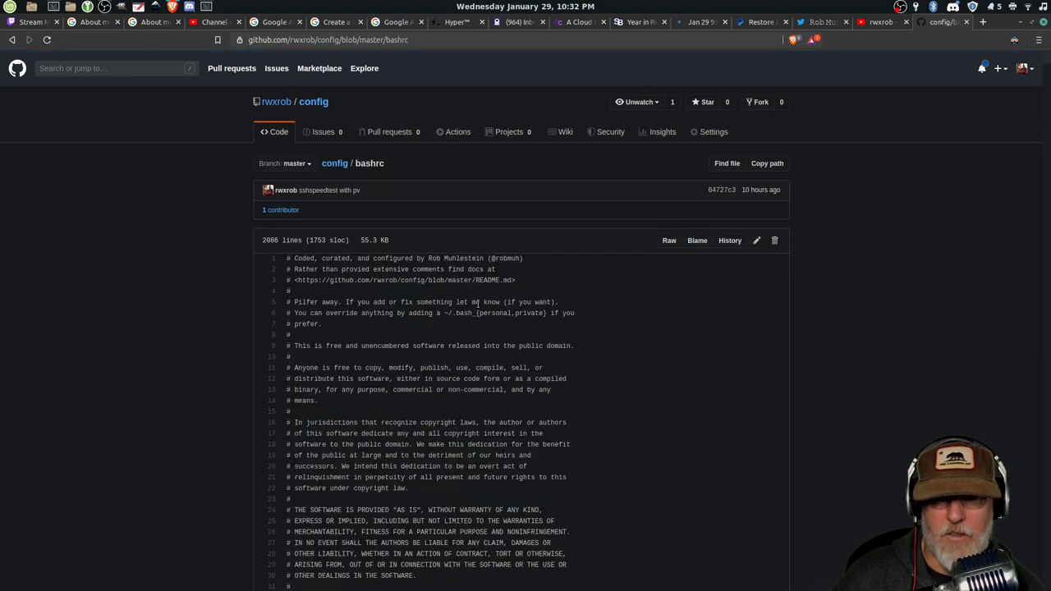
pyautogui.scroll(-3)
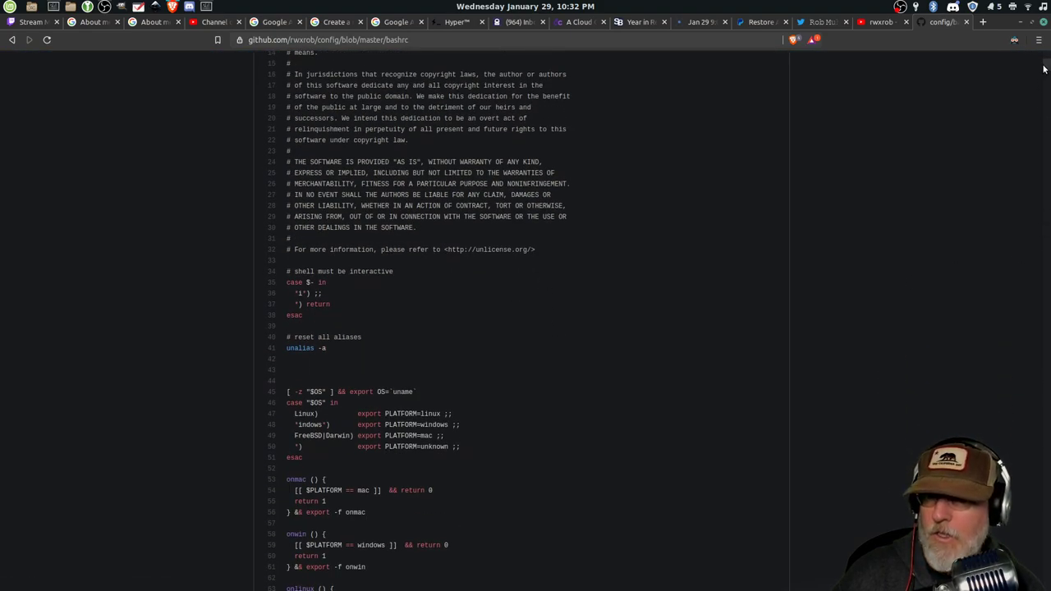
pyautogui.scroll(-3)
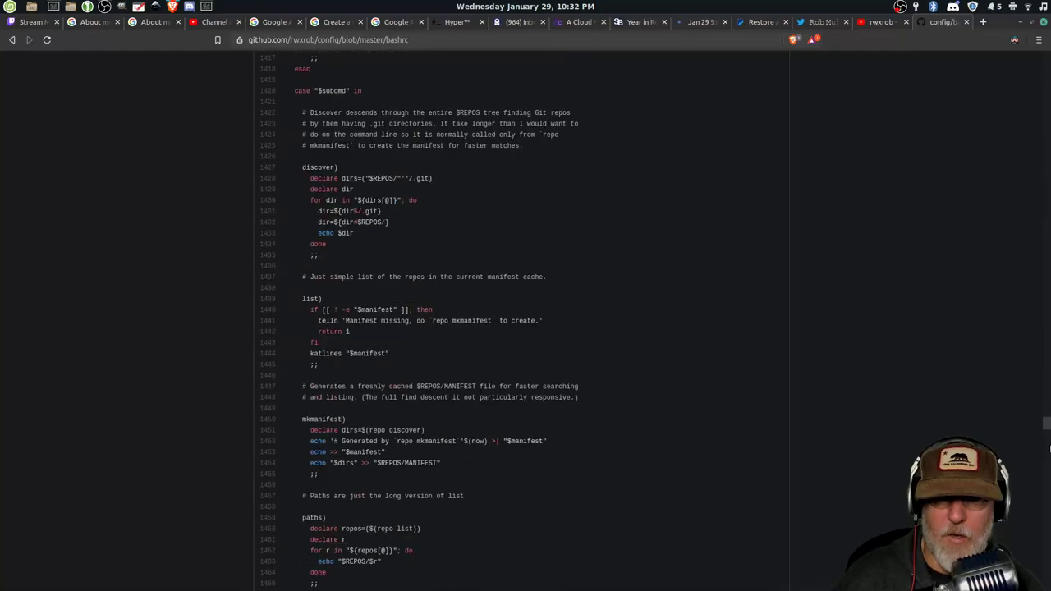
pyautogui.scroll(-3)
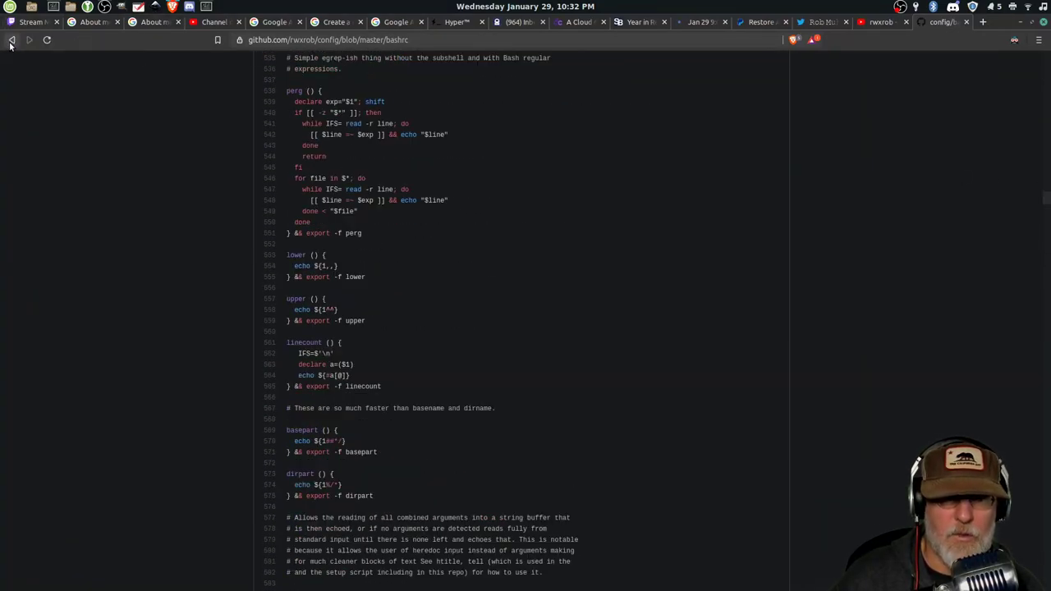
pyautogui.click(11, 42)
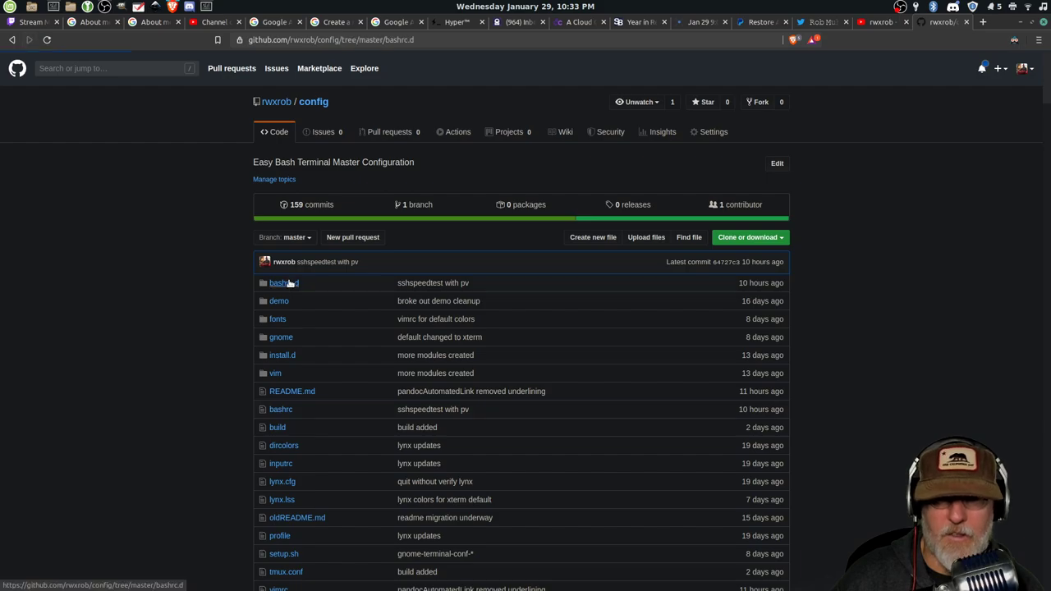
# Step: Reopen bashrc.d, view the 132-ls-dircolors.bash script and go back to the folder listing
pyautogui.click(279, 282)
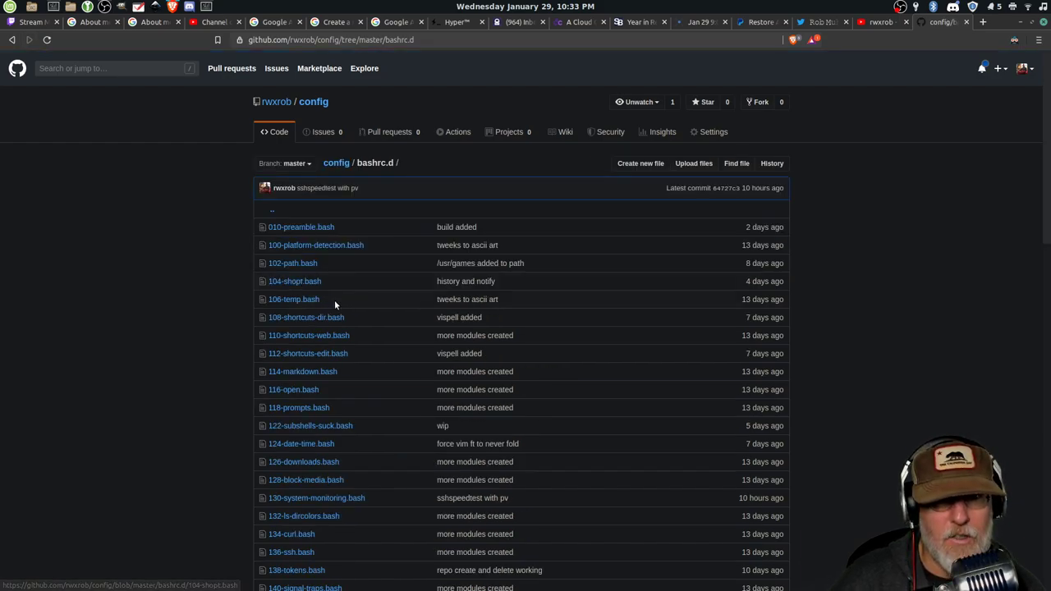
pyautogui.moveTo(315, 444)
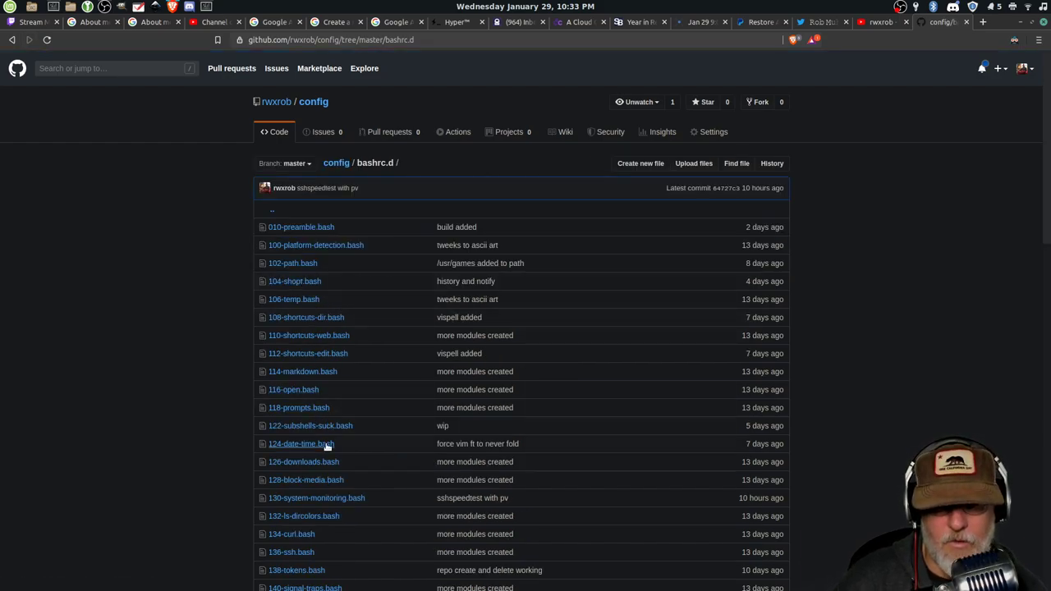
pyautogui.scroll(-3)
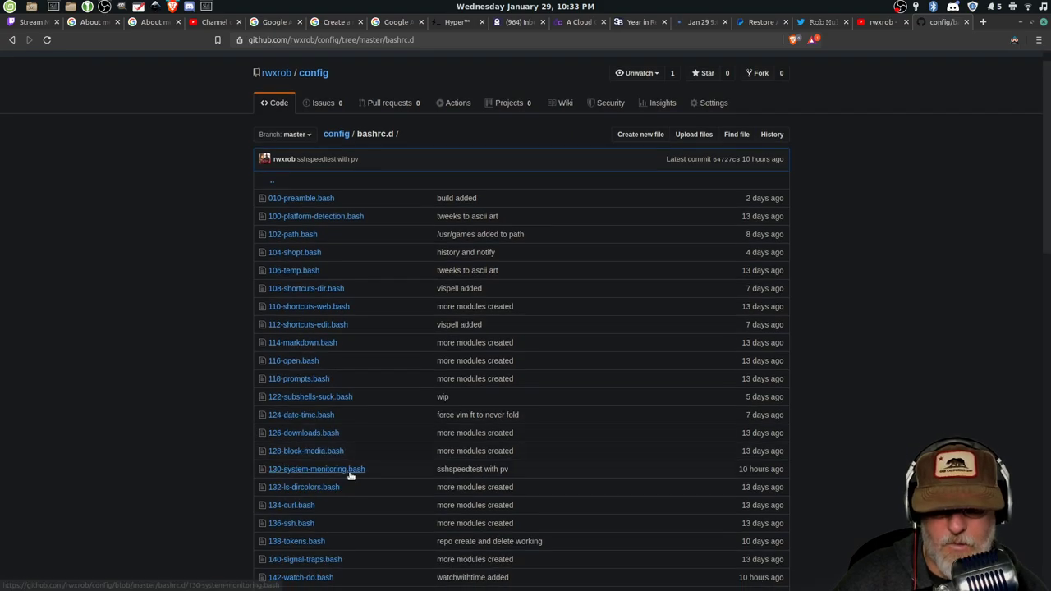
pyautogui.click(302, 486)
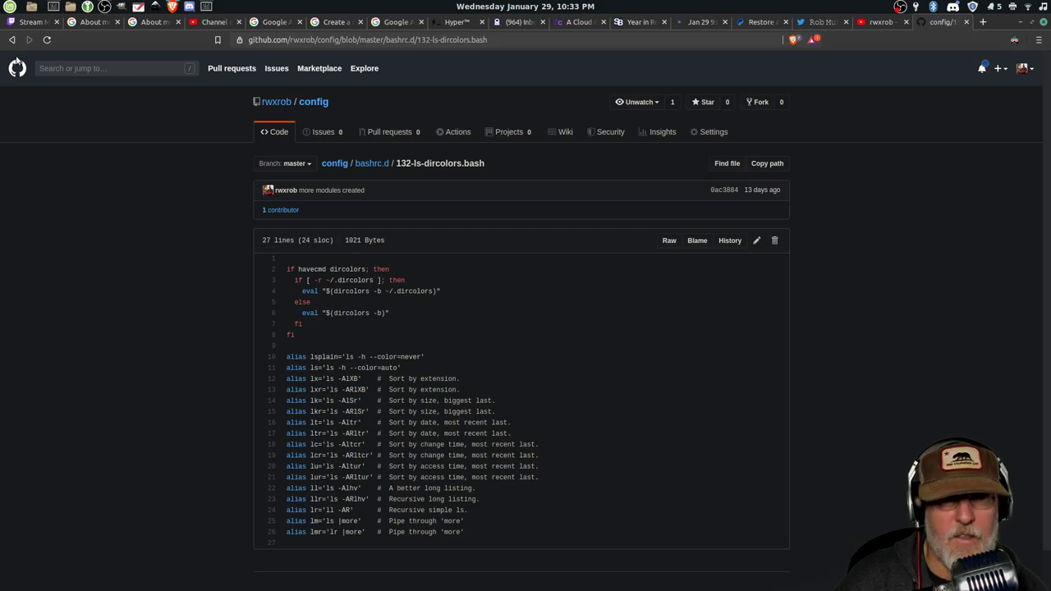
pyautogui.click(372, 163)
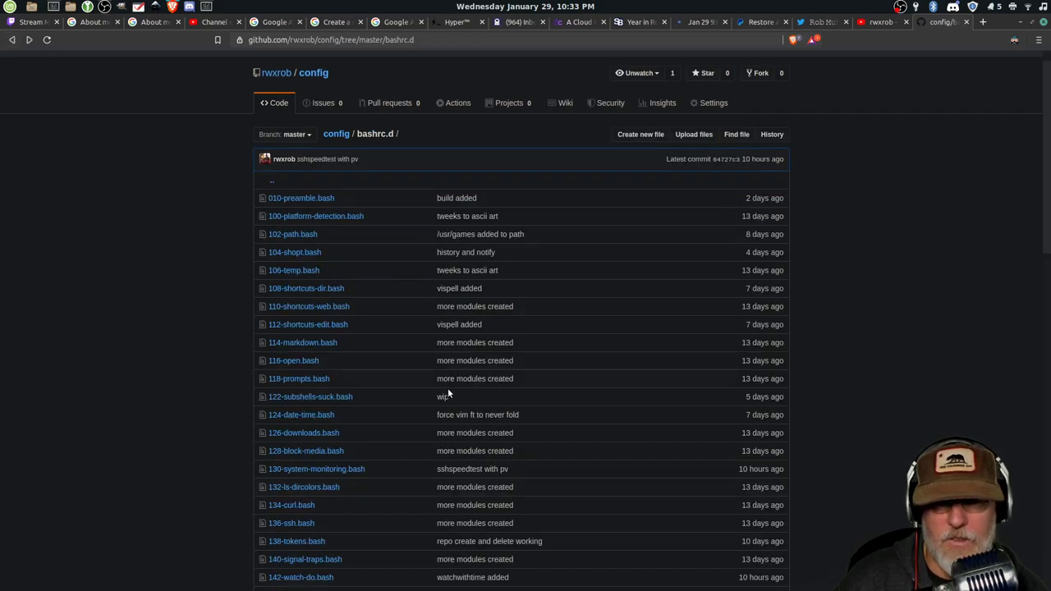
pyautogui.moveTo(411, 375)
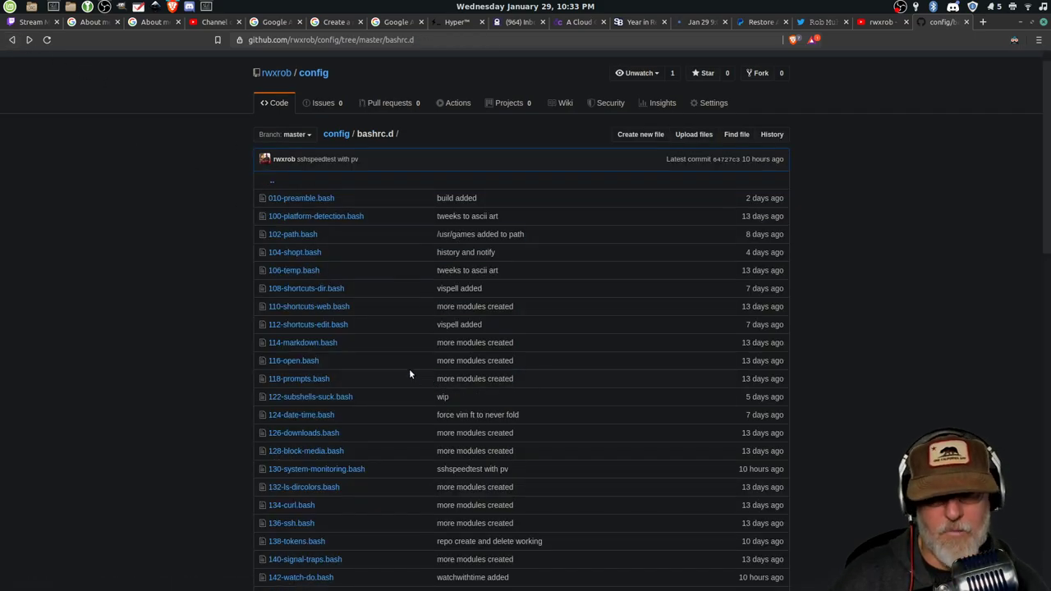
pyautogui.moveTo(420, 375)
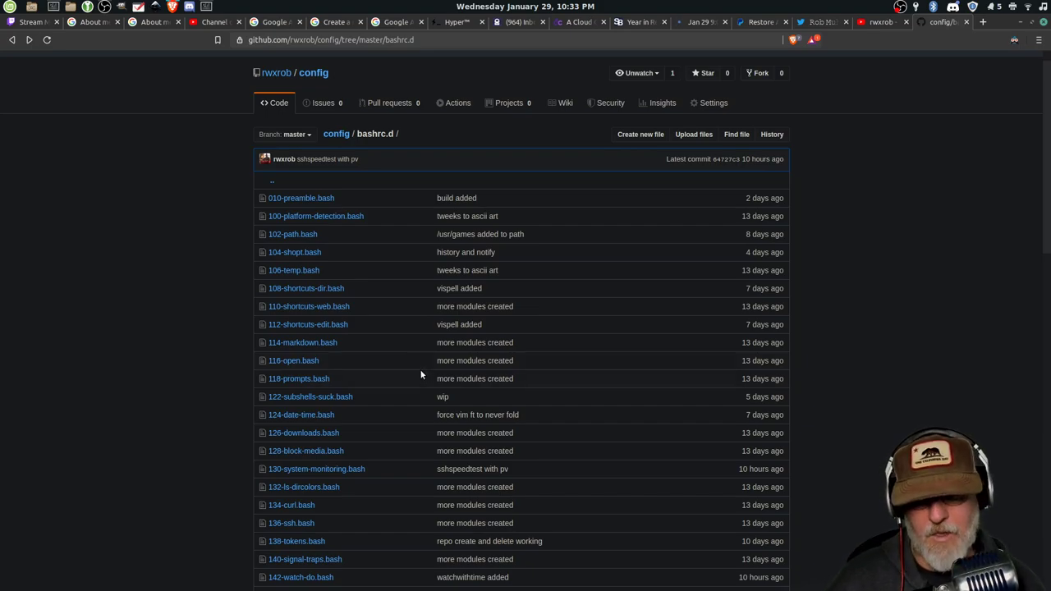
pyautogui.moveTo(793, 339)
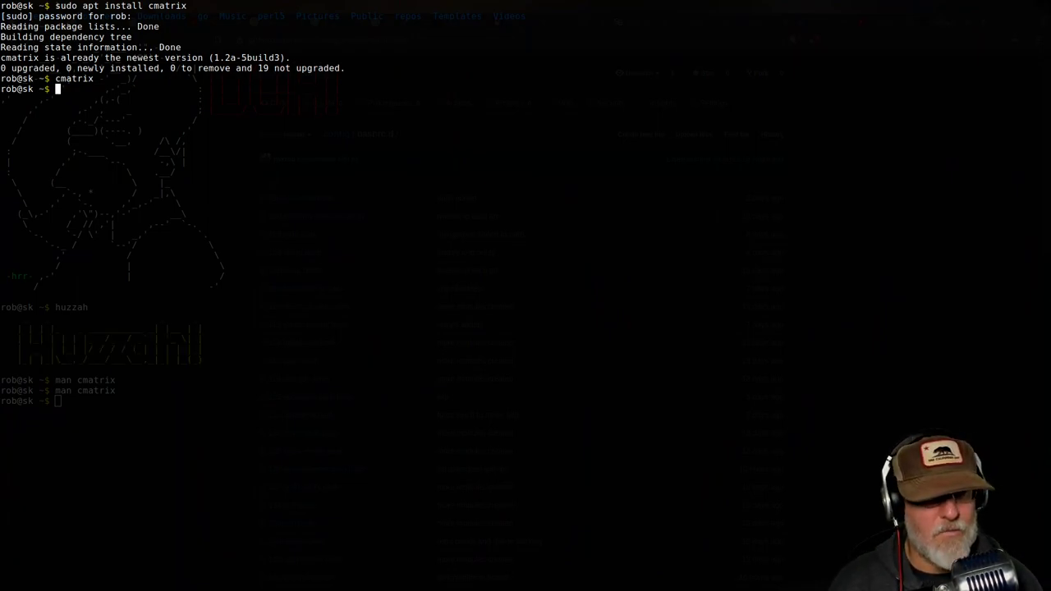
# Step: Run tmatrix digital rain, stop it, and read the manual with man tmatrix
pyautogui.write('tmatrix')
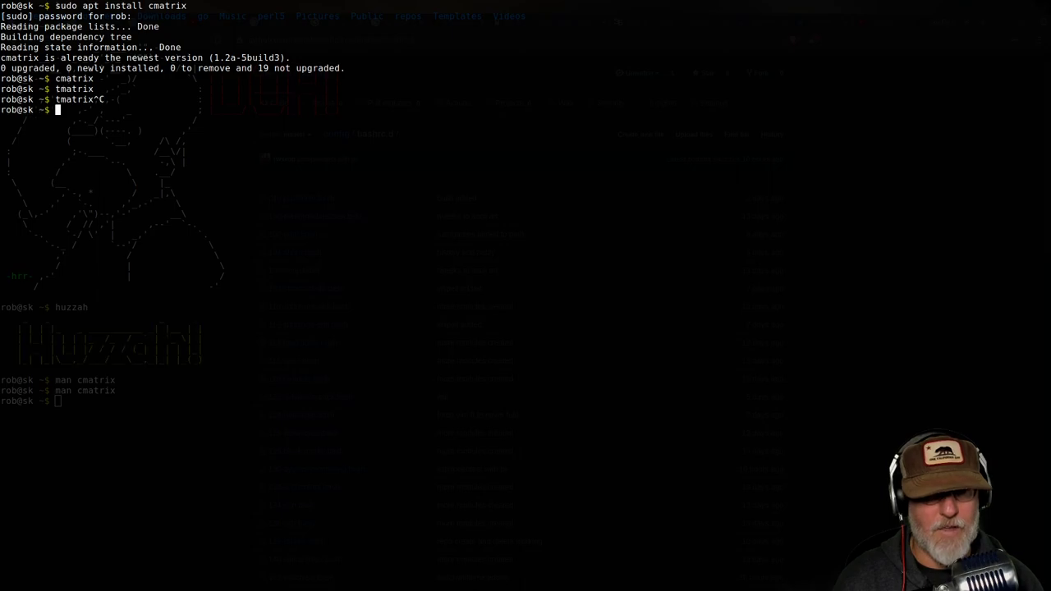
pyautogui.write('man tmatrix')
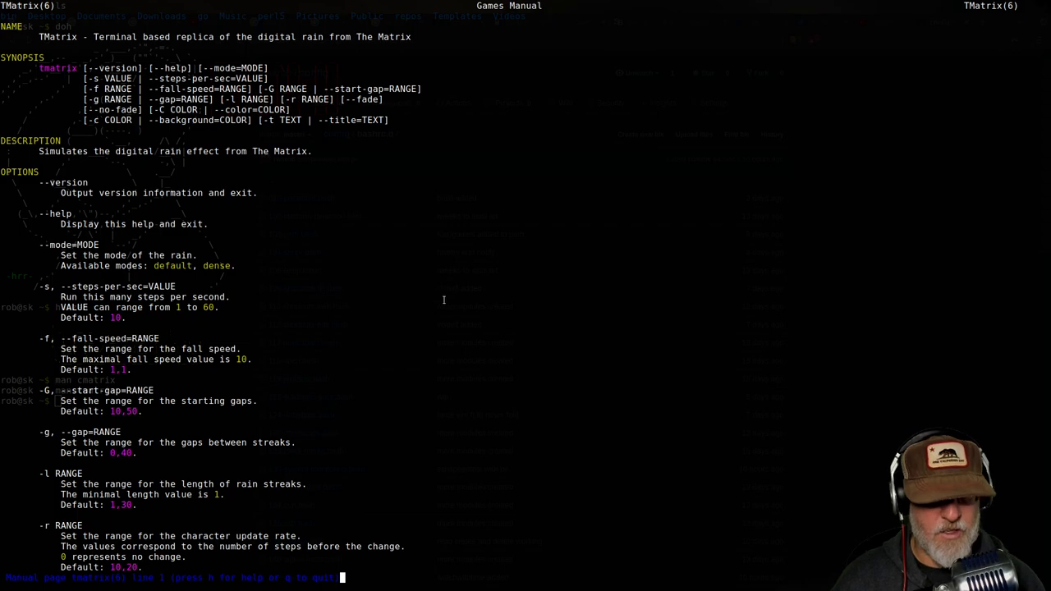
pyautogui.moveTo(263, 318)
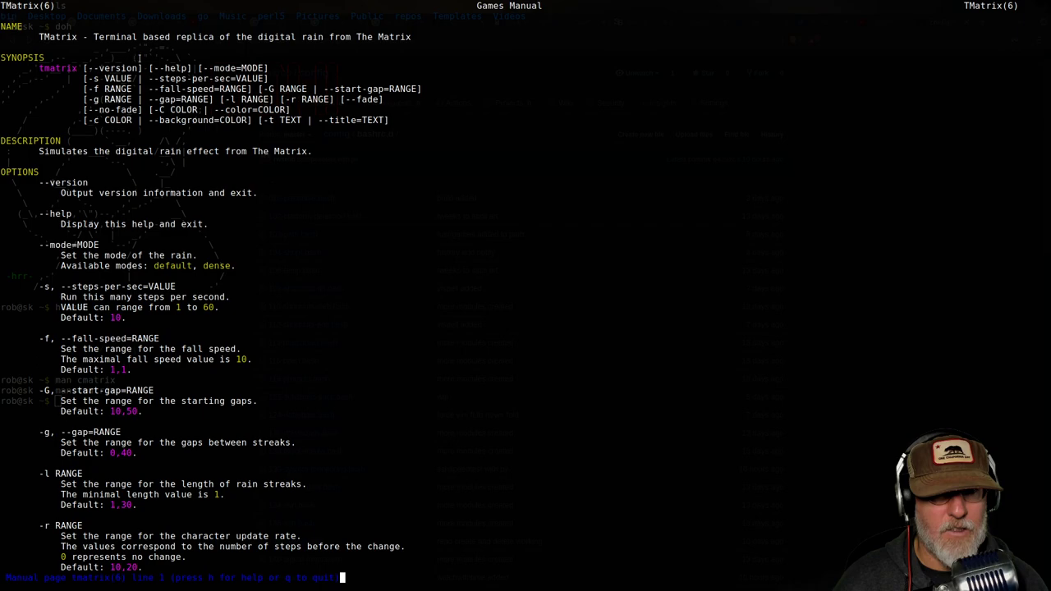
pyautogui.moveTo(440, 325)
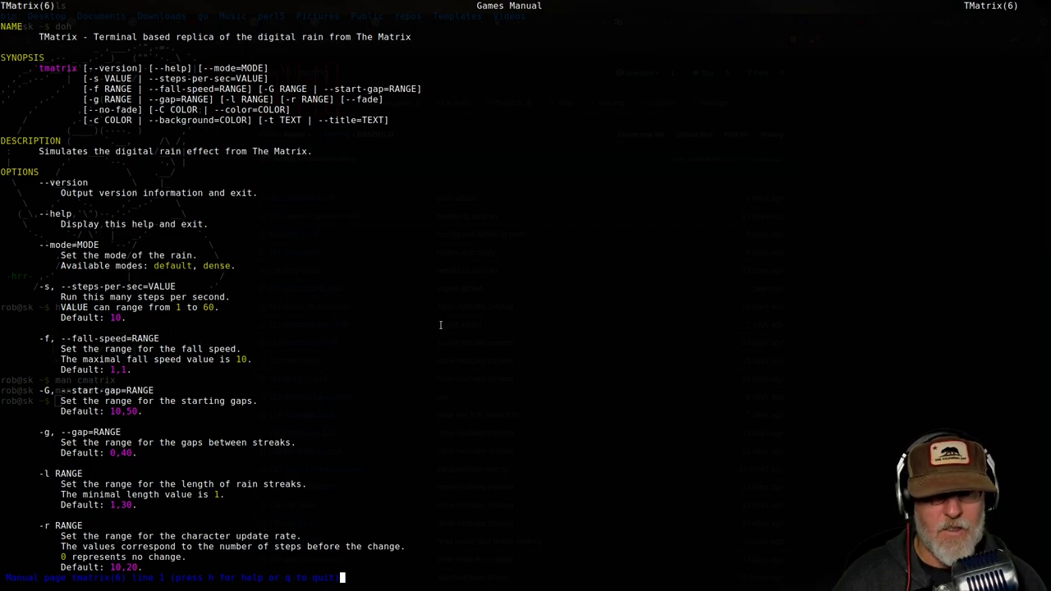
# Step: Quit the tmatrix man page pager and return to the shell prompt
pyautogui.press('q')
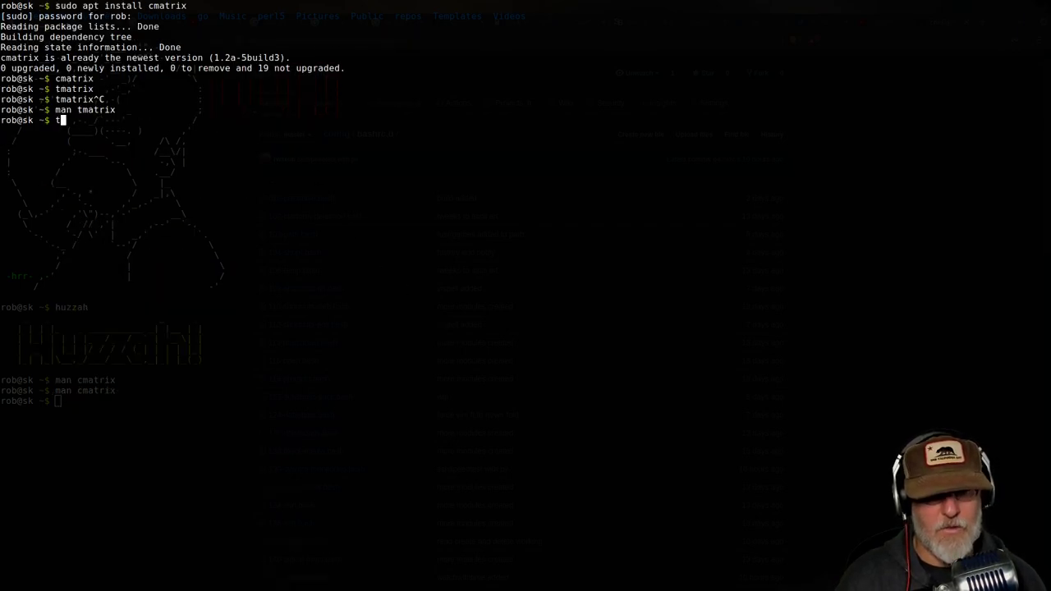
# Step: Run tmatrix with the -t option, trying values such as 1 and 15
pyautogui.write('matrix')
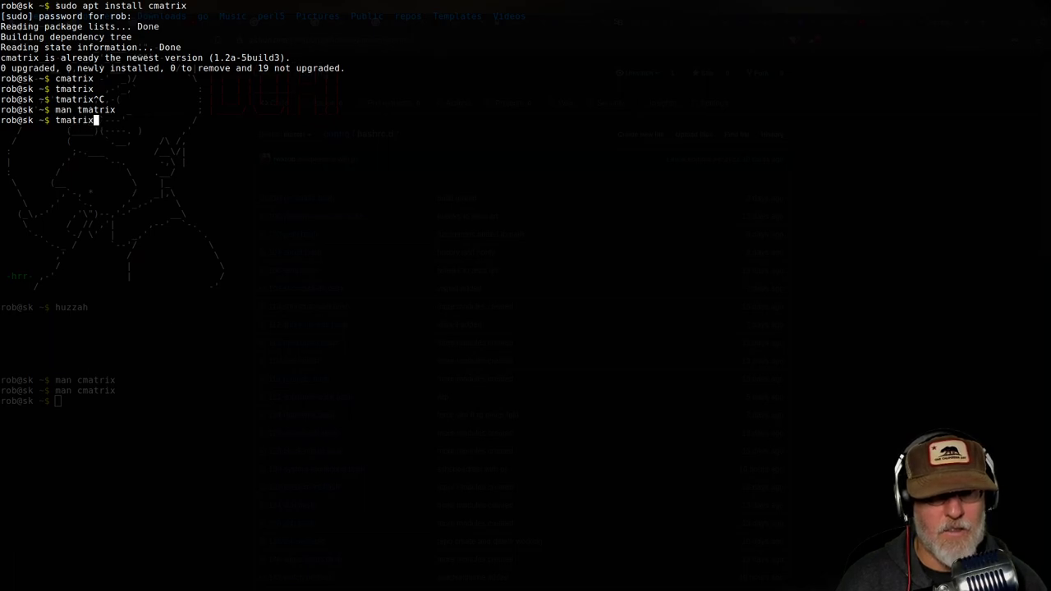
pyautogui.write('-t 15')
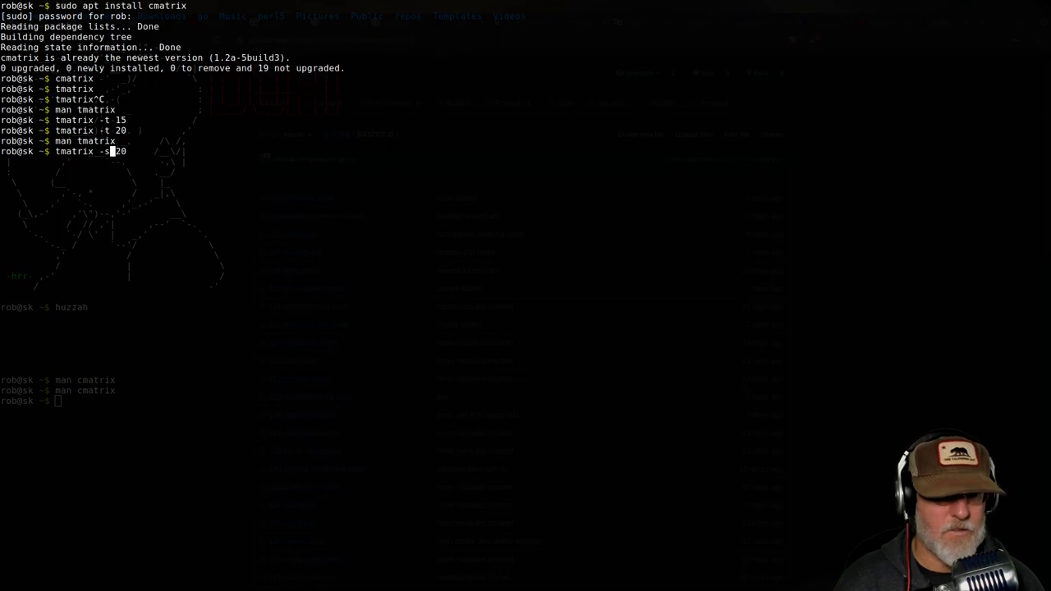
pyautogui.write('15')
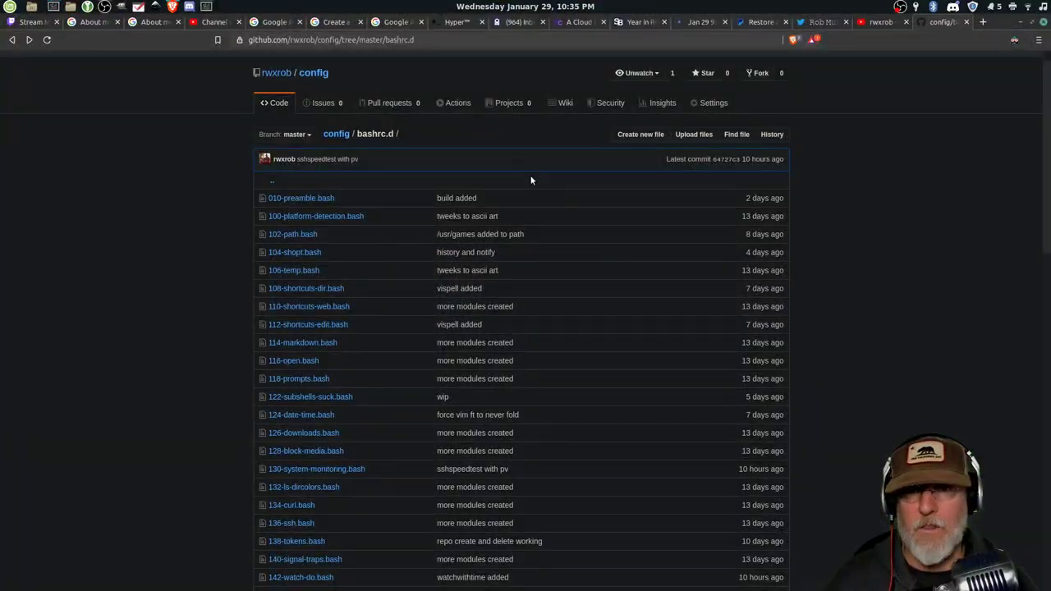
# Step: Search Google for tmatrix from the address bar, skim the results, then go back to GitHub
pyautogui.click(331, 41)
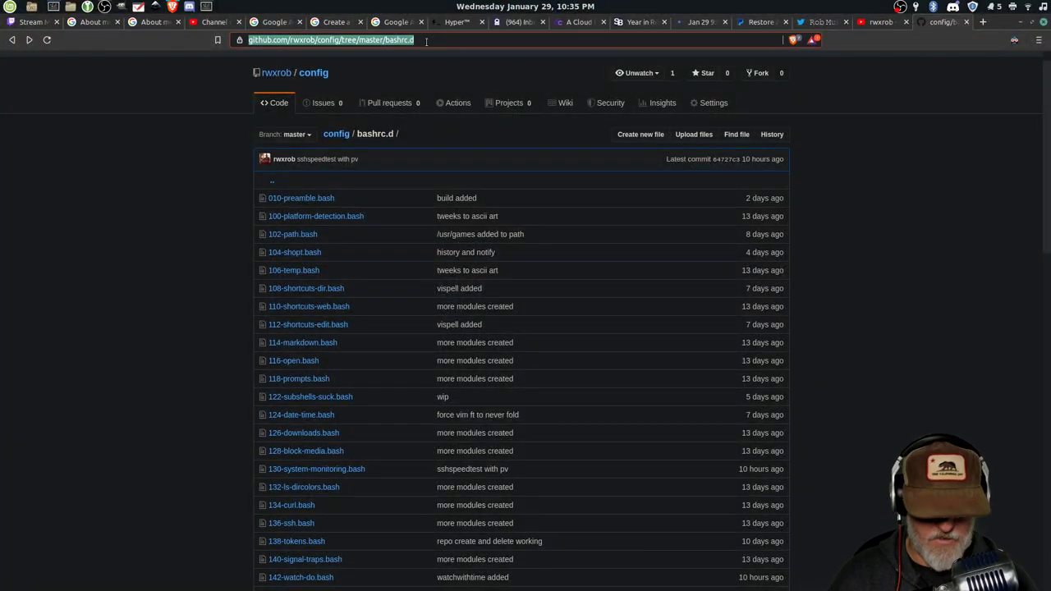
pyautogui.write('tmatrix&oq=tmatrix&aqs=chrome..69i57.2438j0j4&sourceid=chrome&ie=UTF-8')
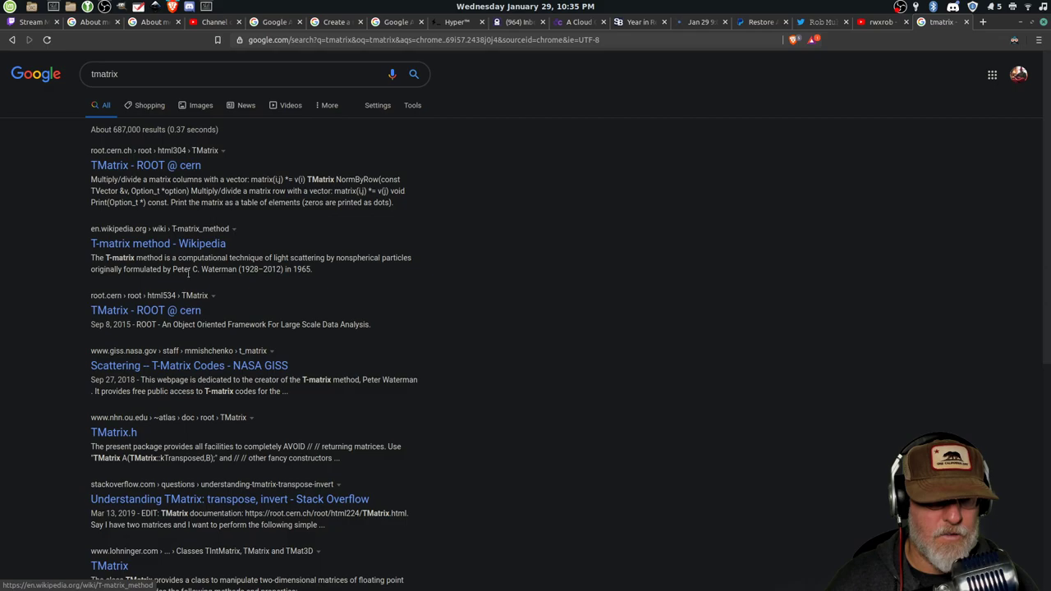
pyautogui.moveTo(294, 412)
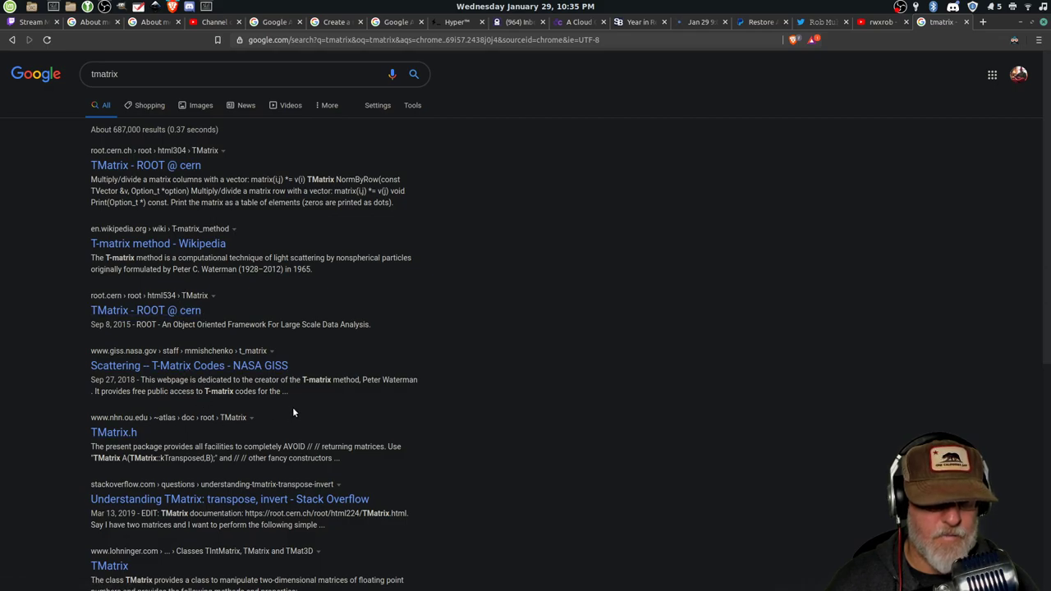
pyautogui.scroll(-3)
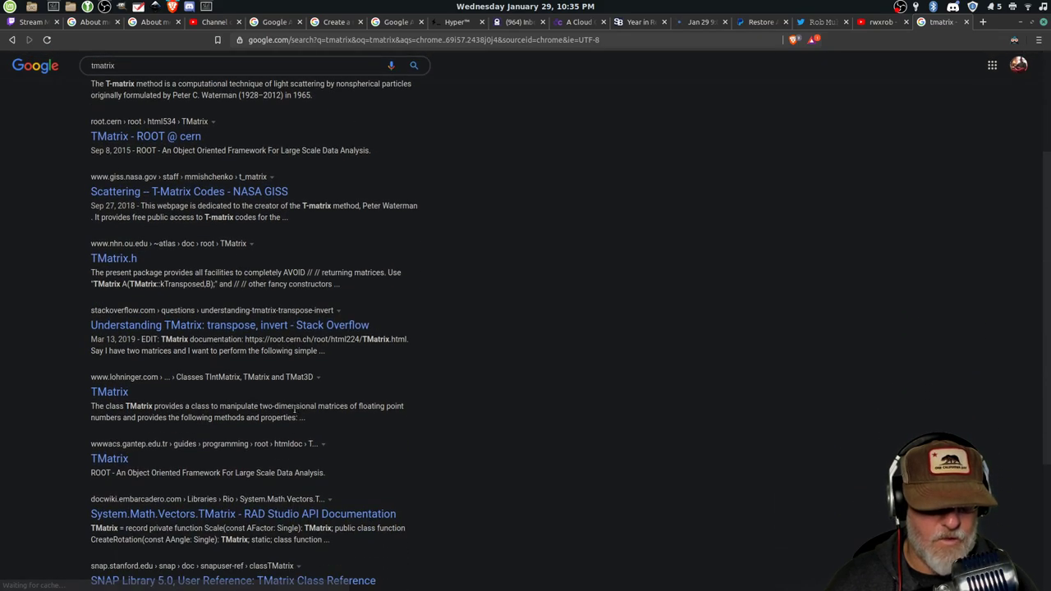
pyautogui.click(13, 42)
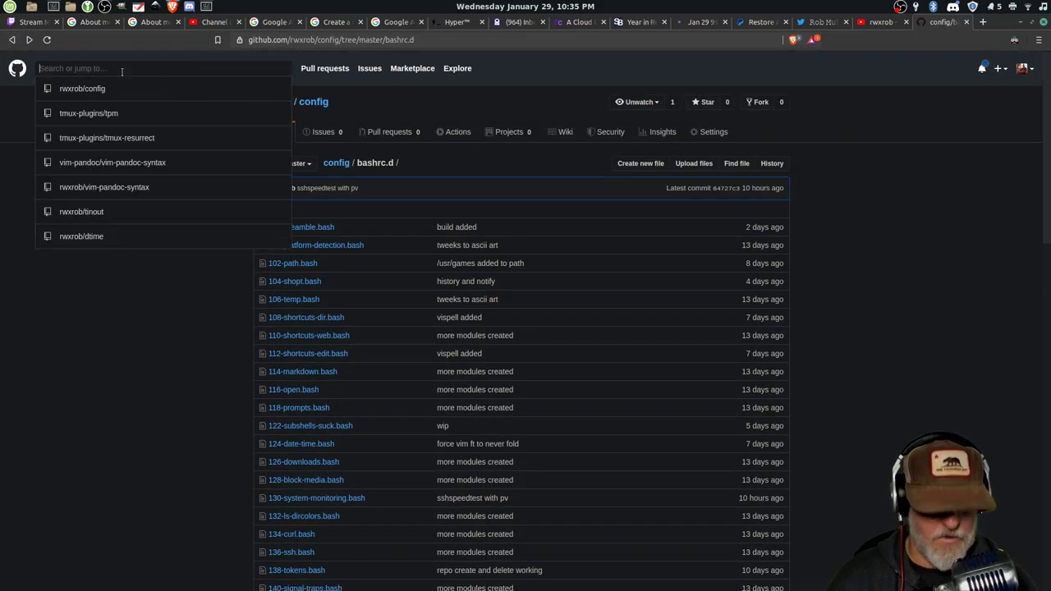
# Step: Search GitHub for tmatrix and open the M4444/TMatrix repository from the results
pyautogui.write('tmatrix')
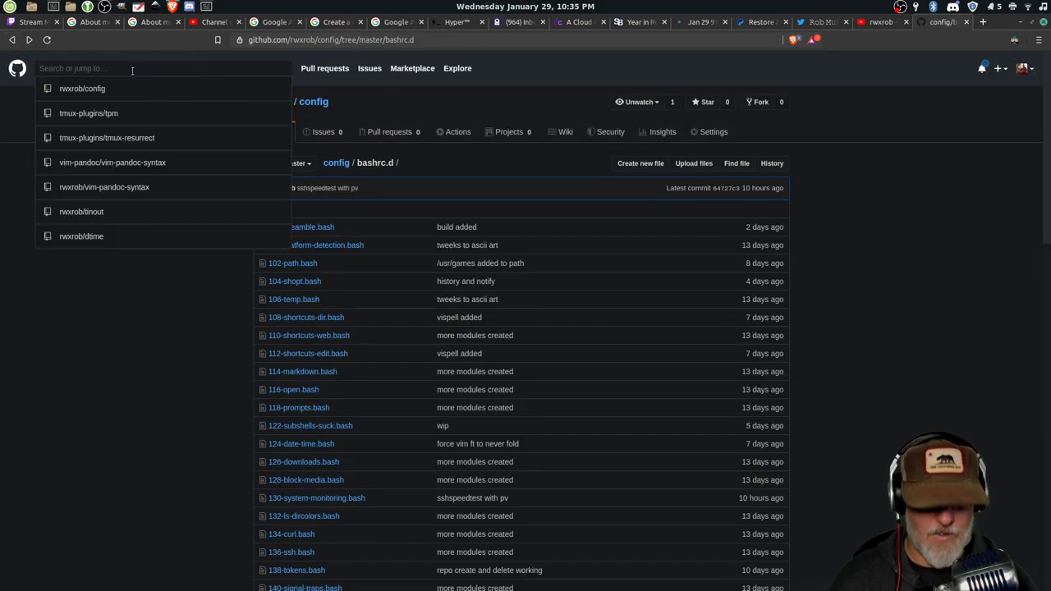
pyautogui.write('tr')
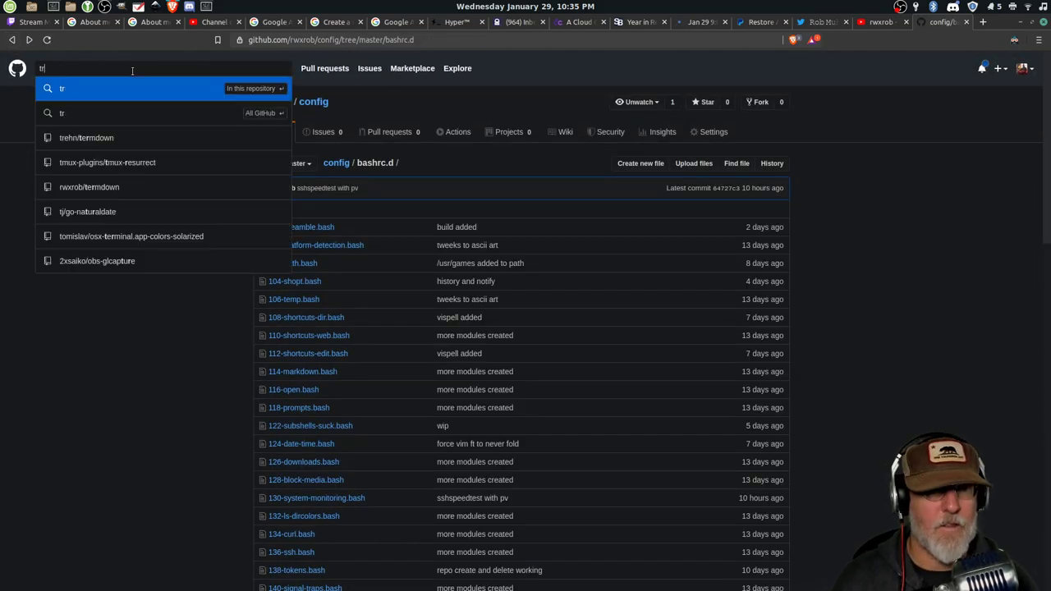
pyautogui.write('matrix')
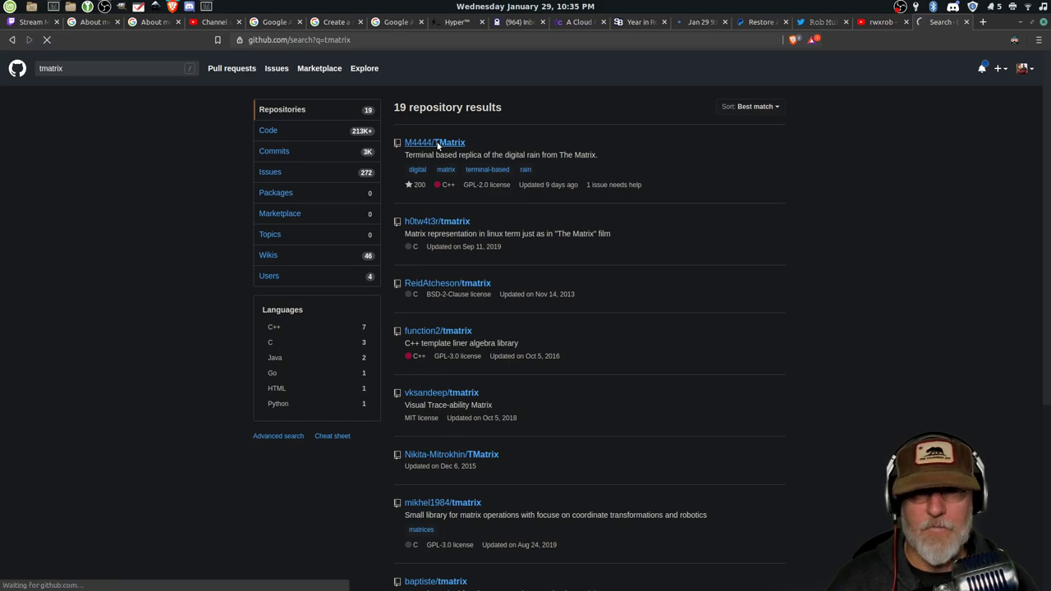
pyautogui.click(433, 141)
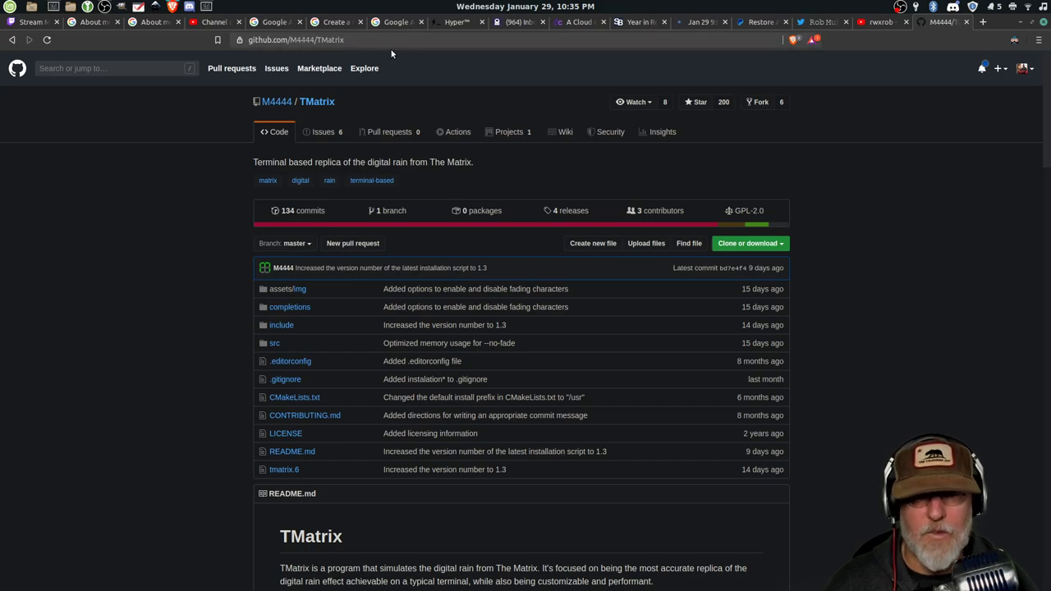
# Step: Scroll the TMatrix README down to its Installation and Uninstall sections
pyautogui.scroll(-3)
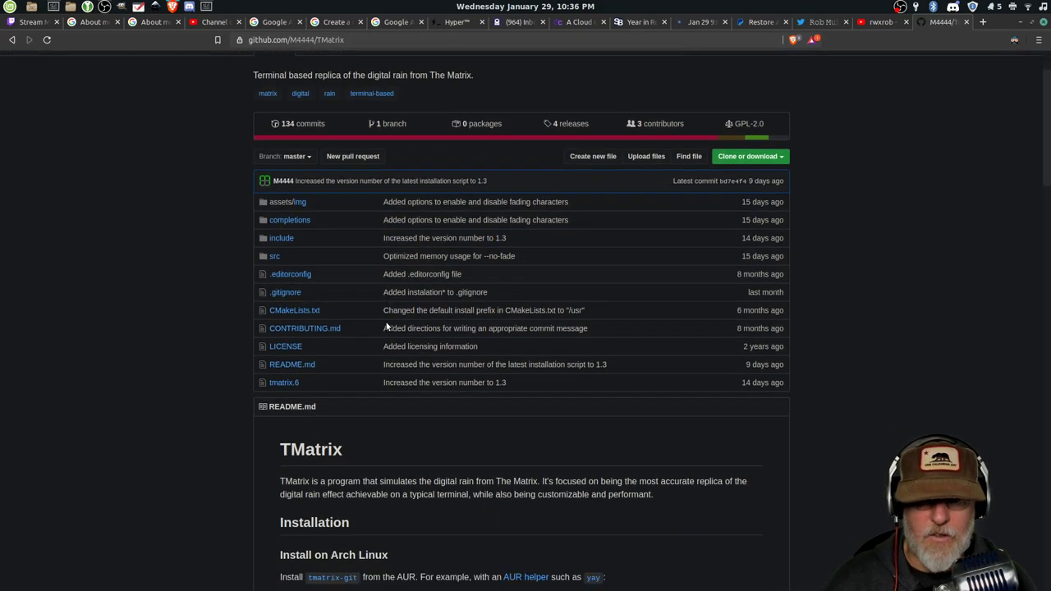
pyautogui.scroll(-3)
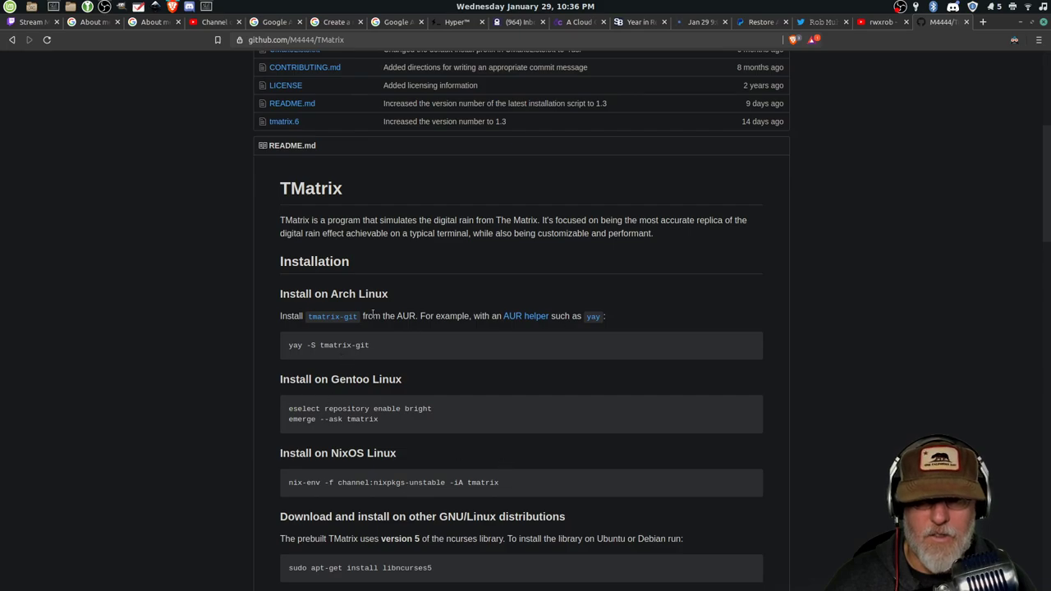
pyautogui.scroll(-3)
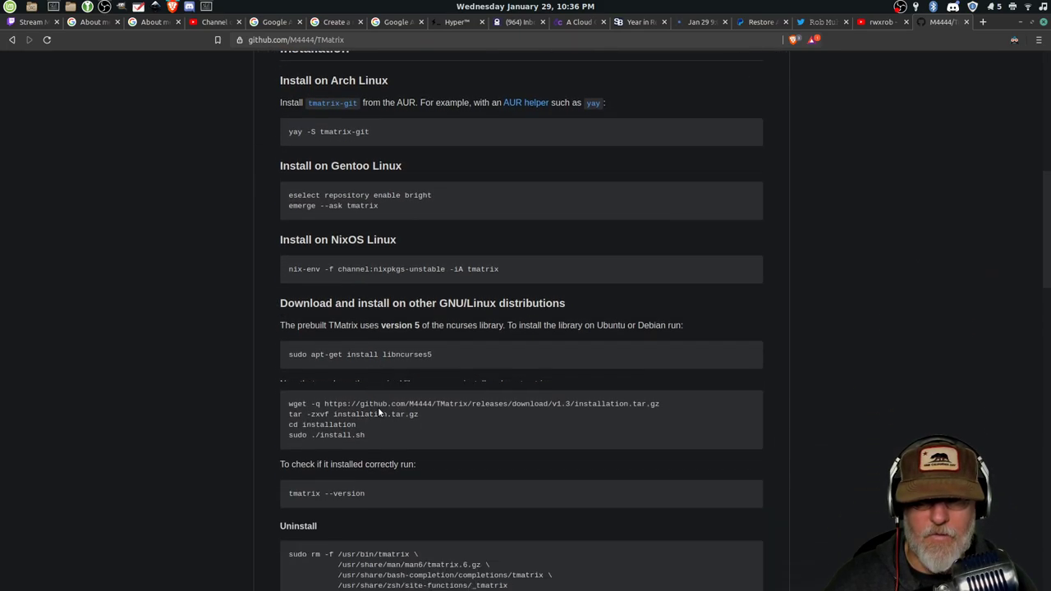
pyautogui.scroll(-3)
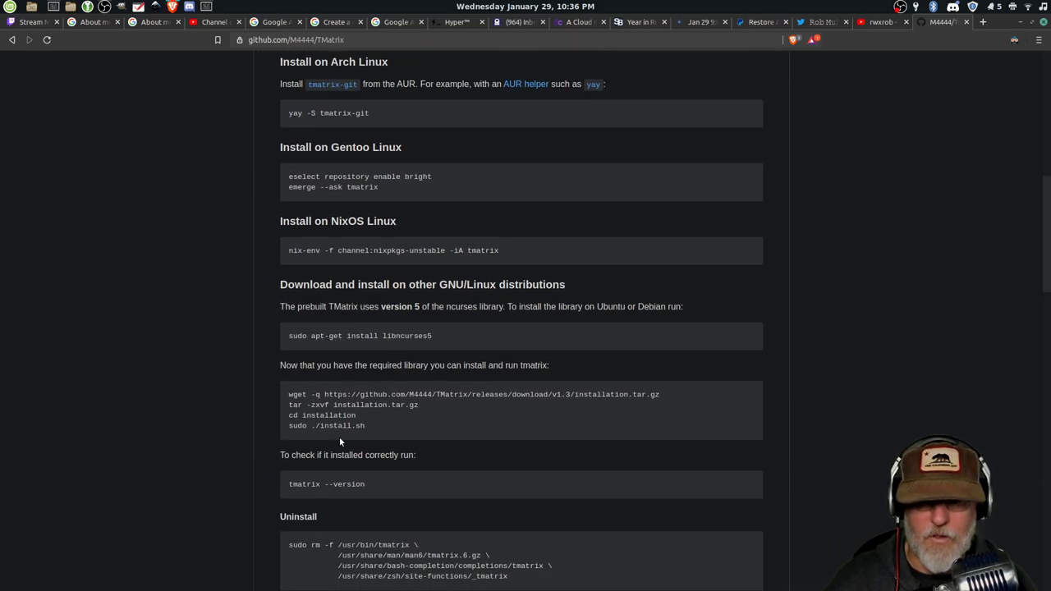
pyautogui.scroll(-3)
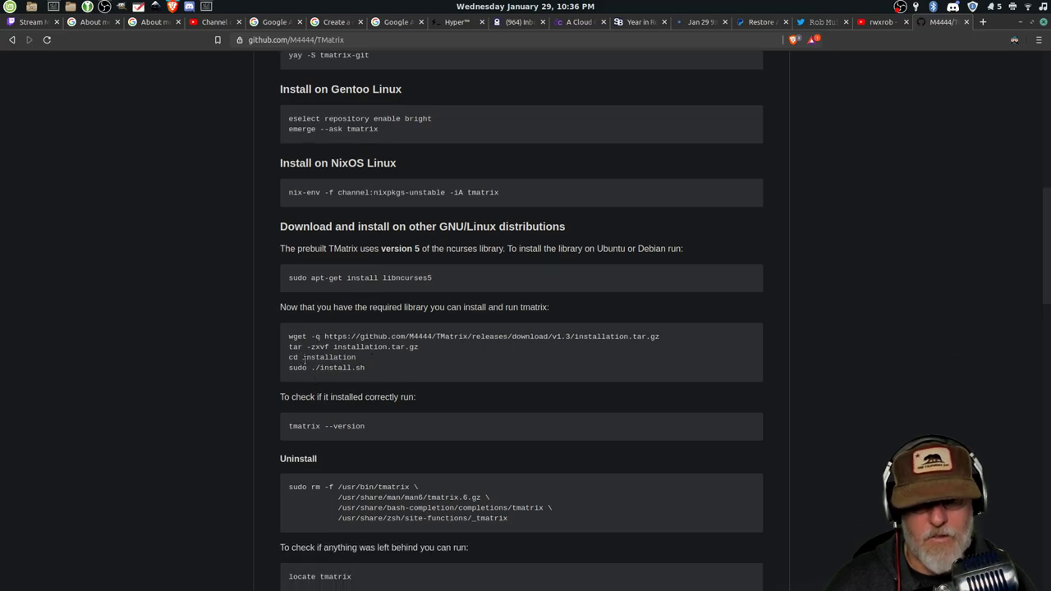